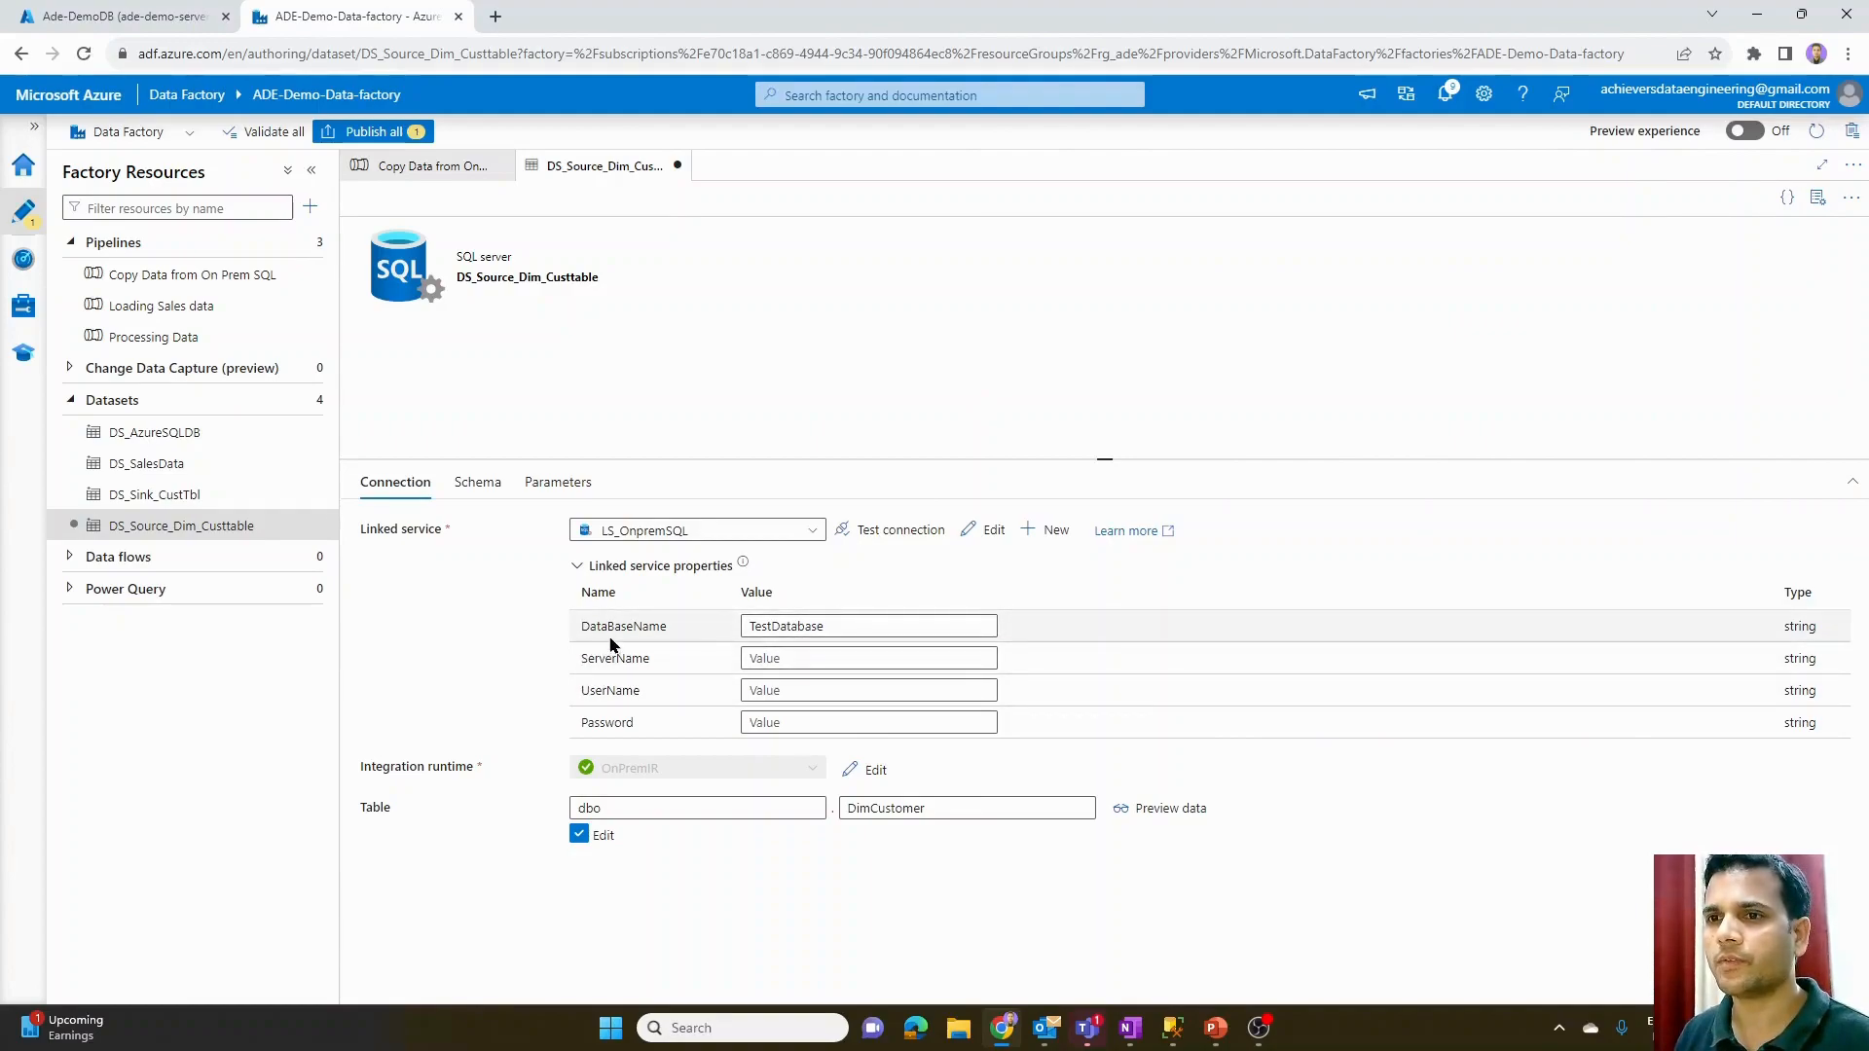
mouse_move(658, 658)
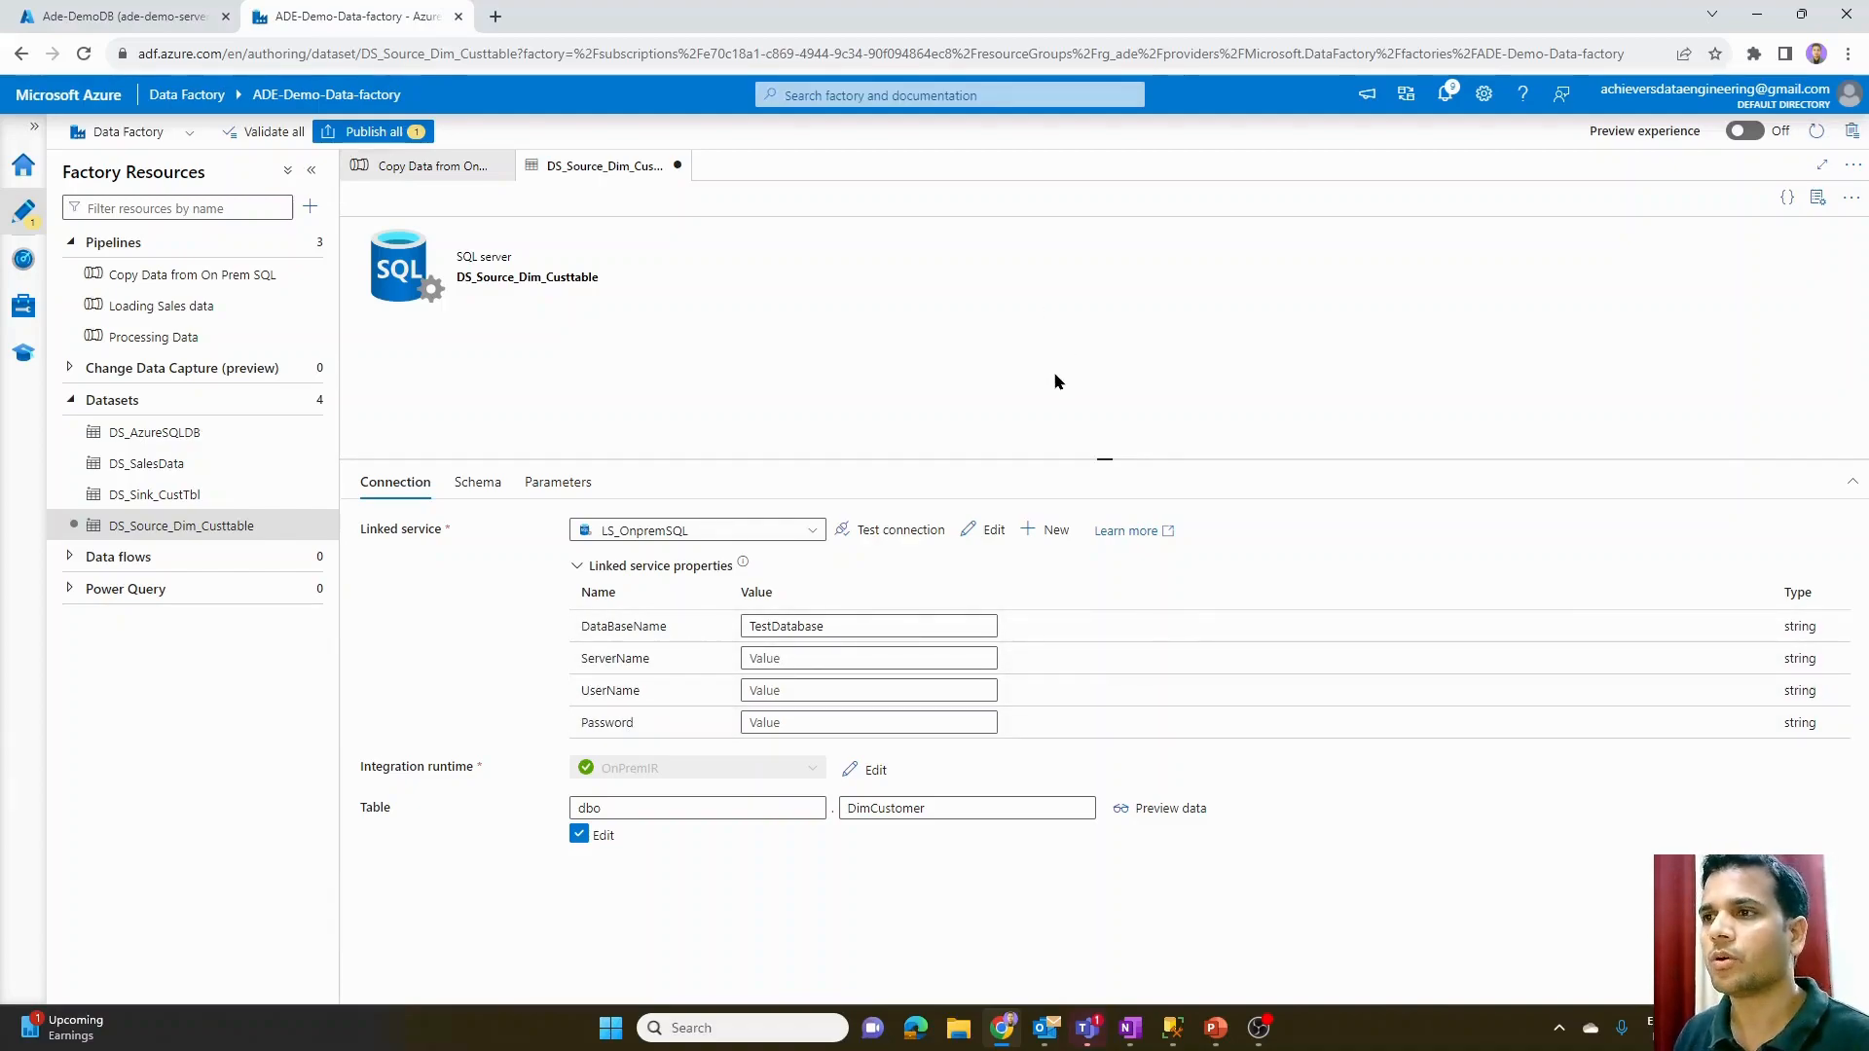
mouse_move(987, 385)
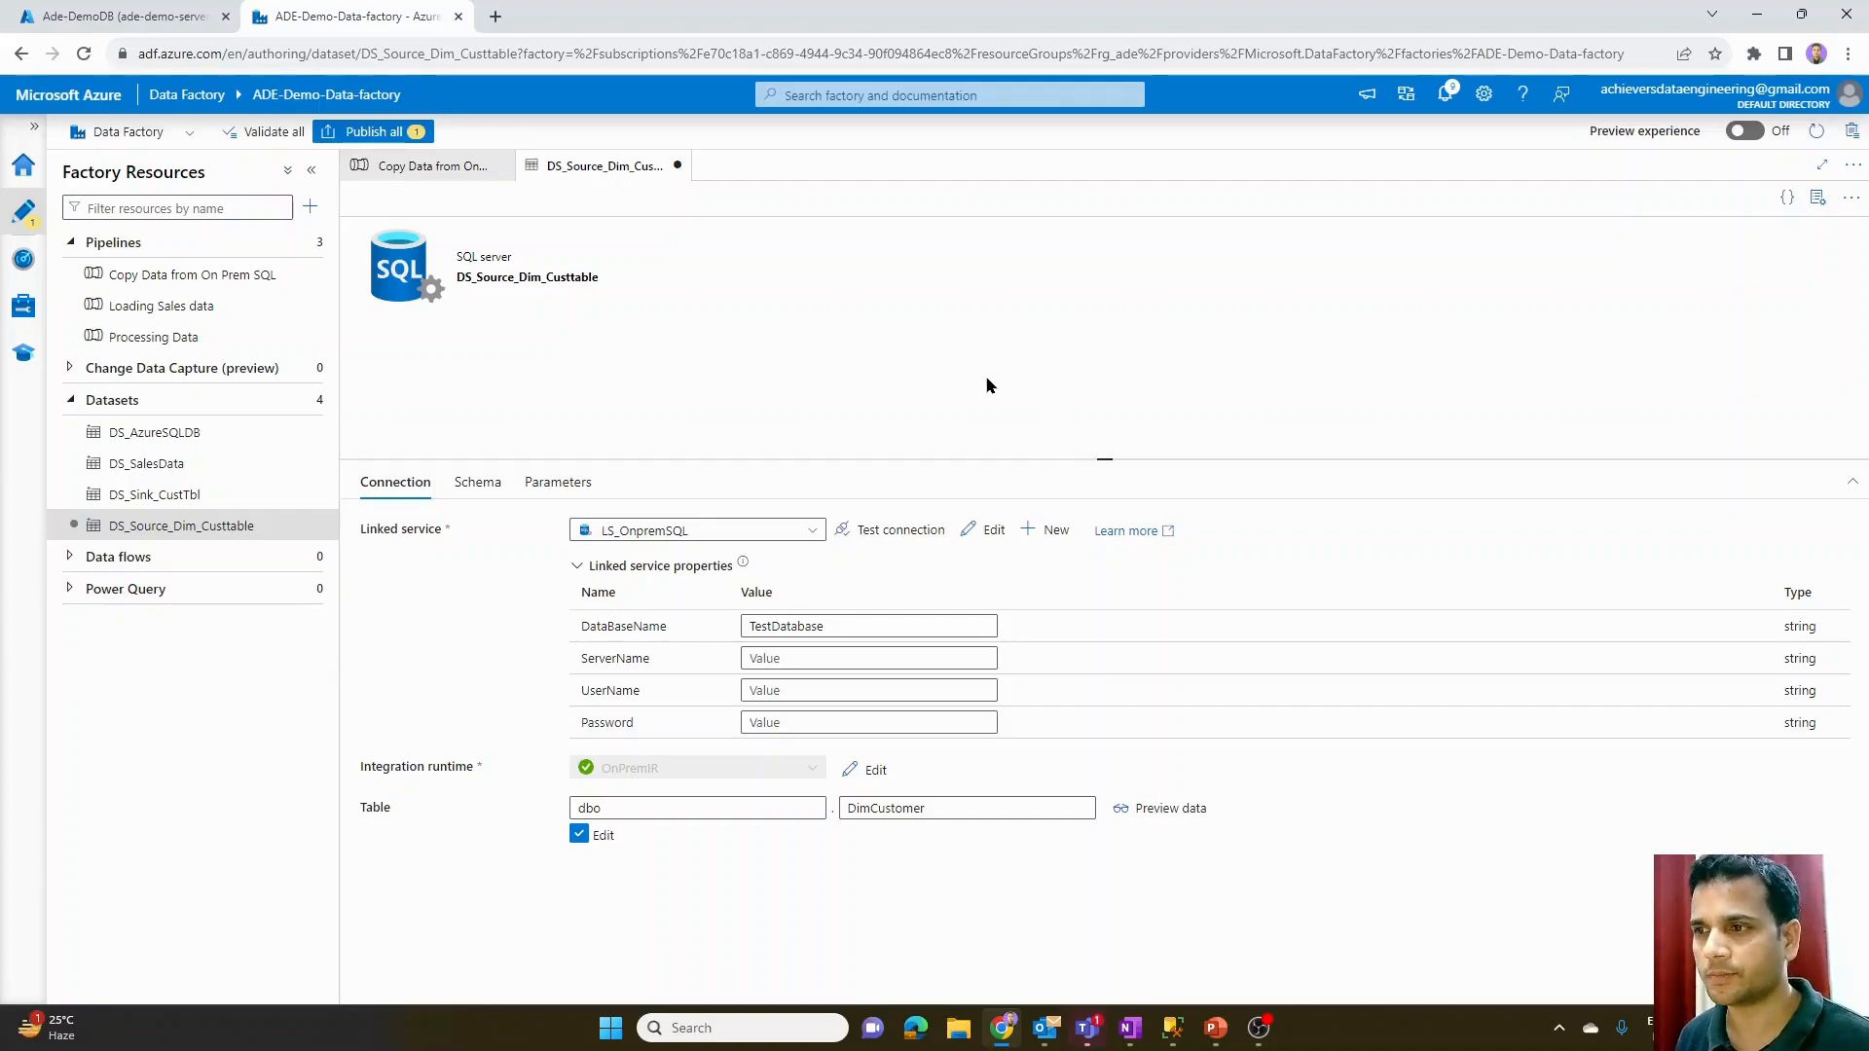
mouse_move(514, 455)
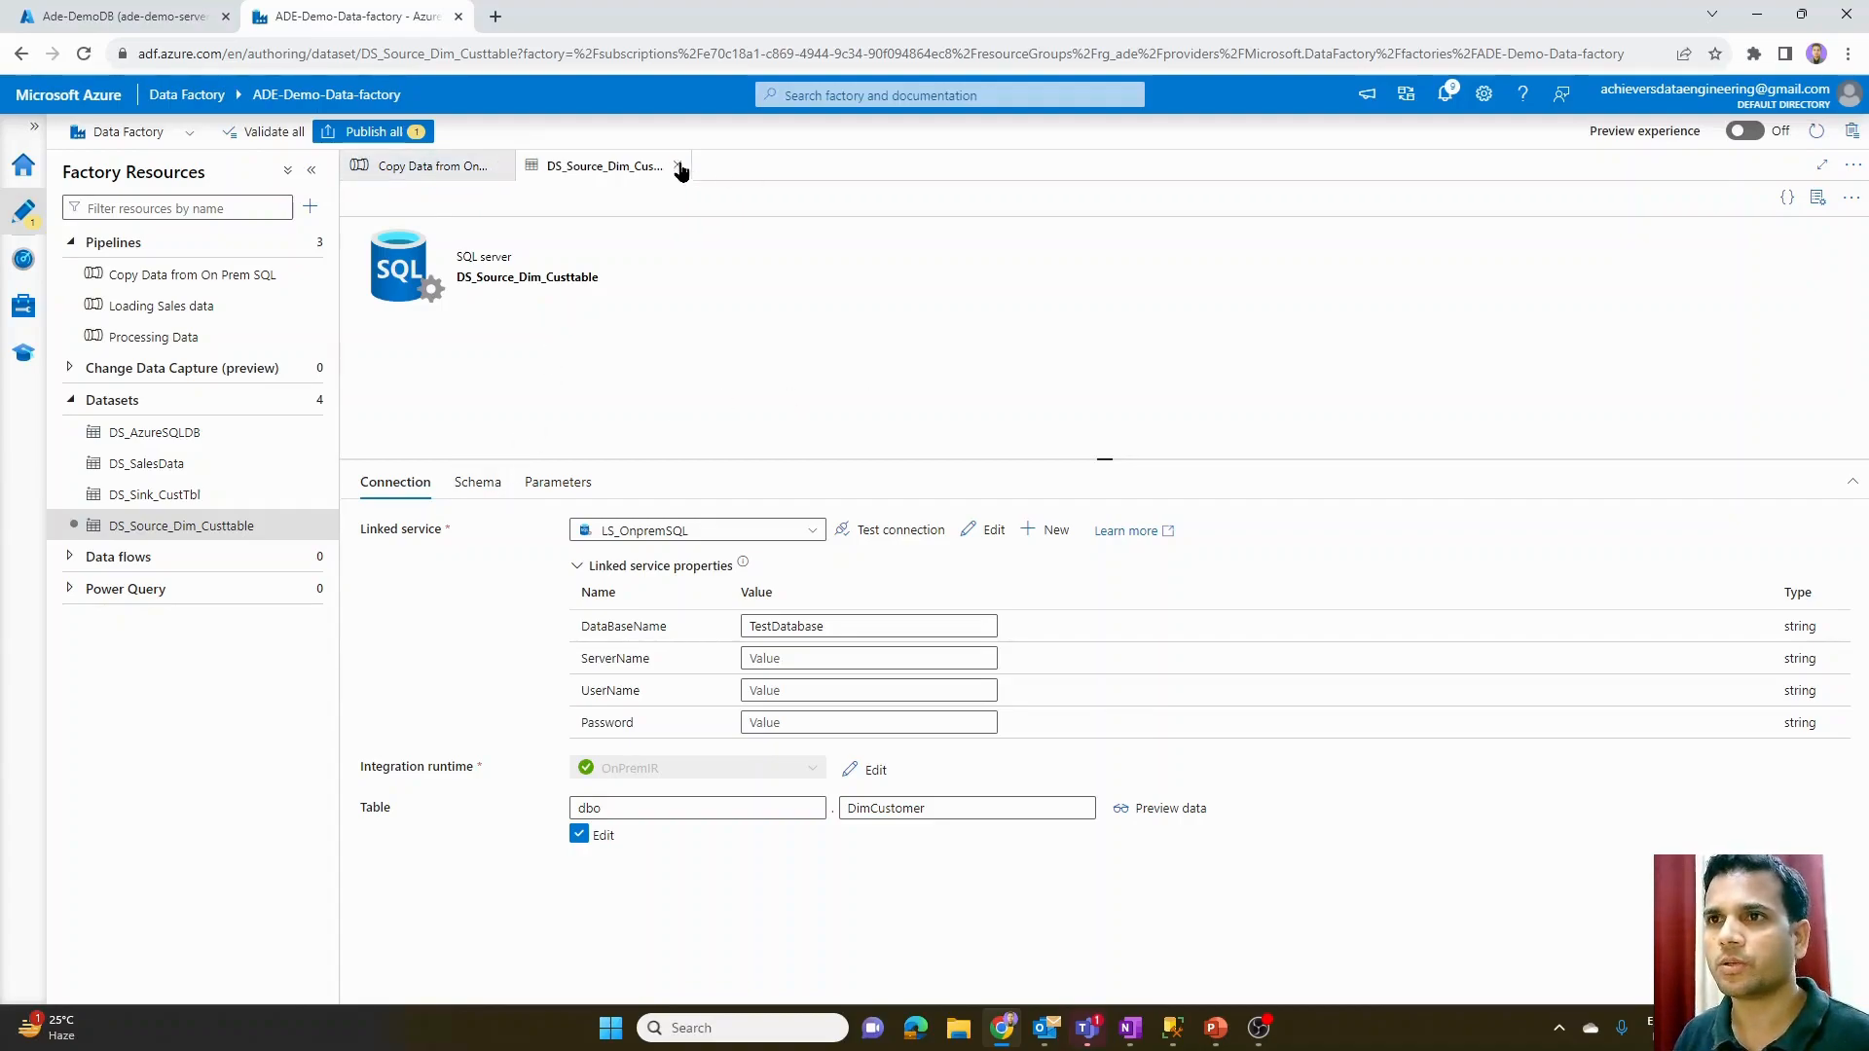
Review the copy pipeline's source dataset with its hard-coded DimCustomer table, and the sink settings
click(425, 166)
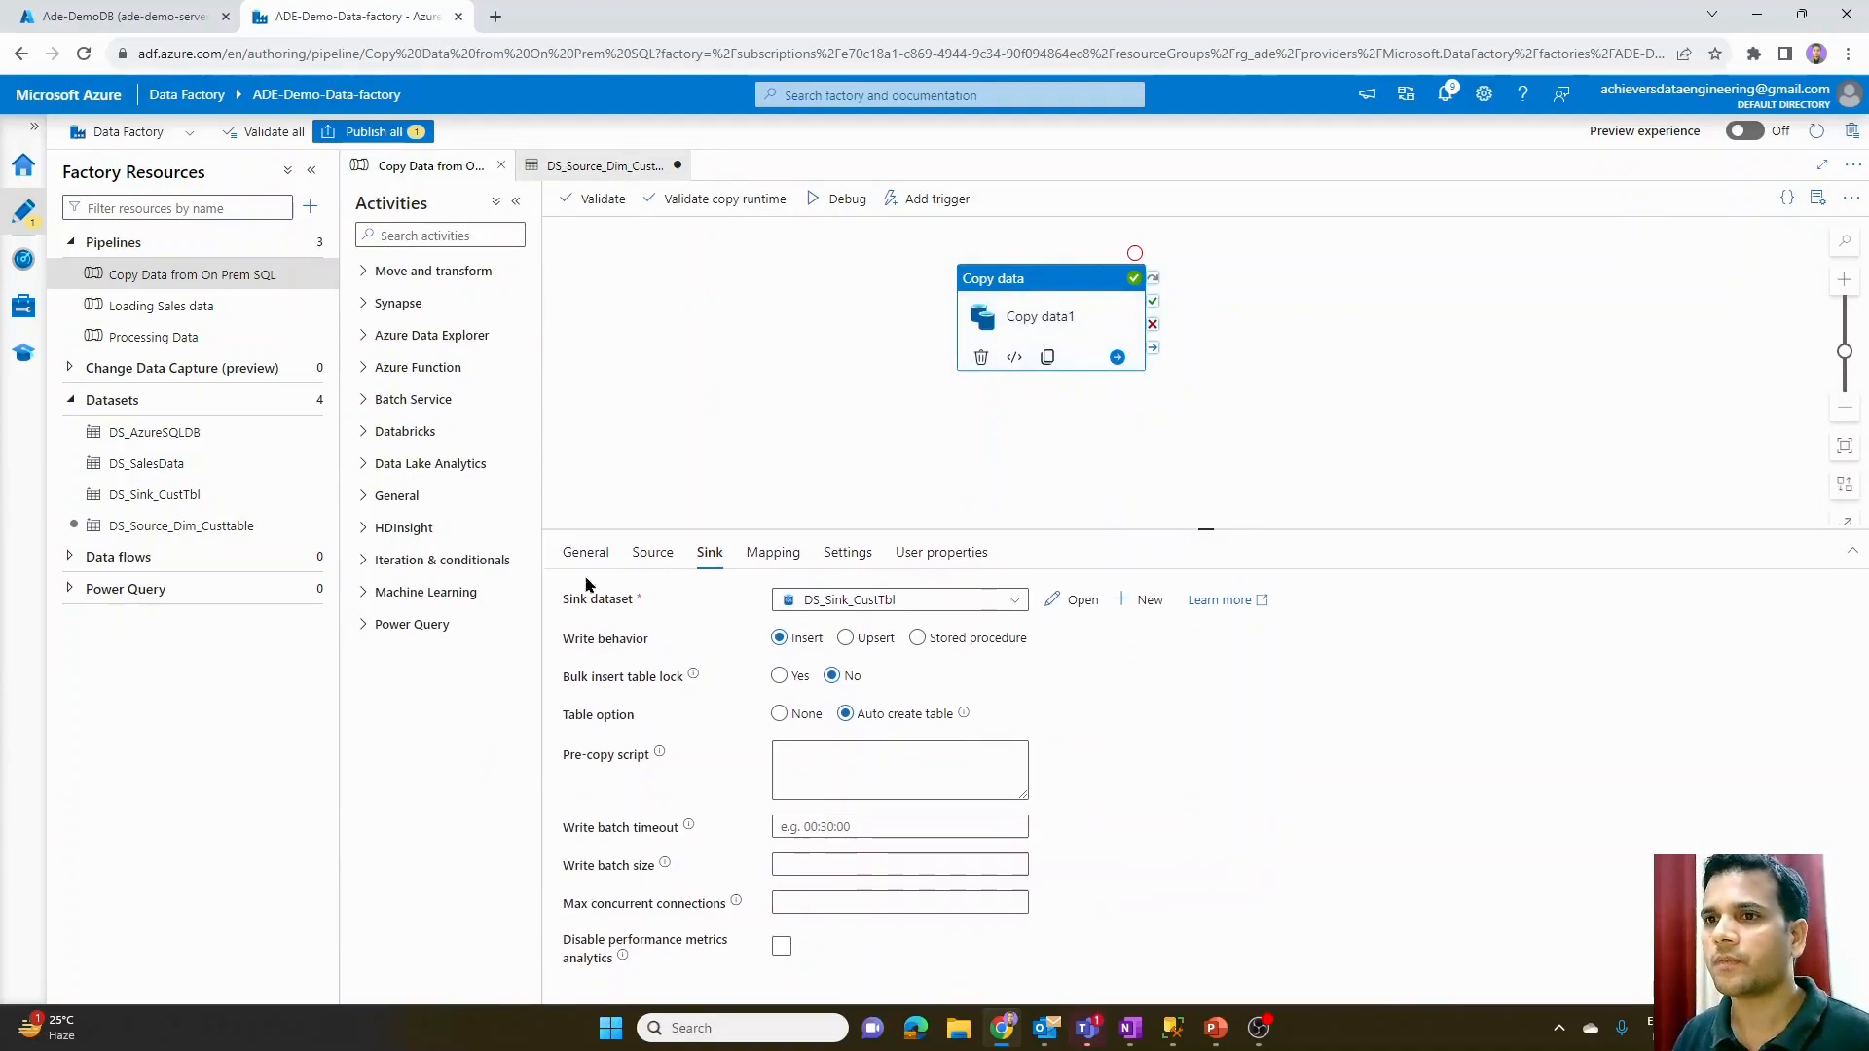
click(652, 552)
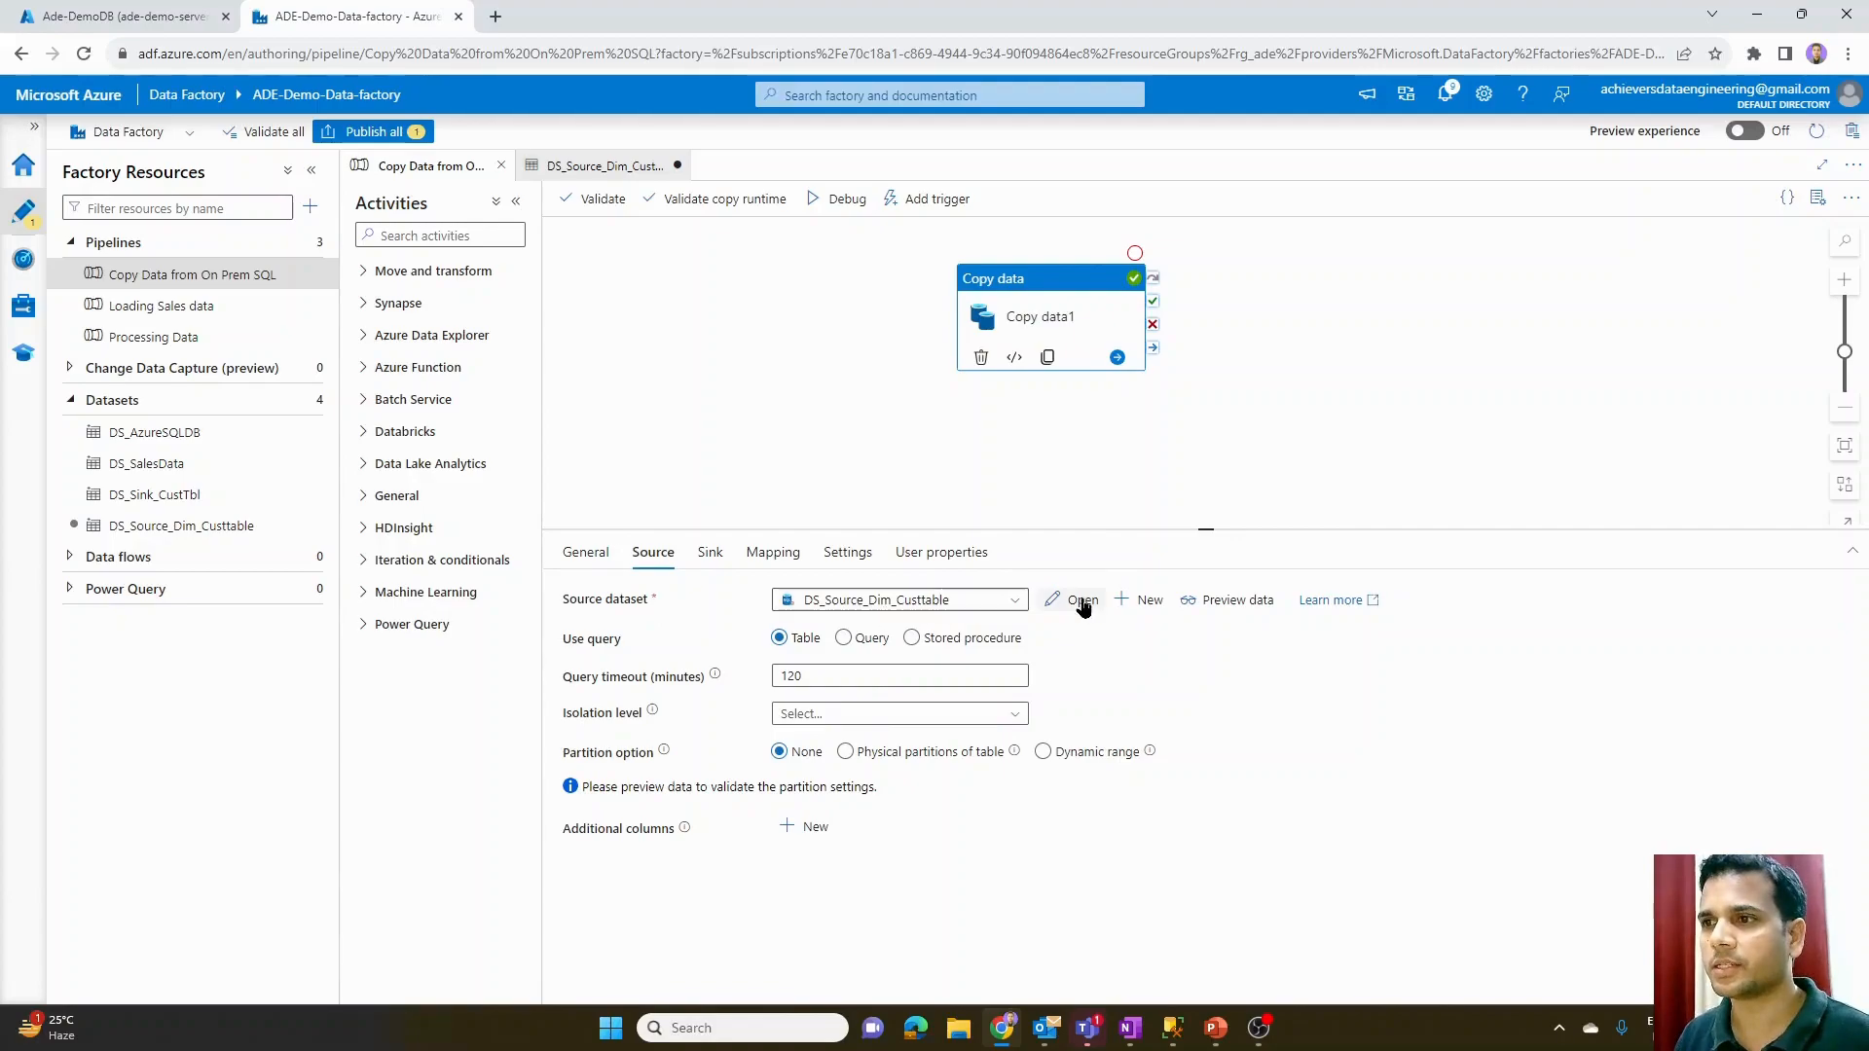
click(1081, 600)
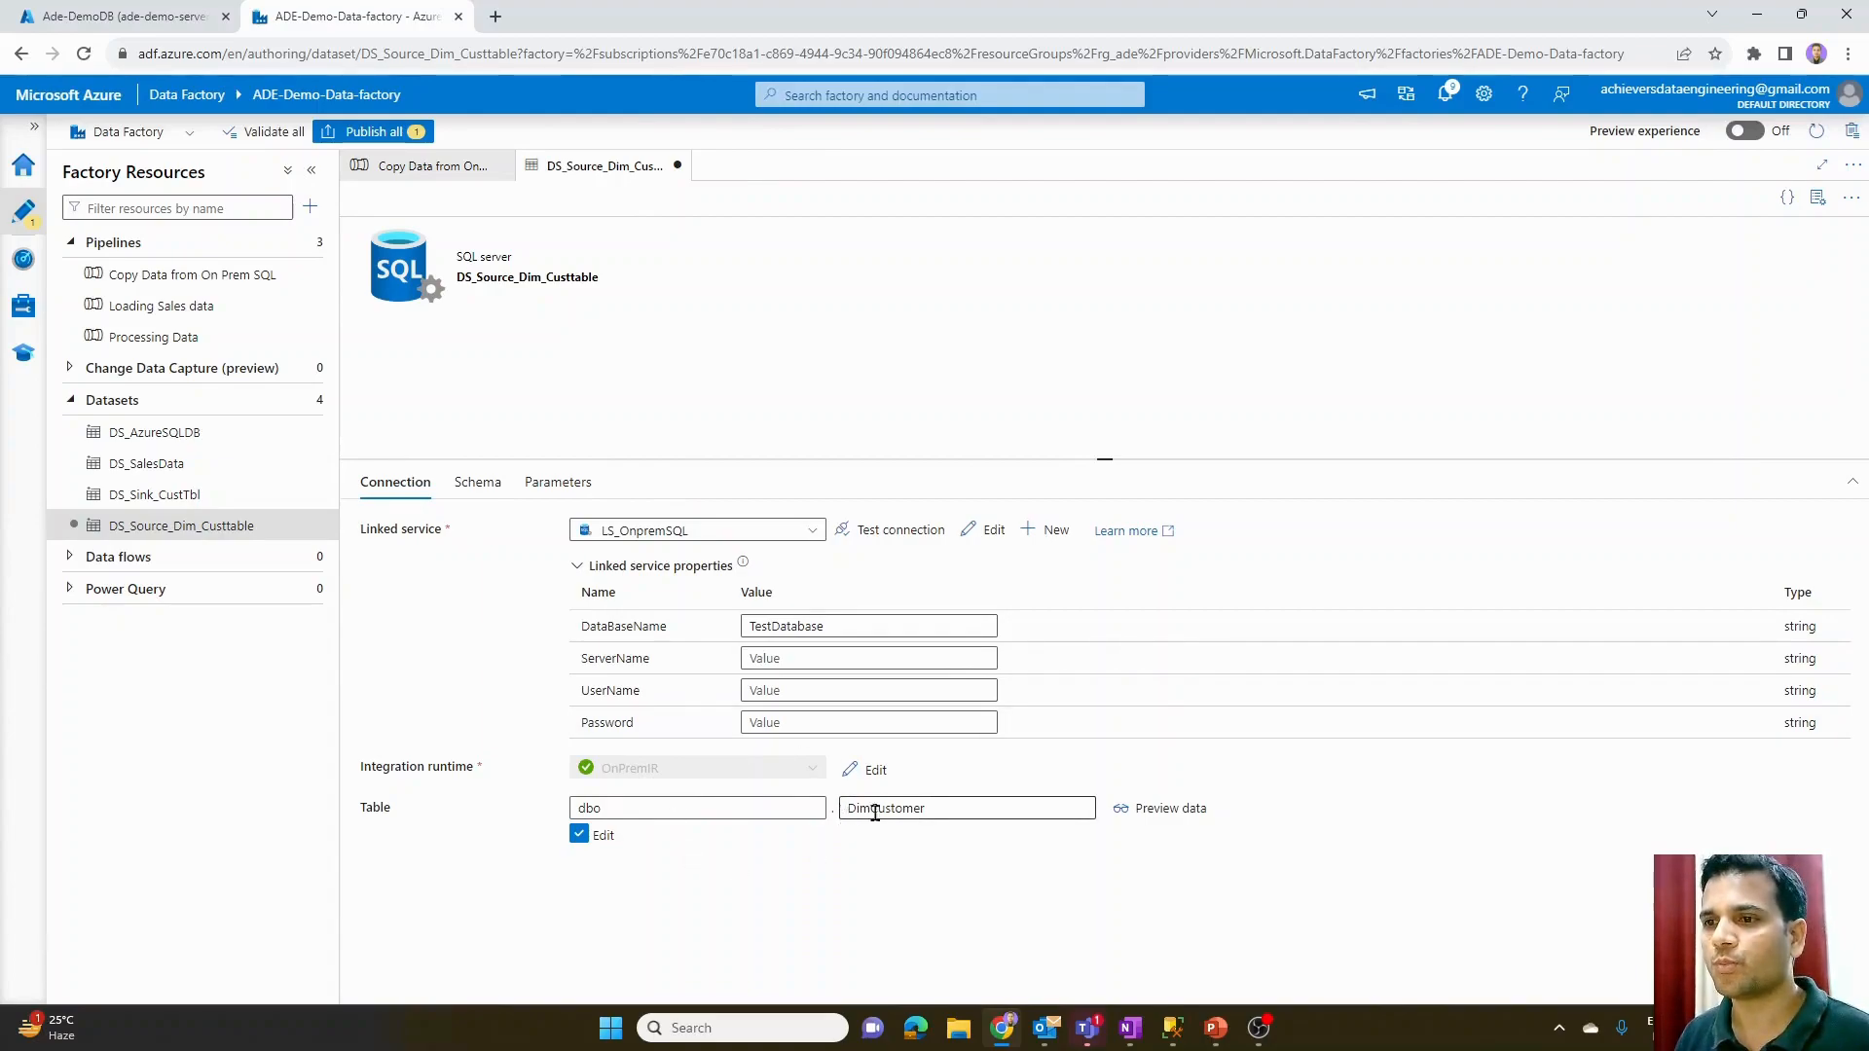
click(966, 808)
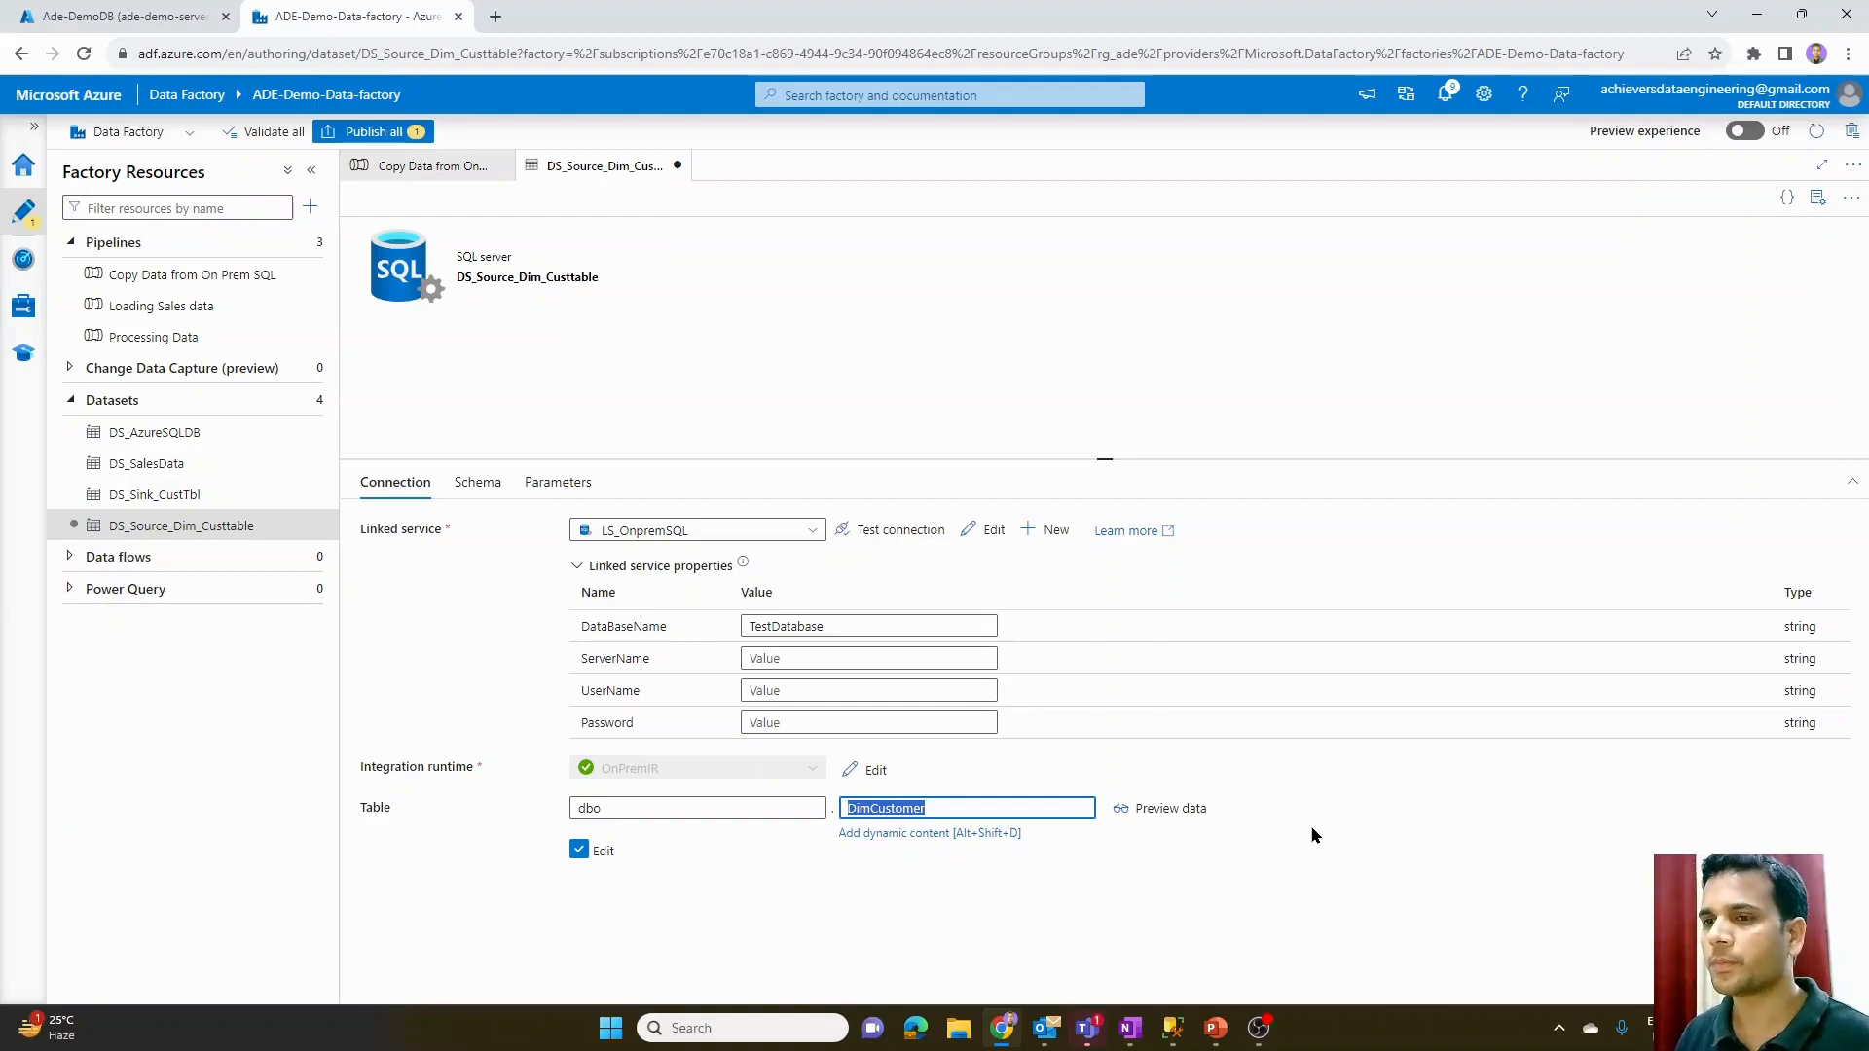
mouse_move(1286, 834)
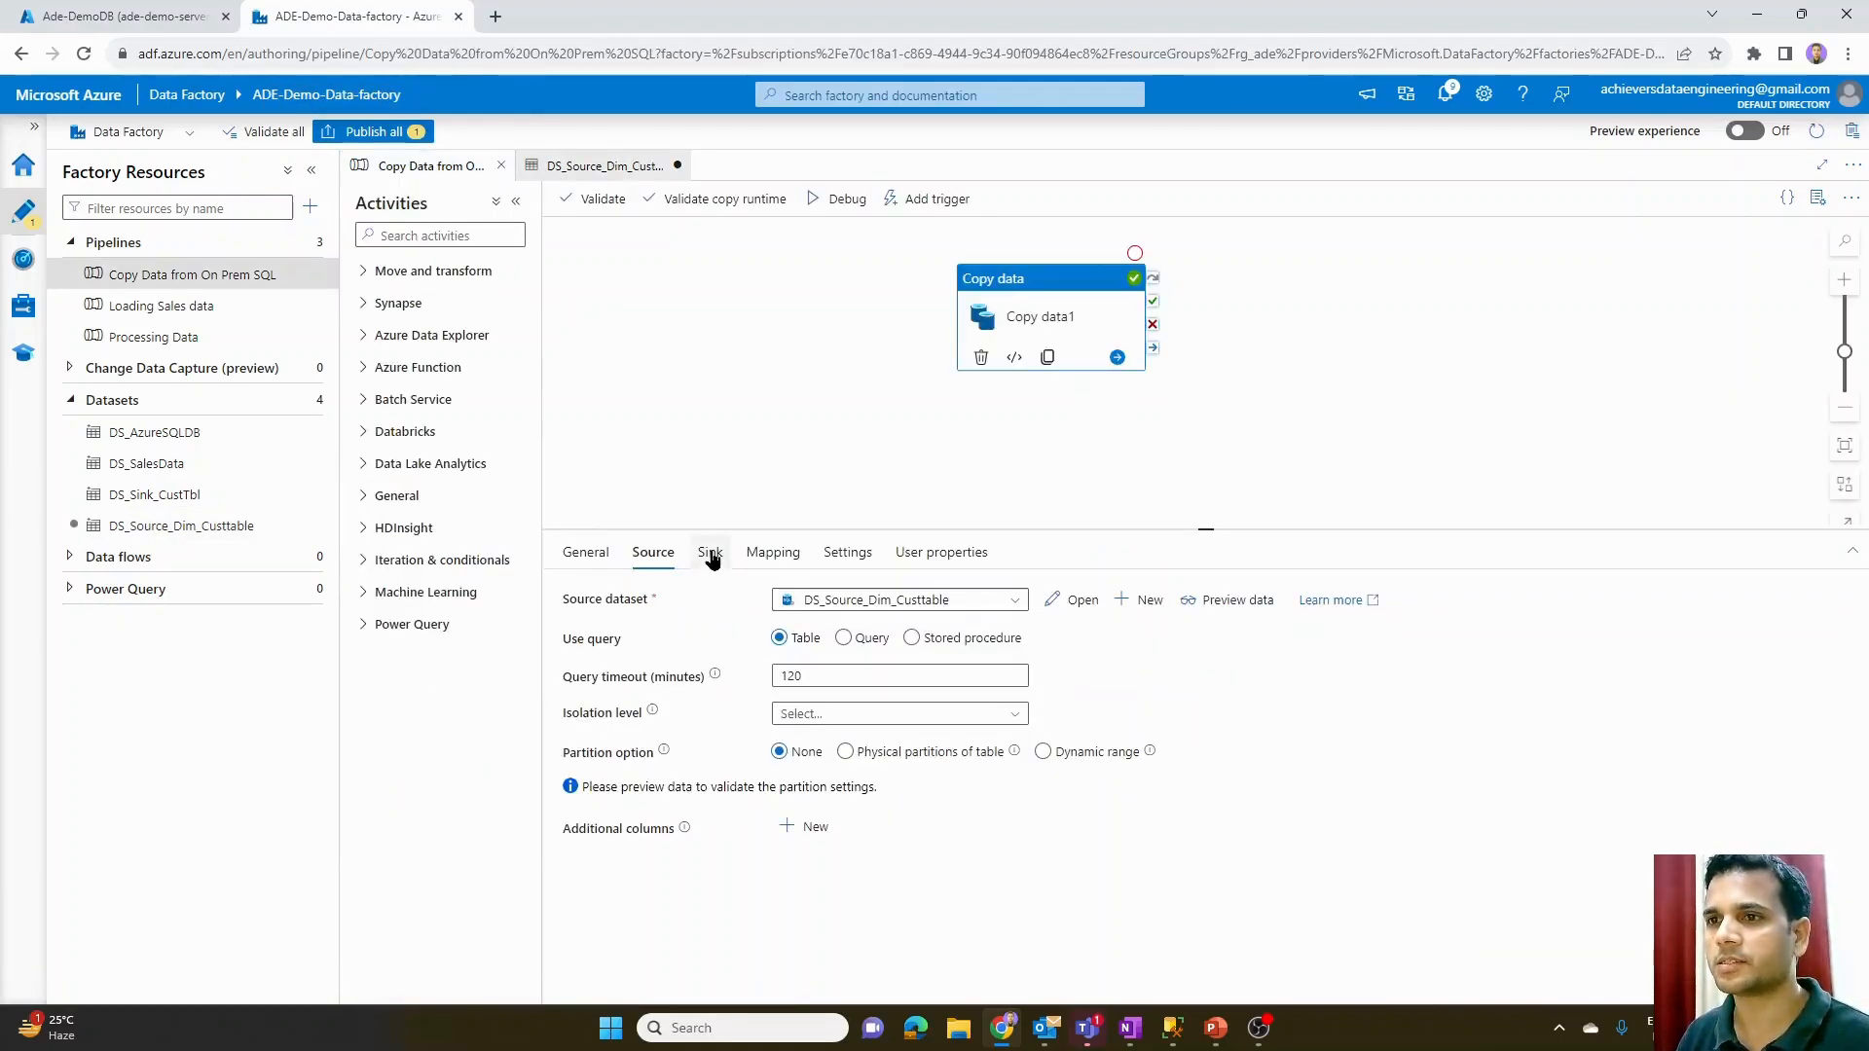
click(602, 165)
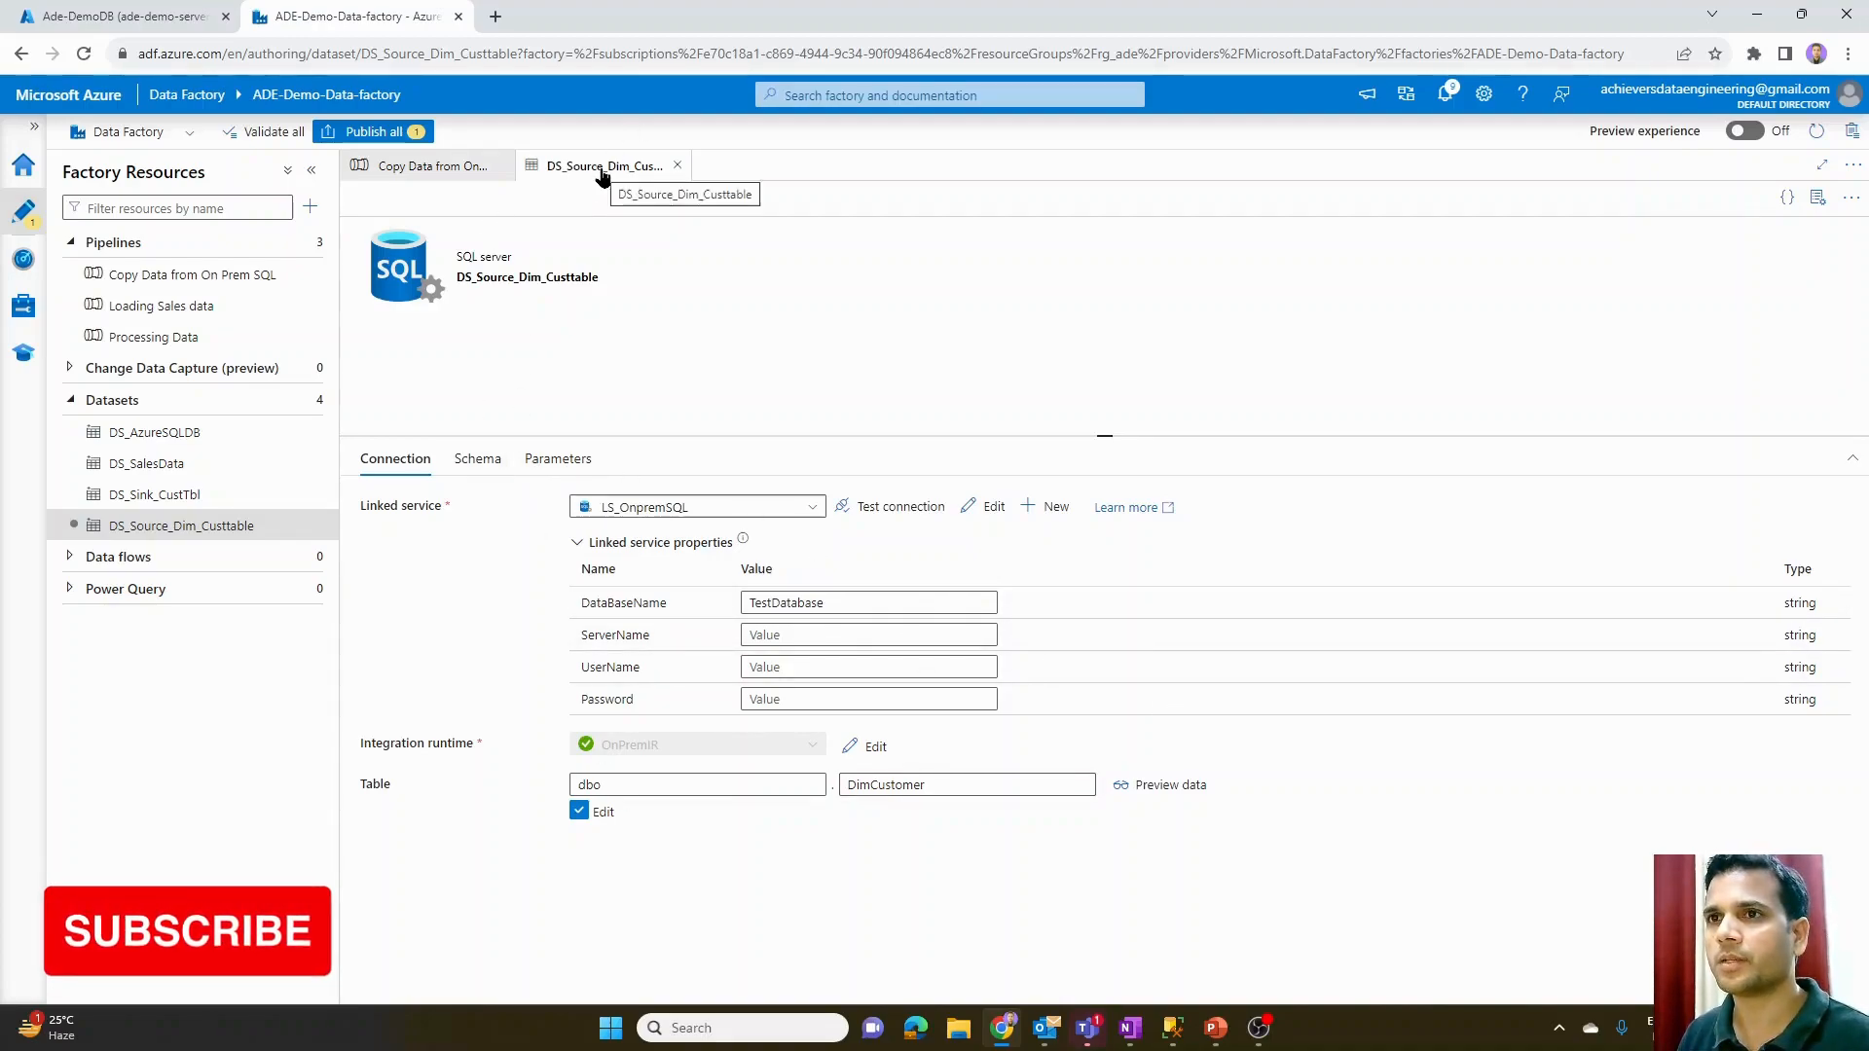
Create a dataset parameter named TableName with type String on DS_Source_Dim_Custtable
click(557, 457)
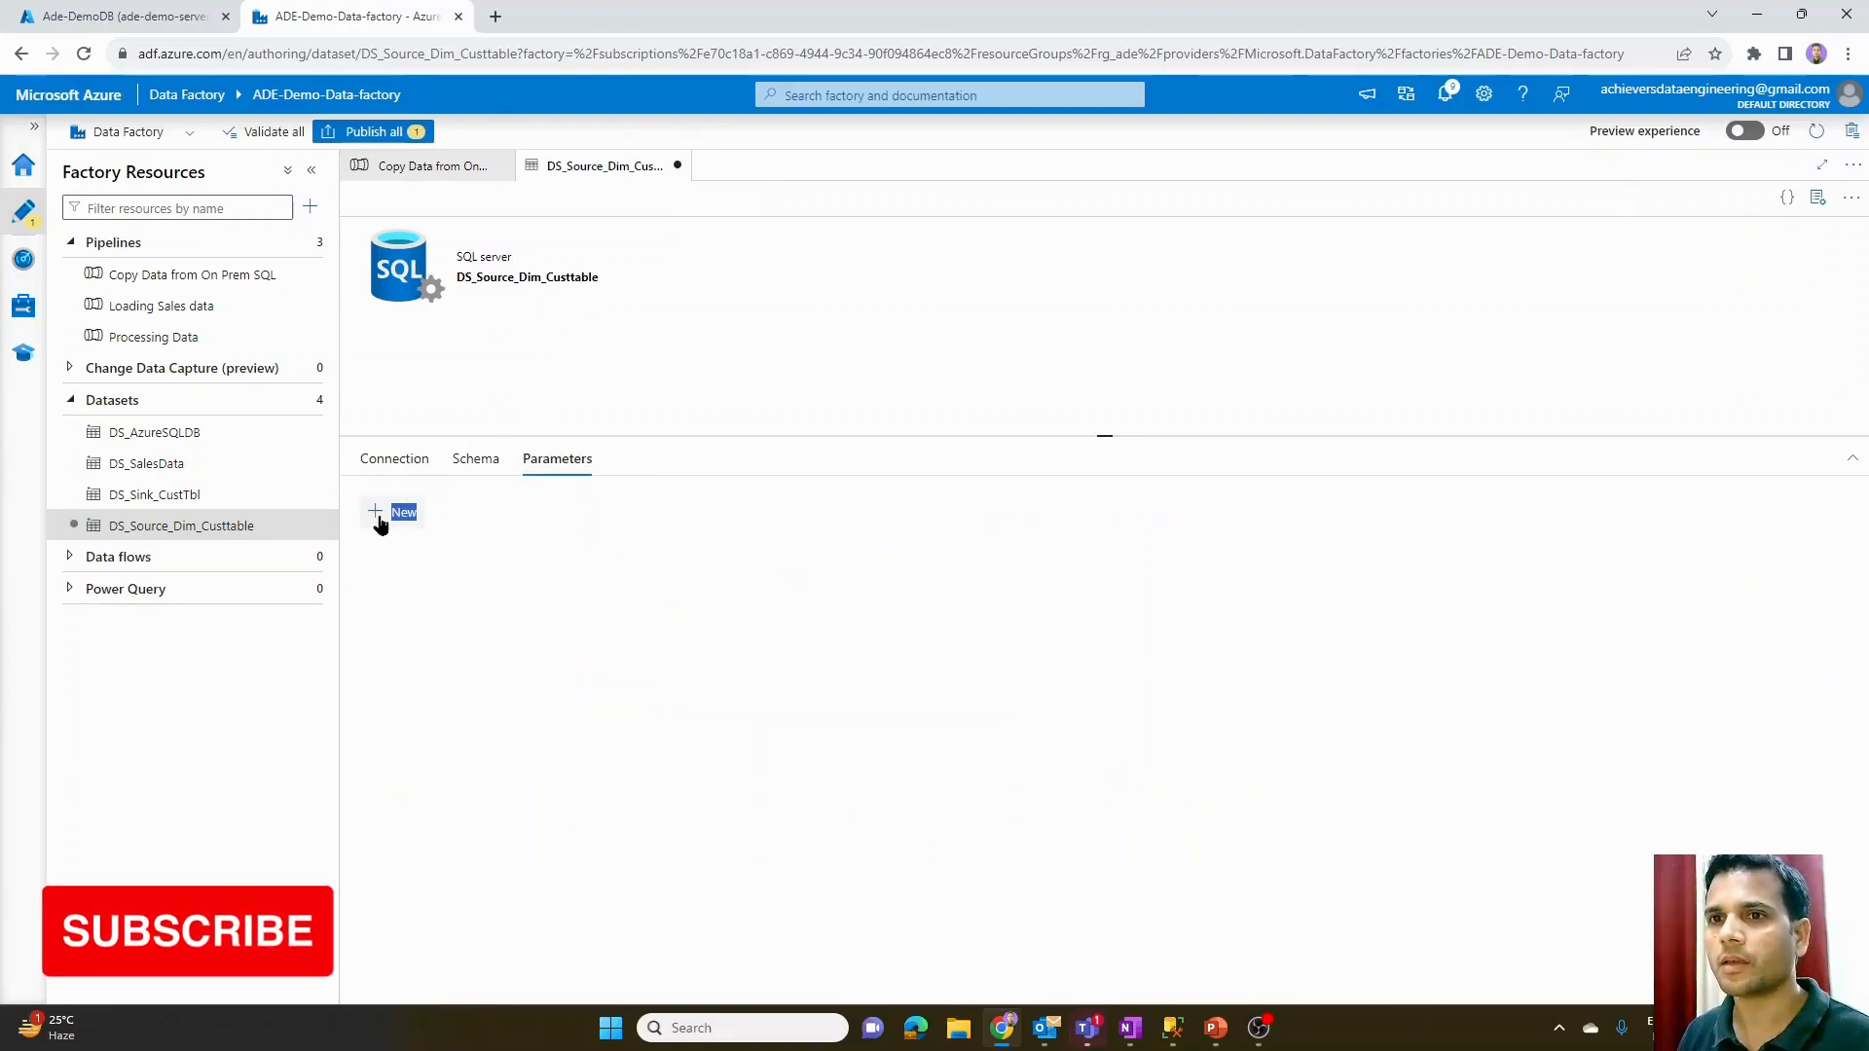
click(392, 511)
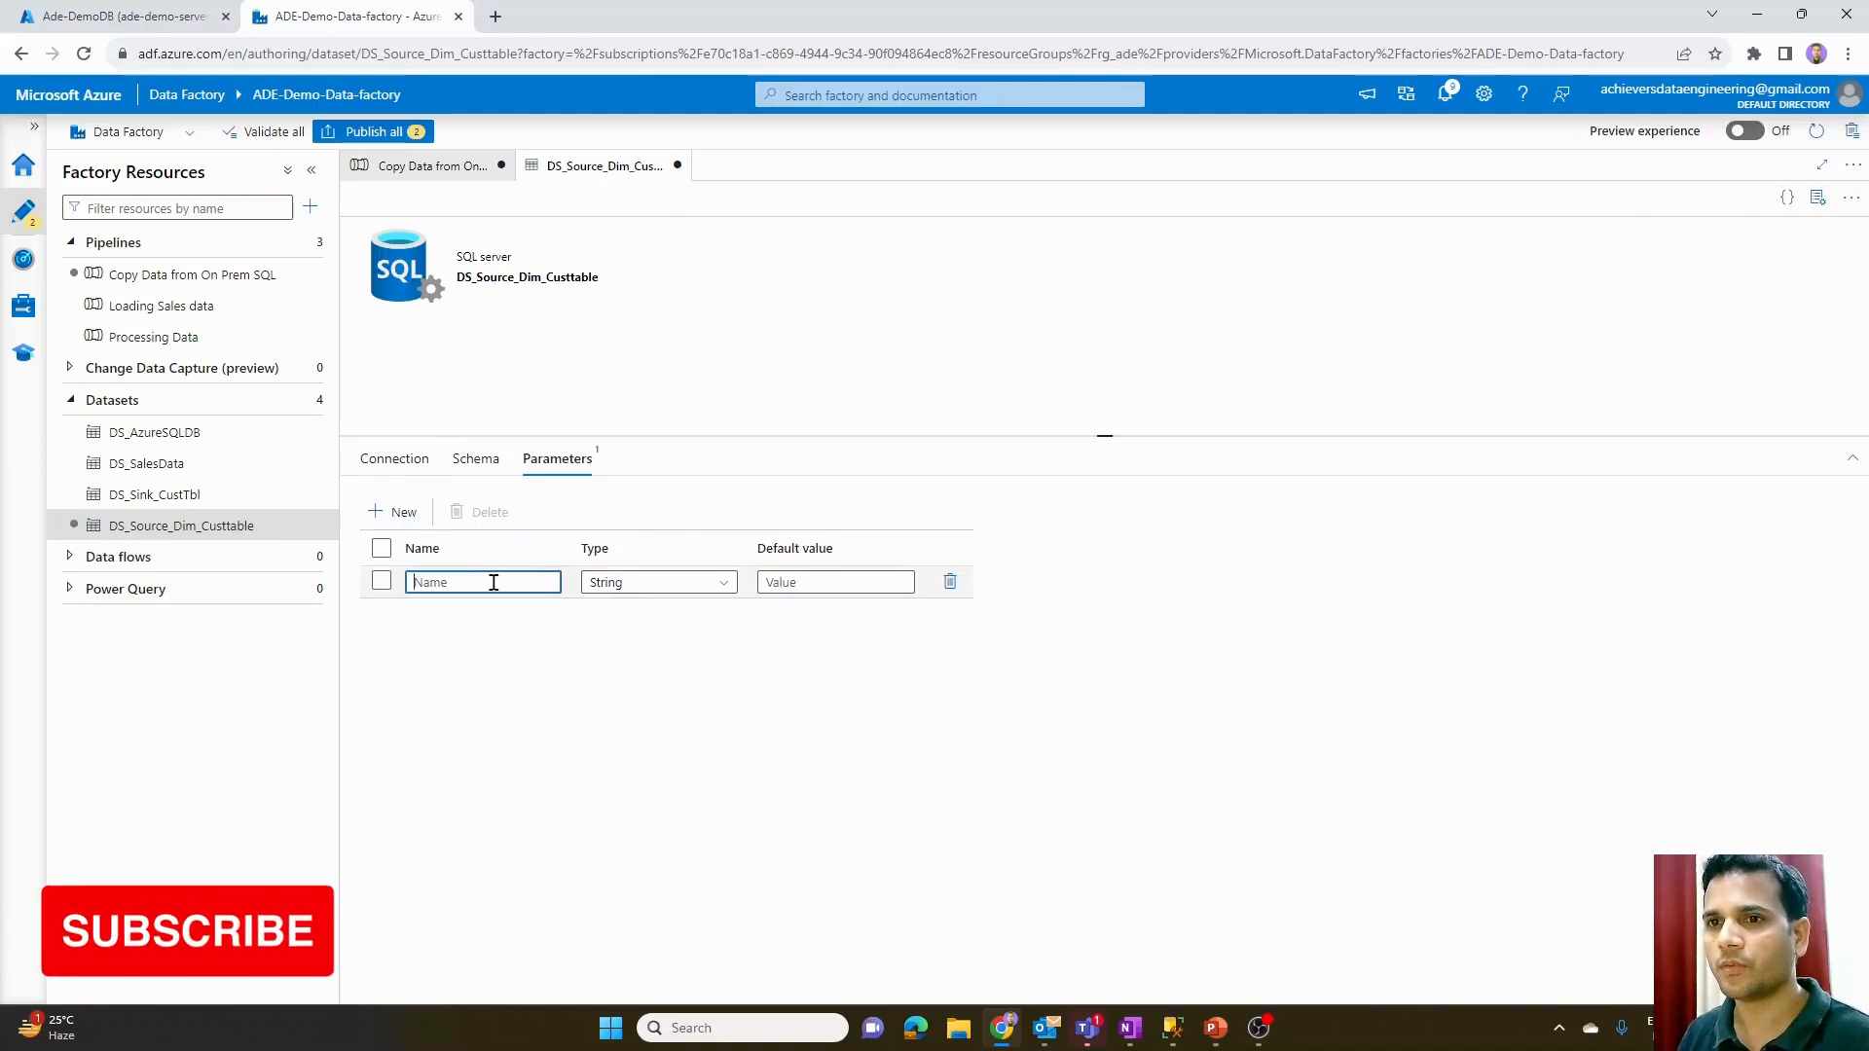
text(Tab)
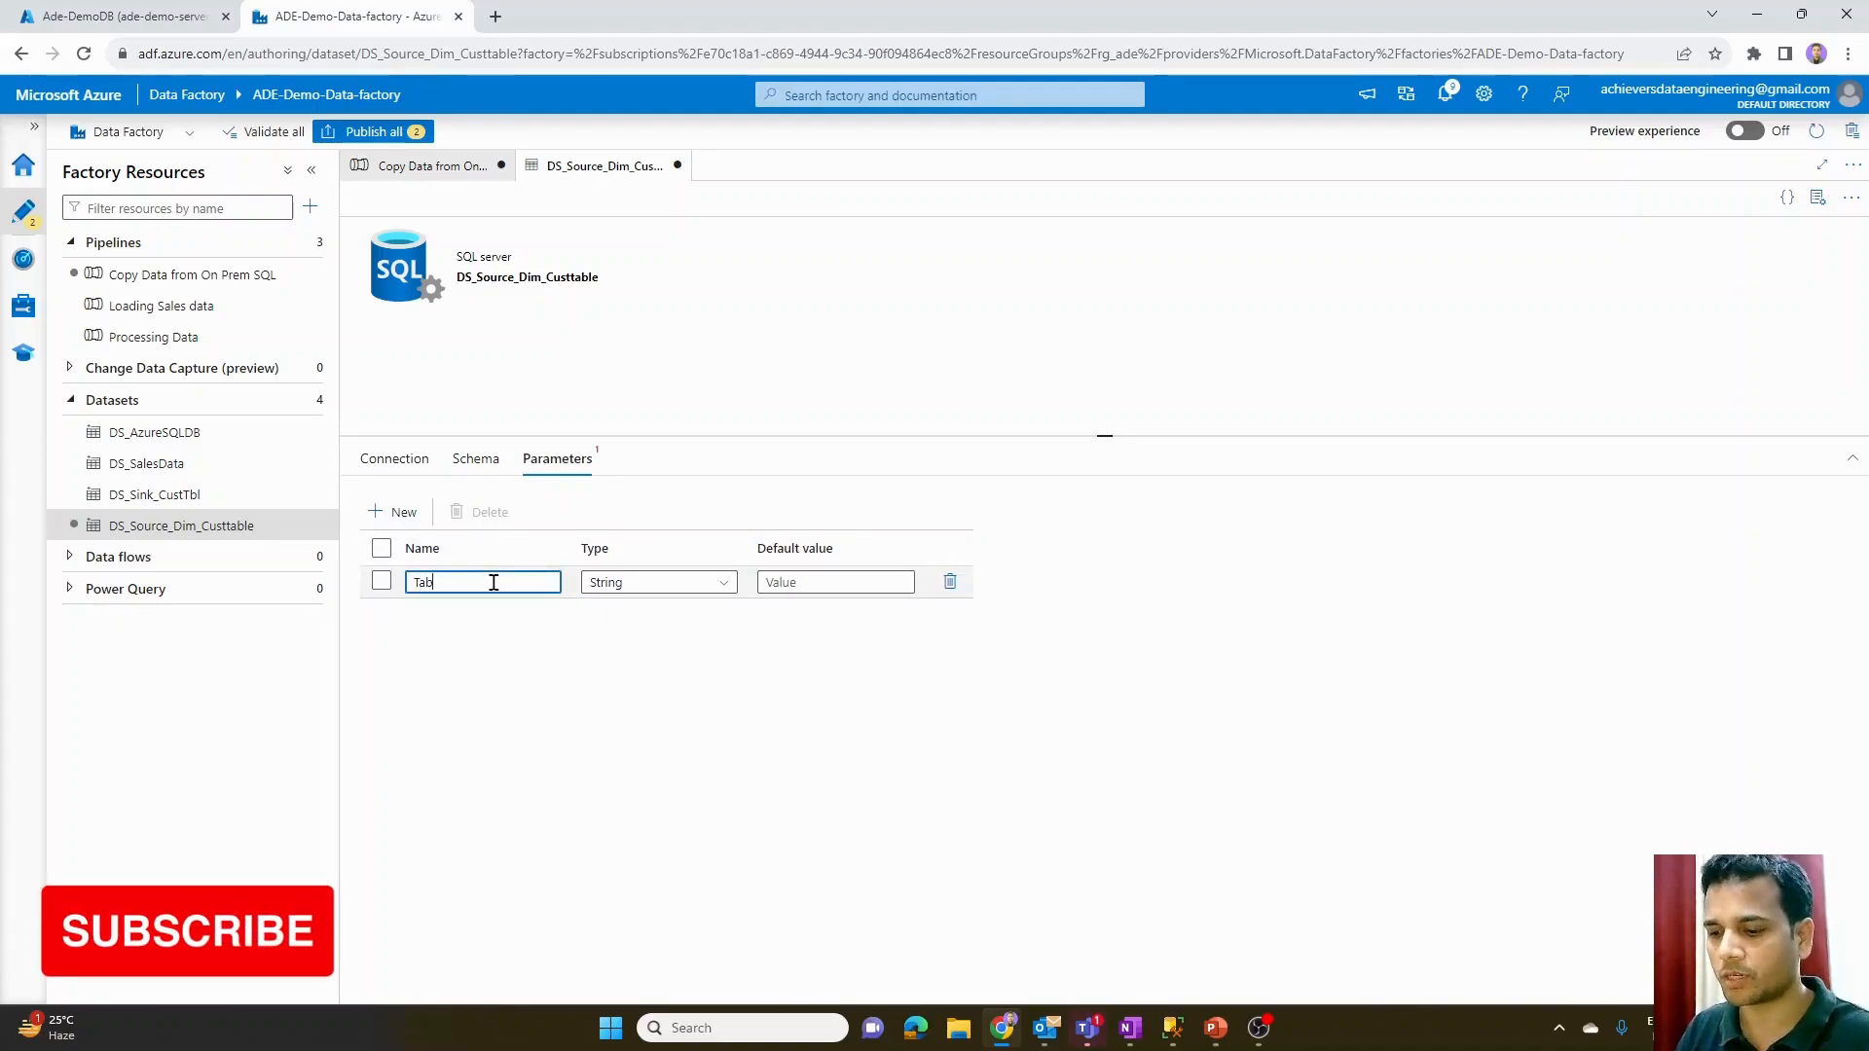
text(TableName)
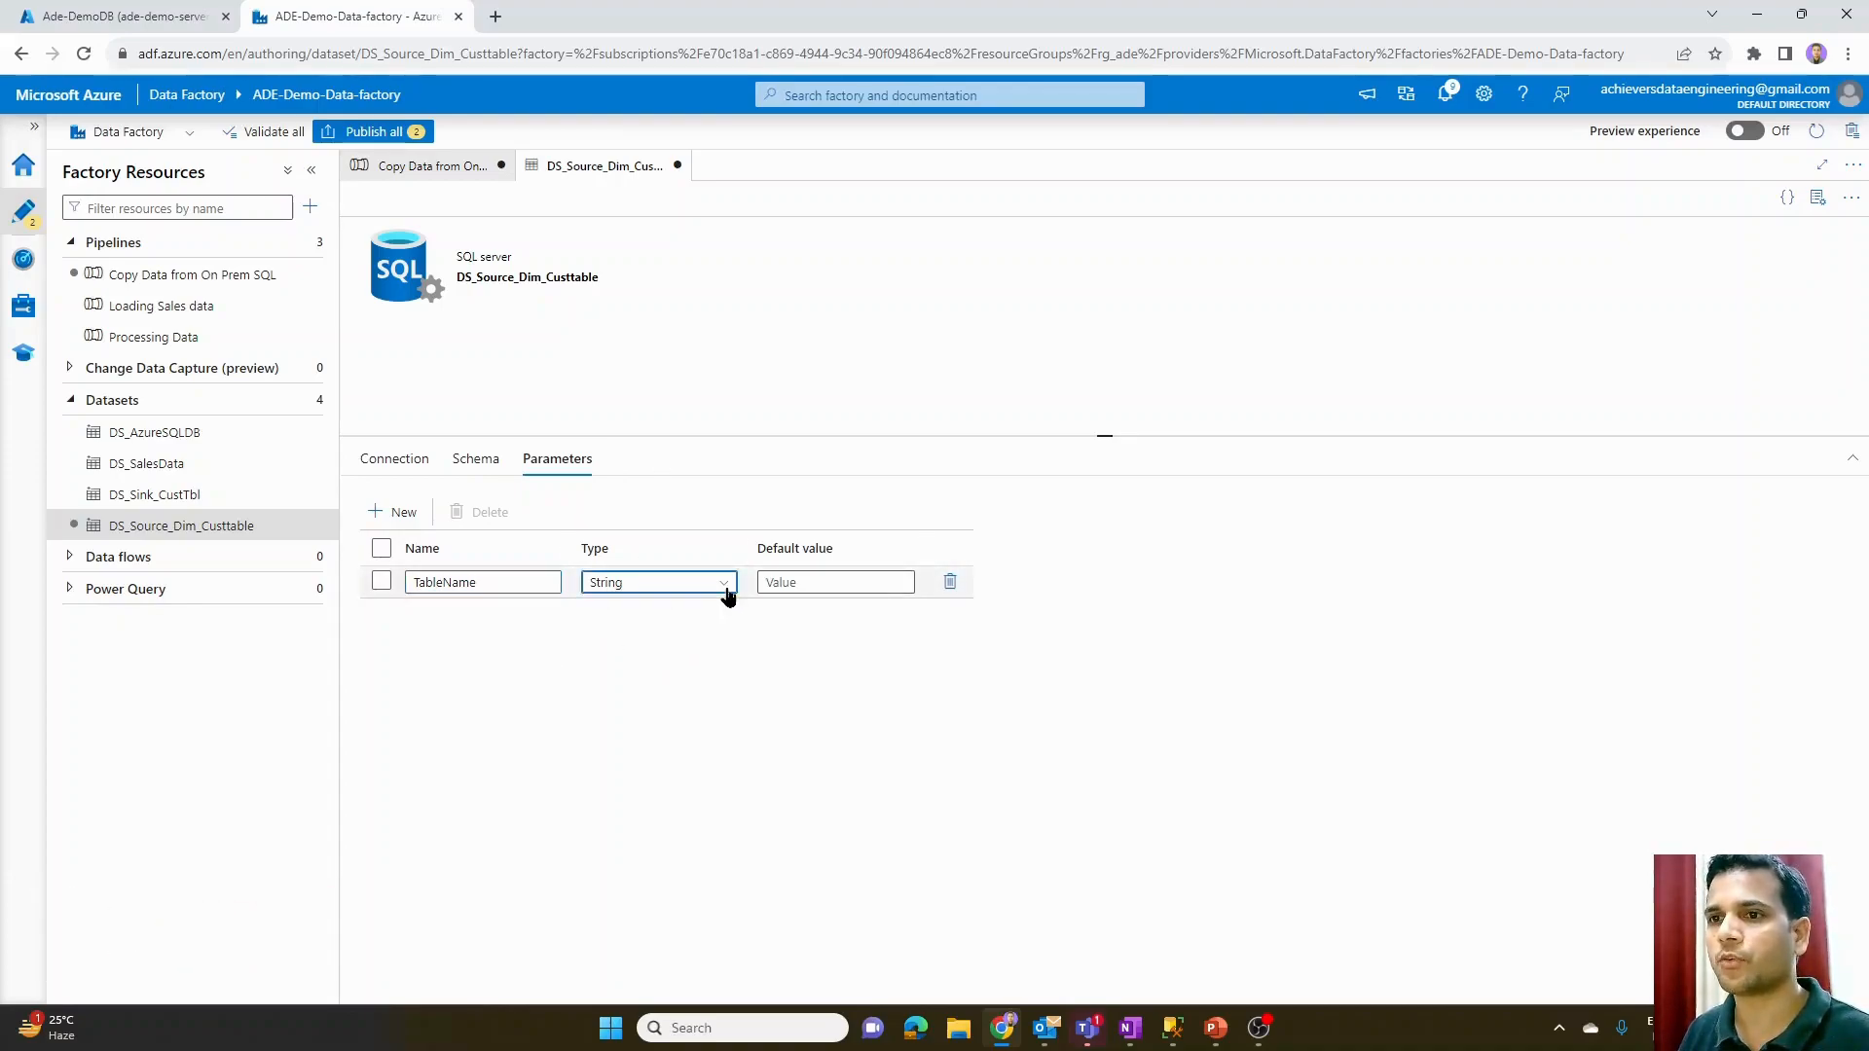
click(657, 582)
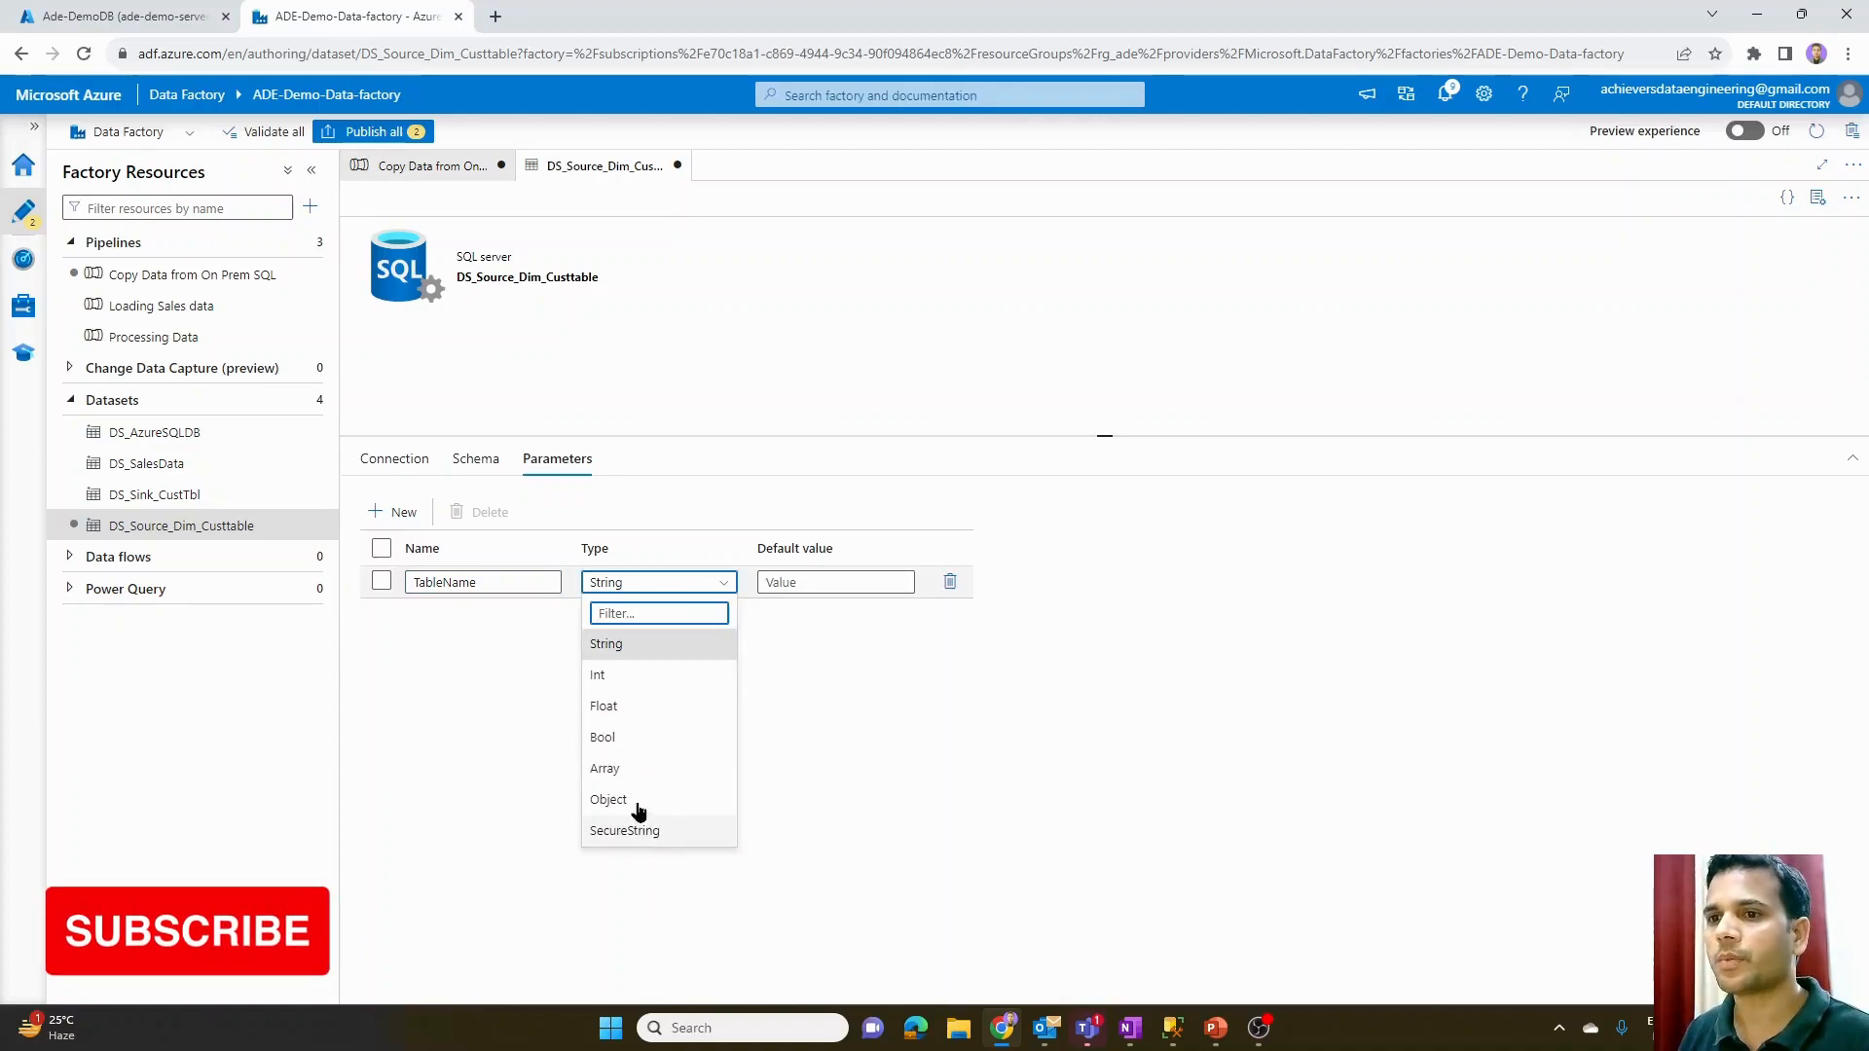
click(605, 643)
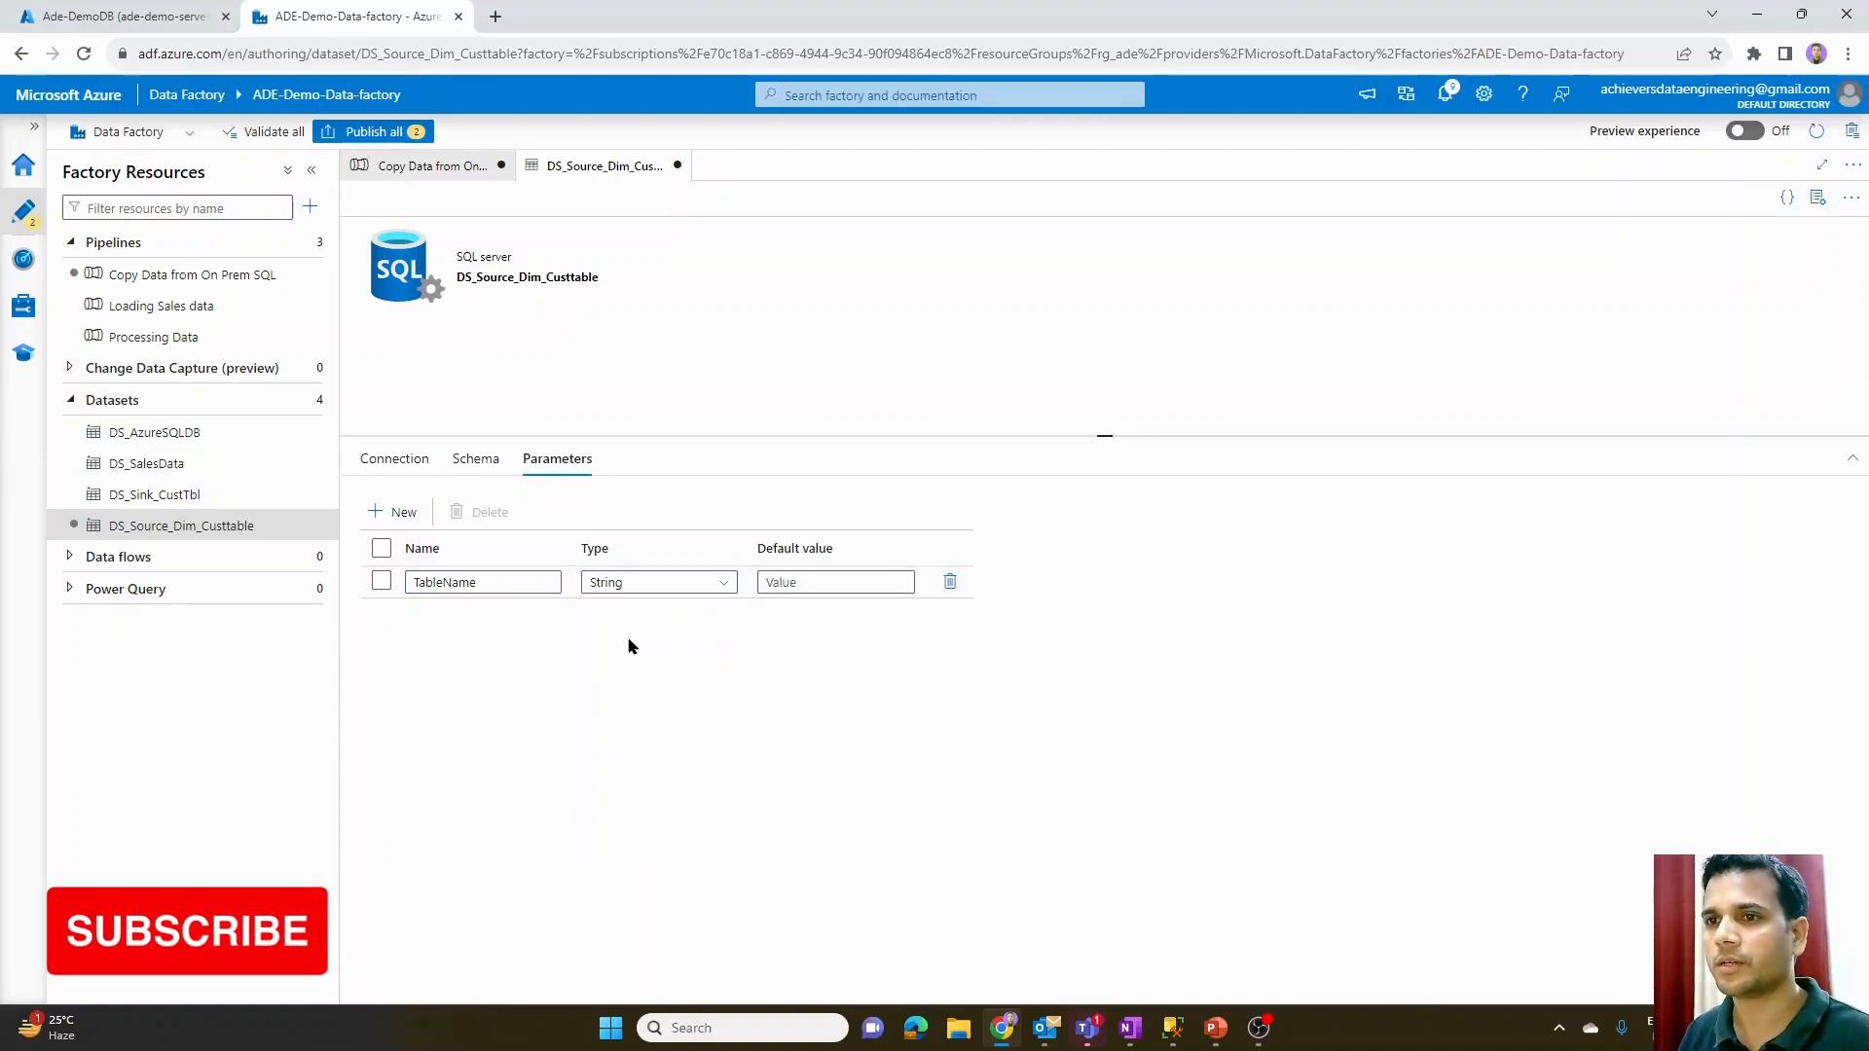
click(834, 582)
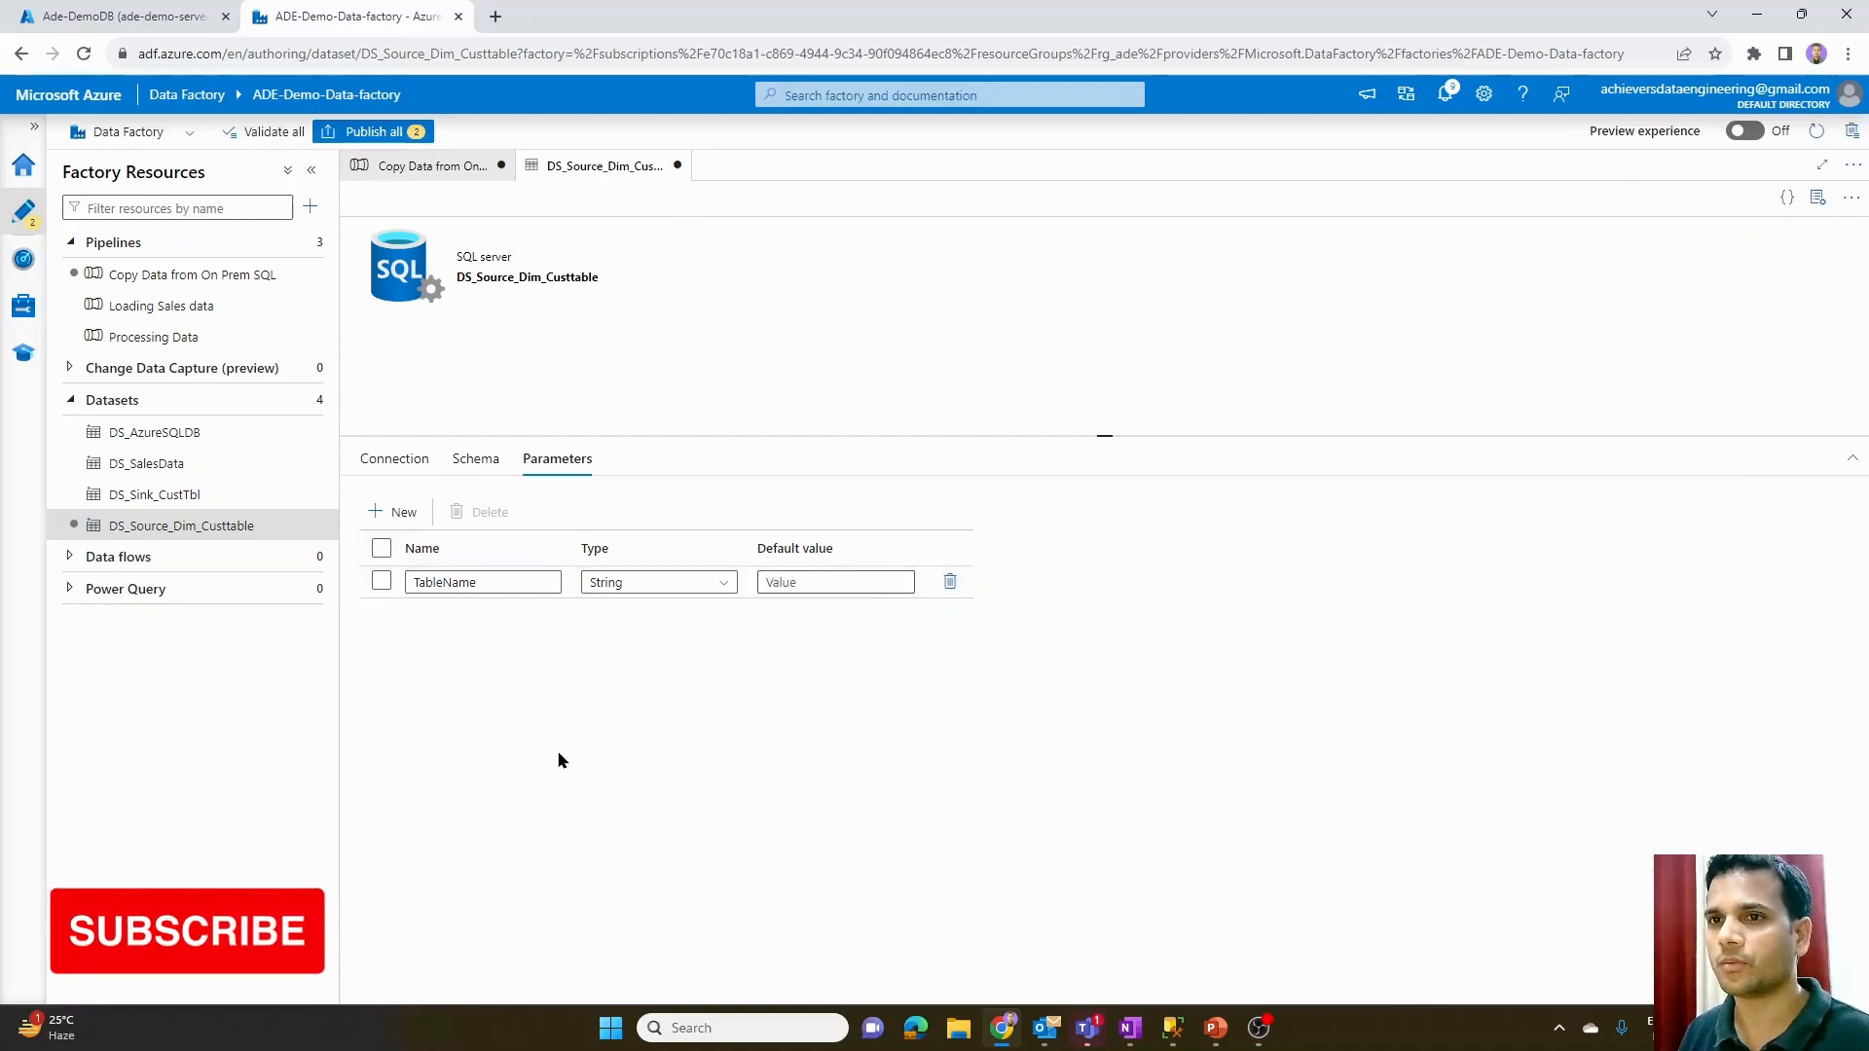
click(834, 582)
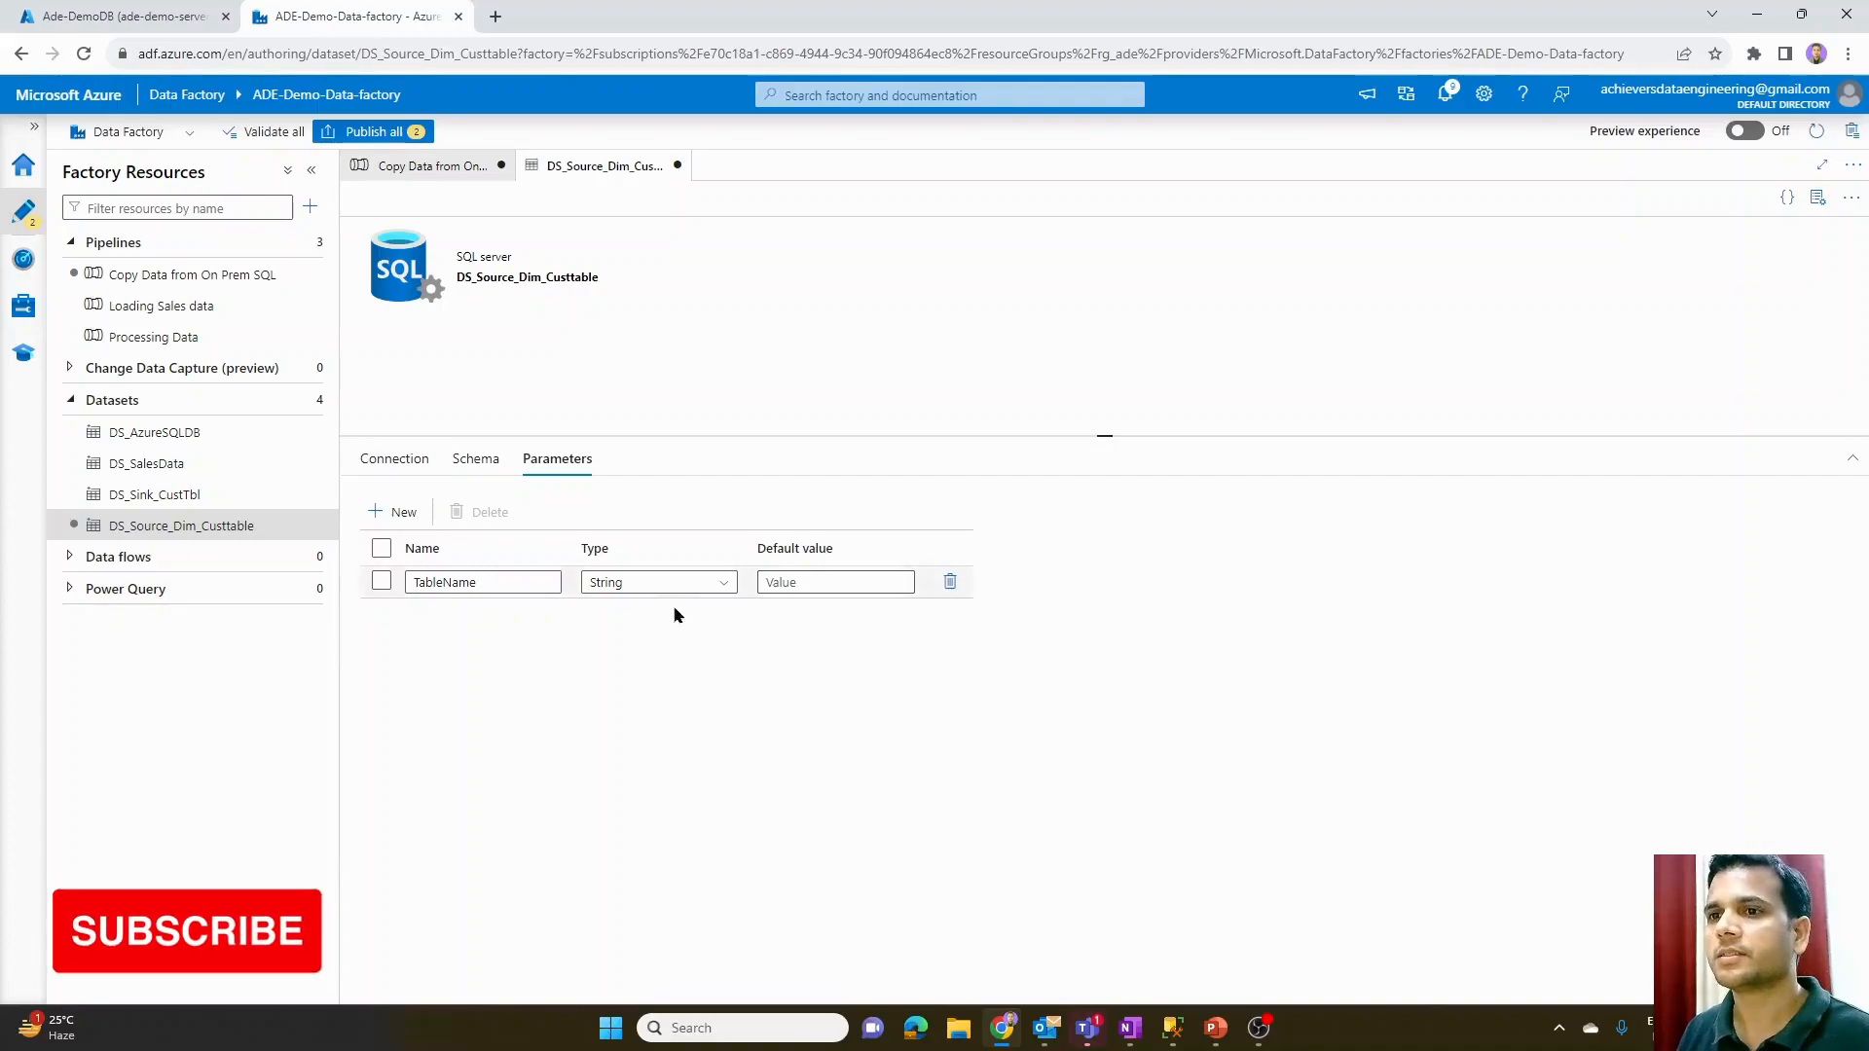
mouse_move(716, 668)
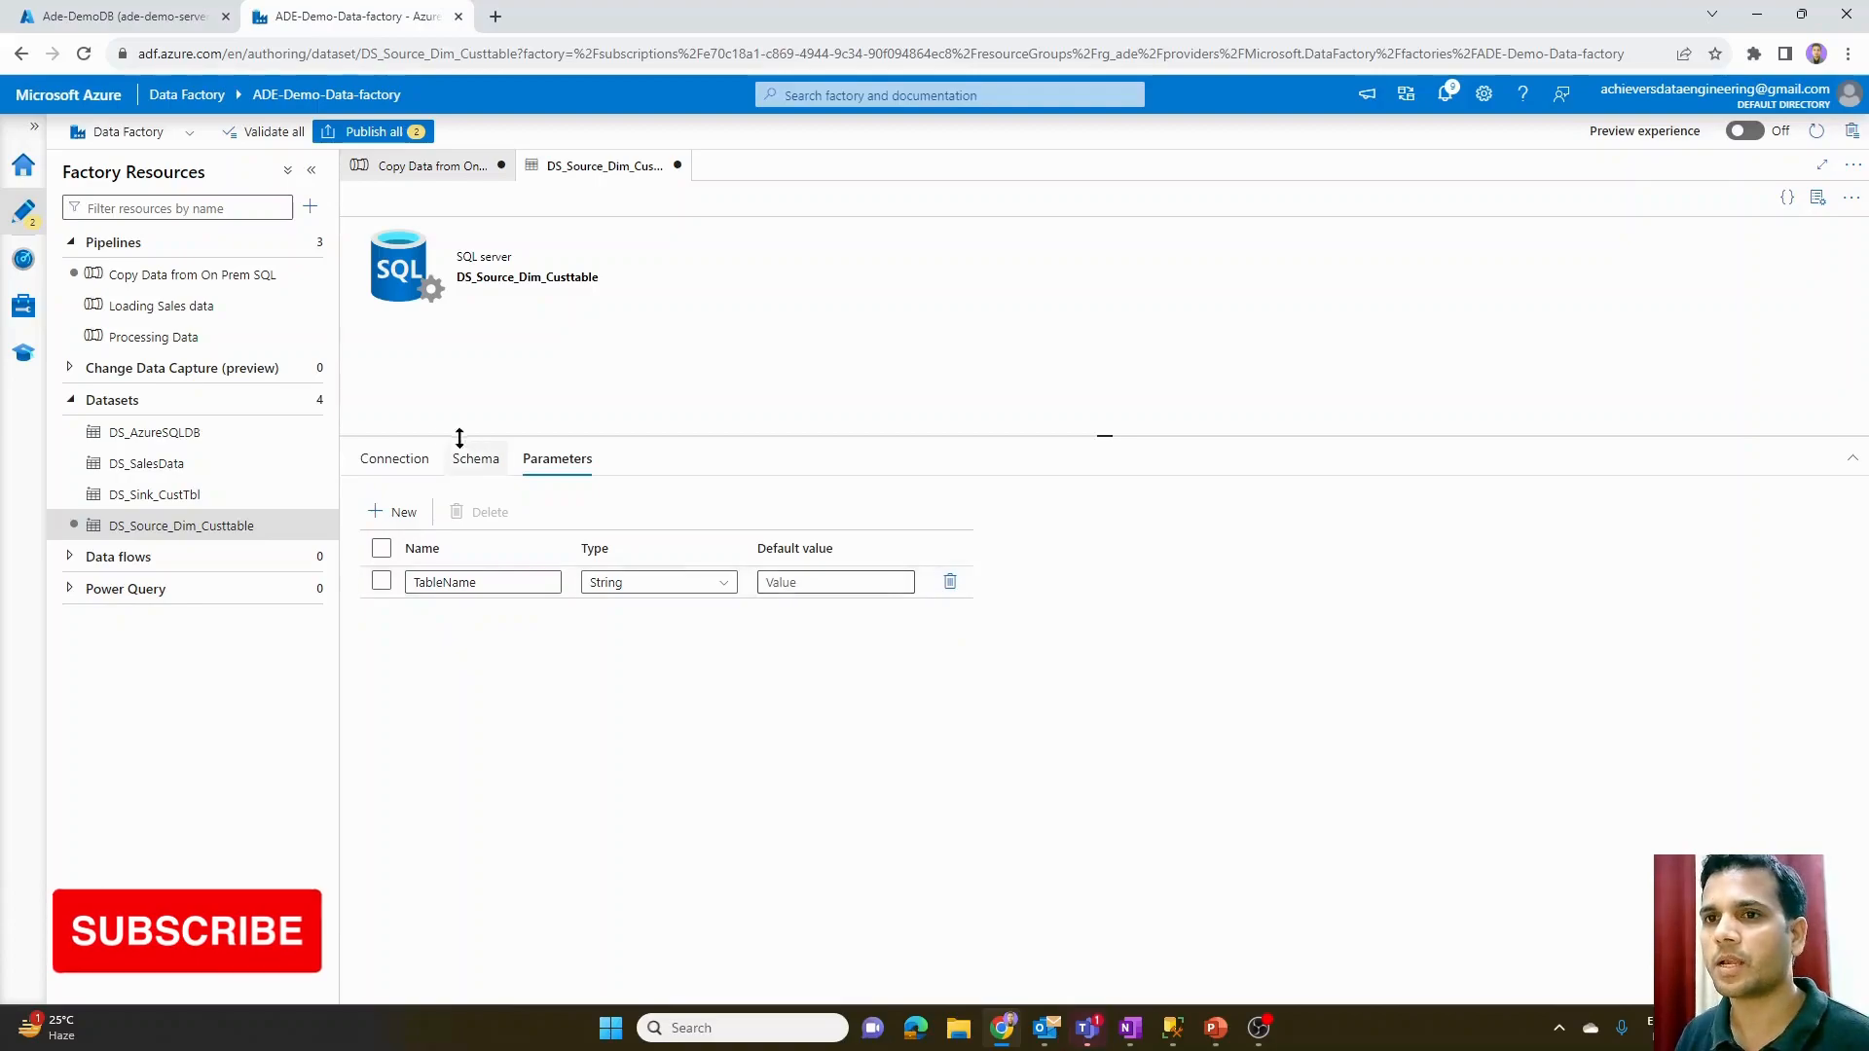
click(394, 459)
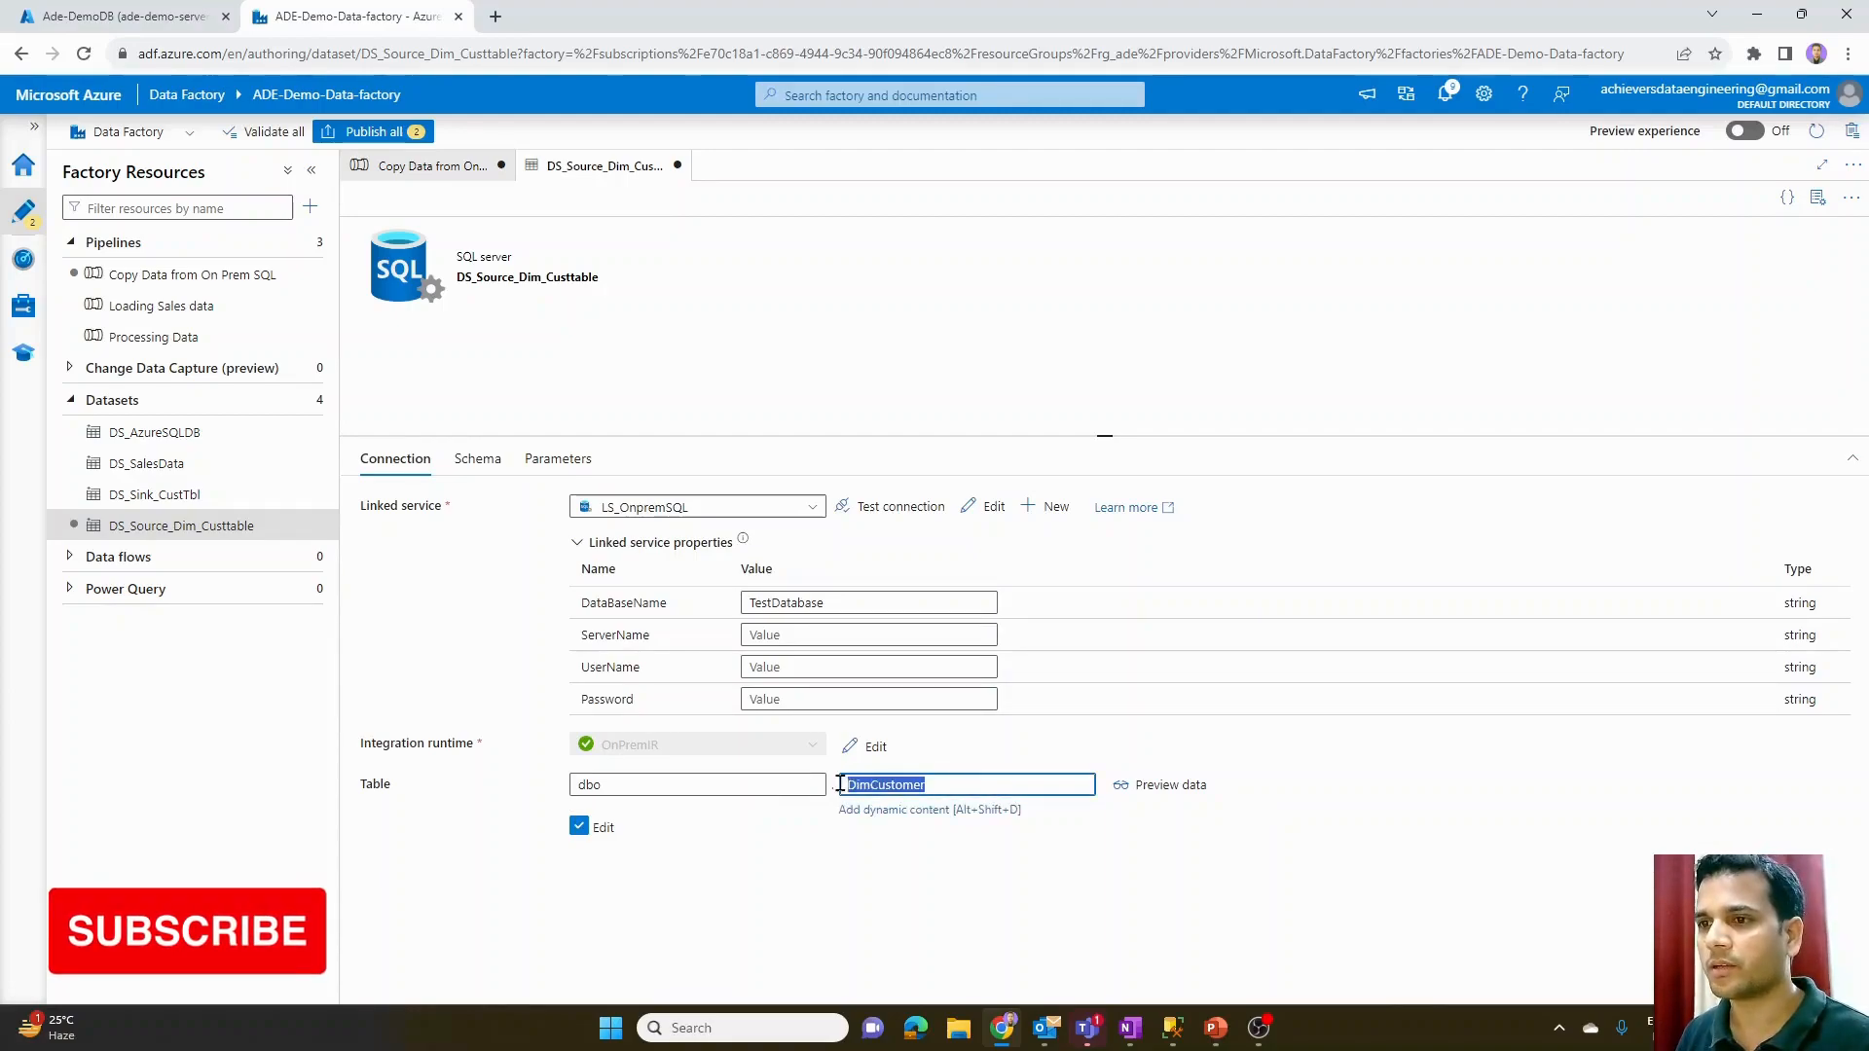
mouse_move(997, 888)
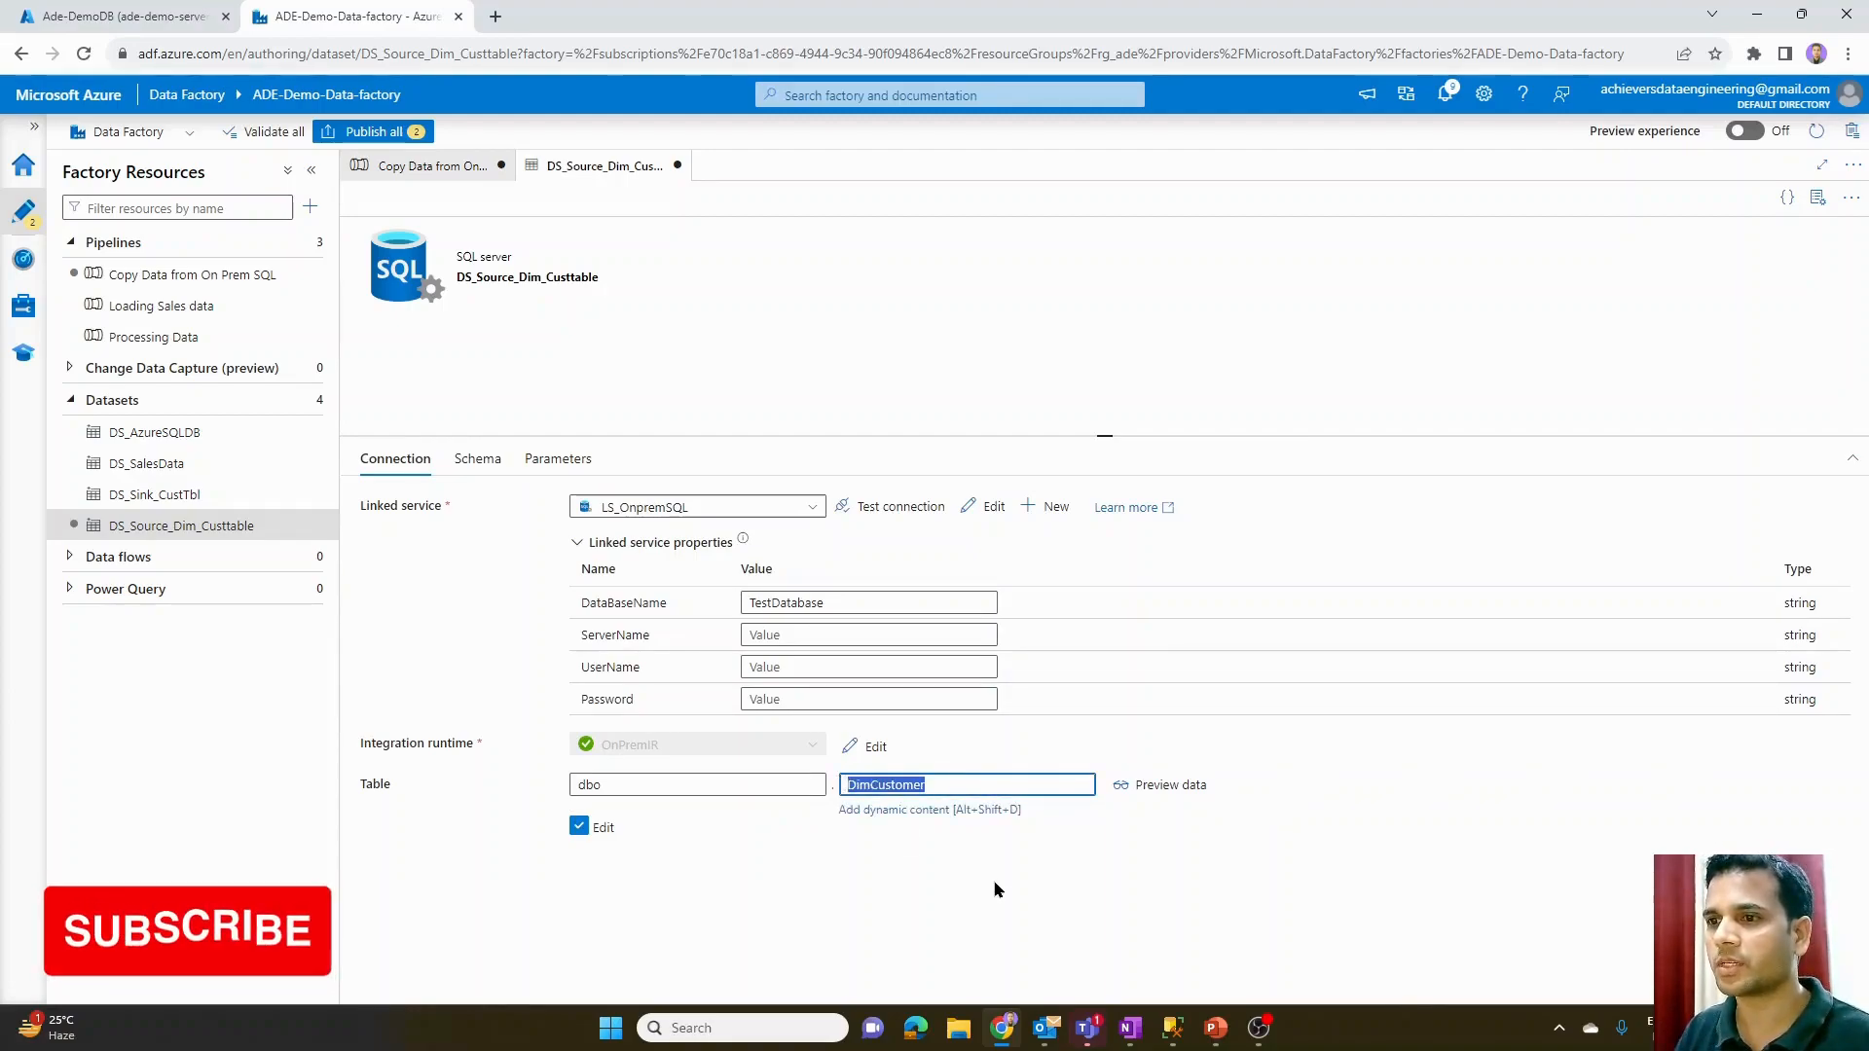
key(Delete)
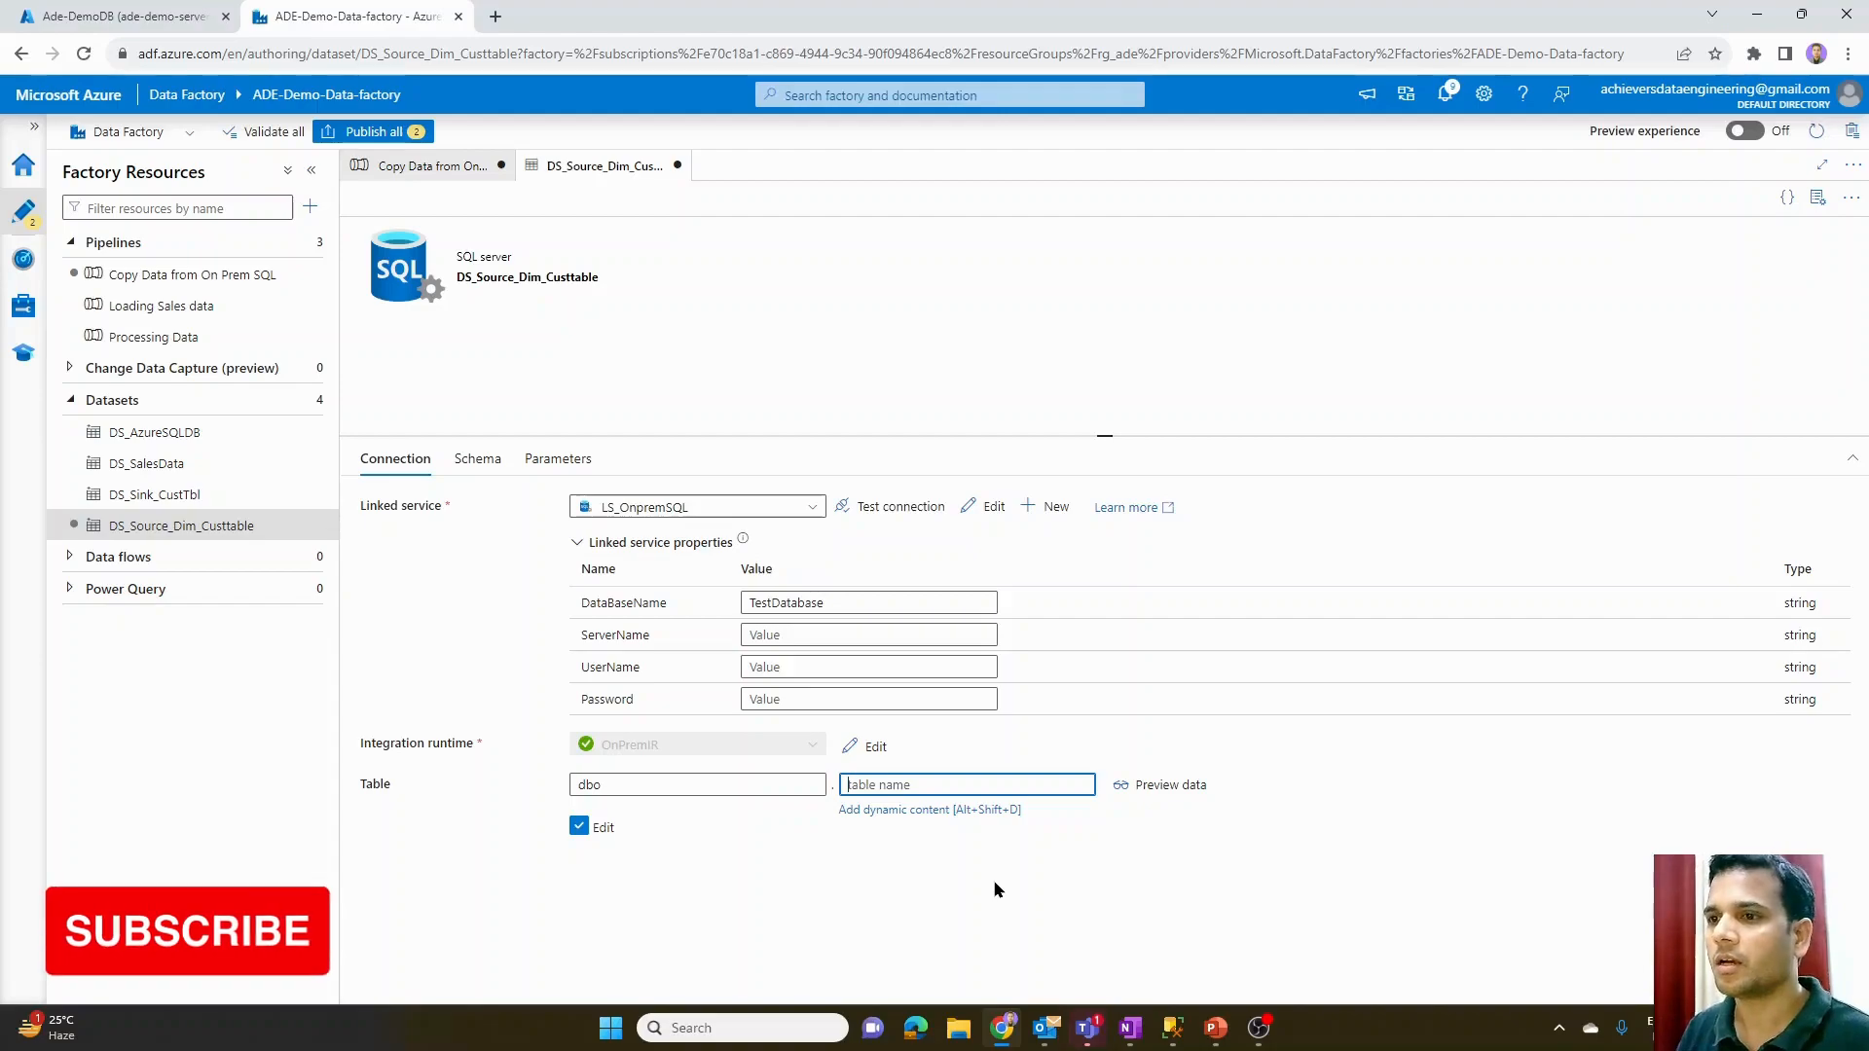
click(928, 808)
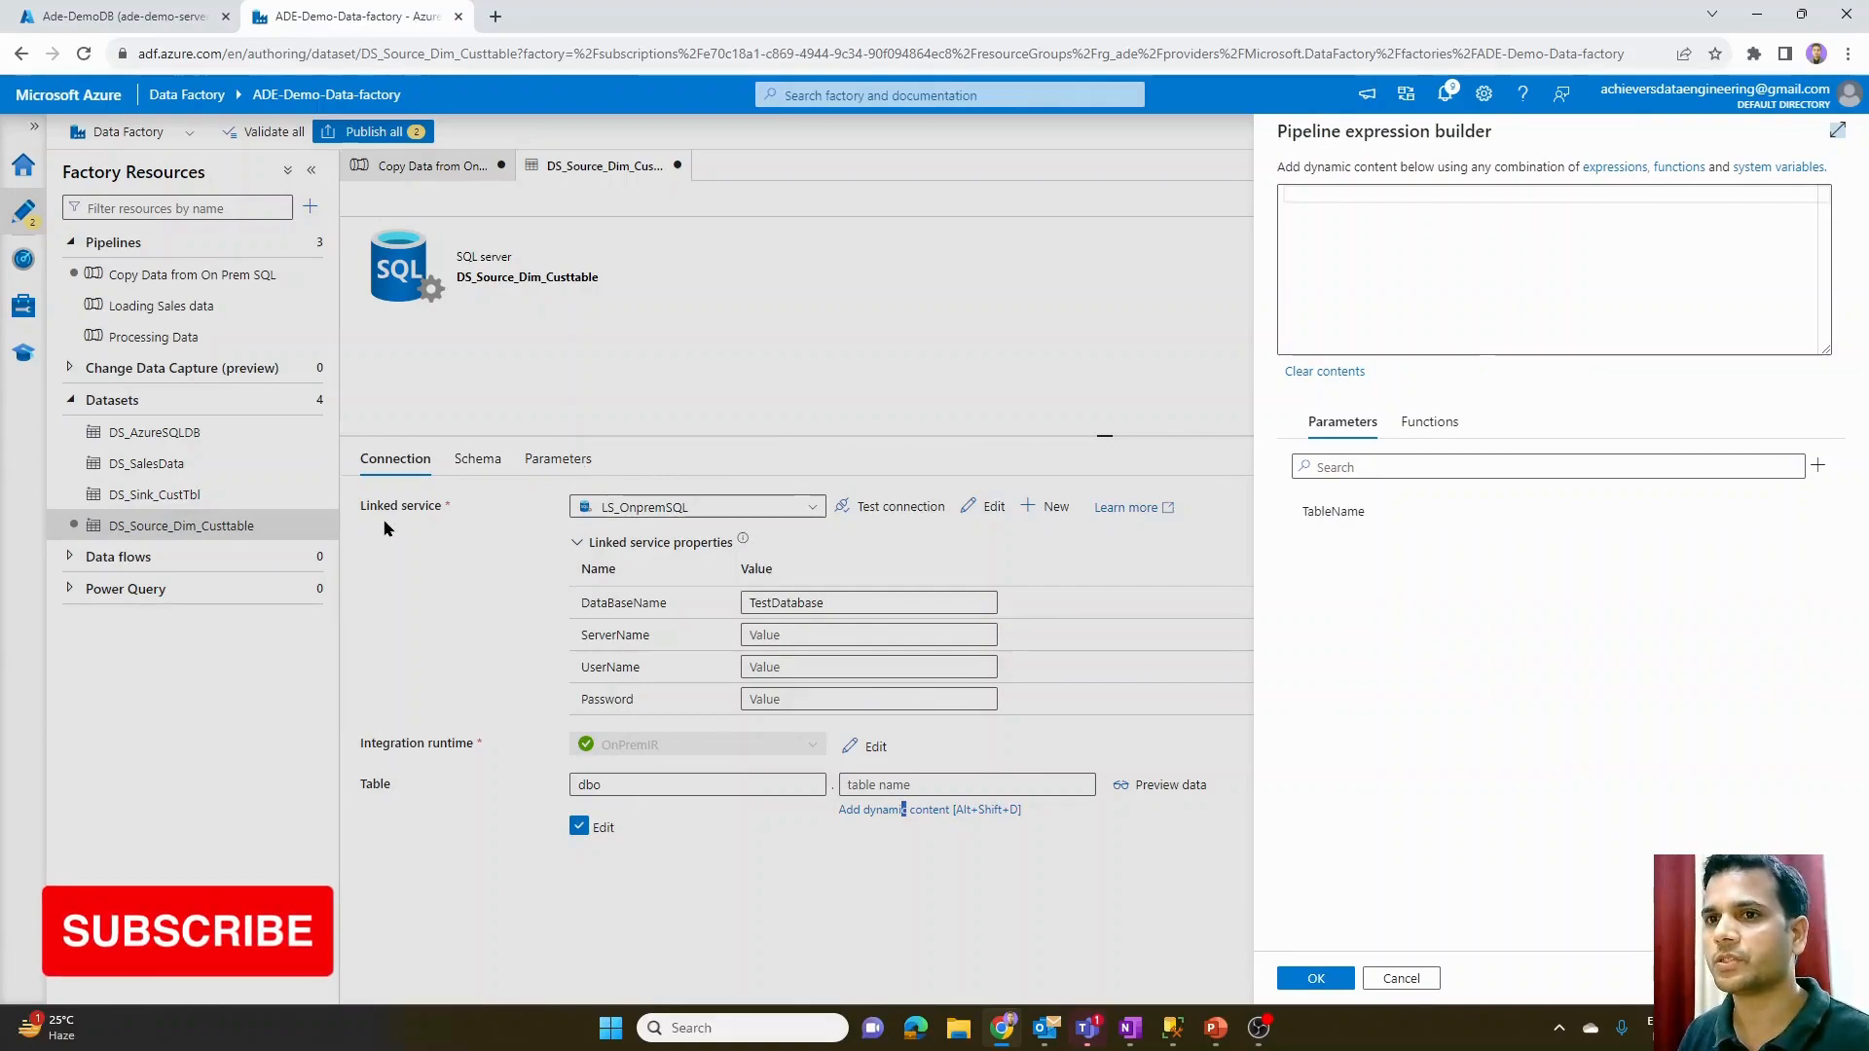
text(@dataset().TableName)
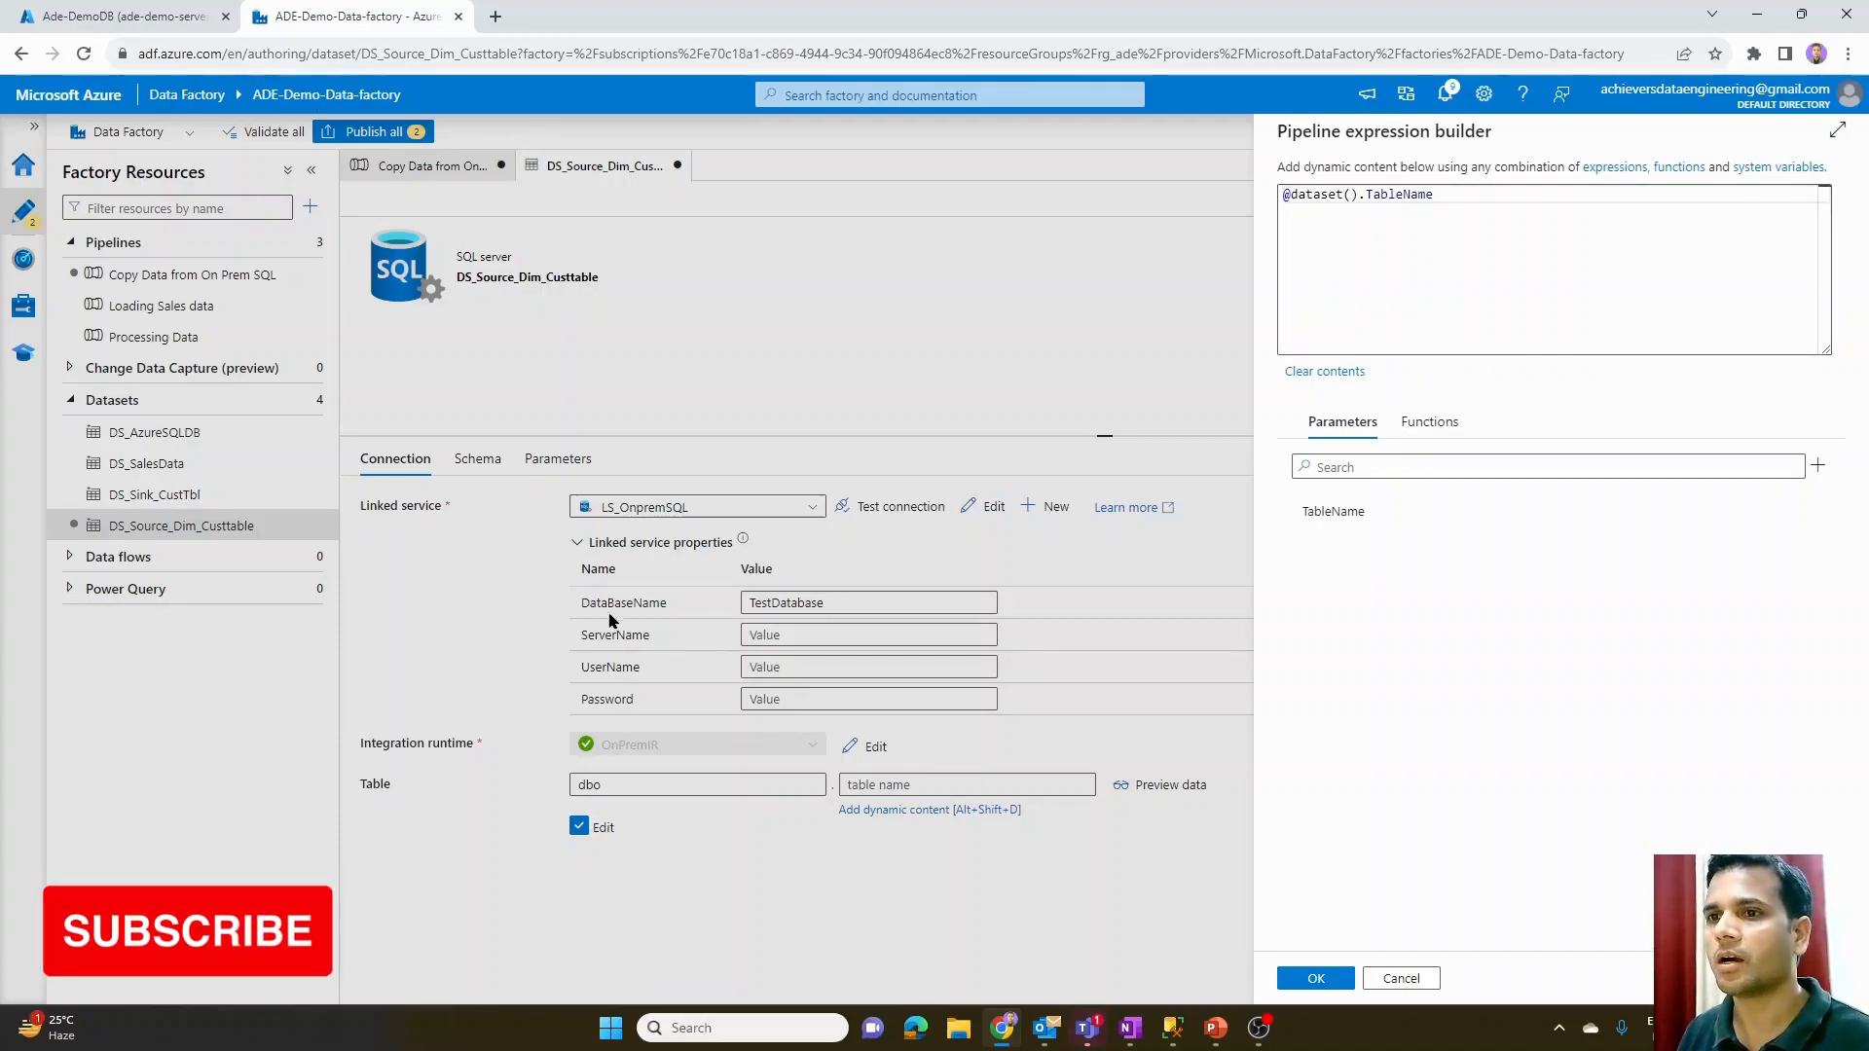
mouse_move(652, 625)
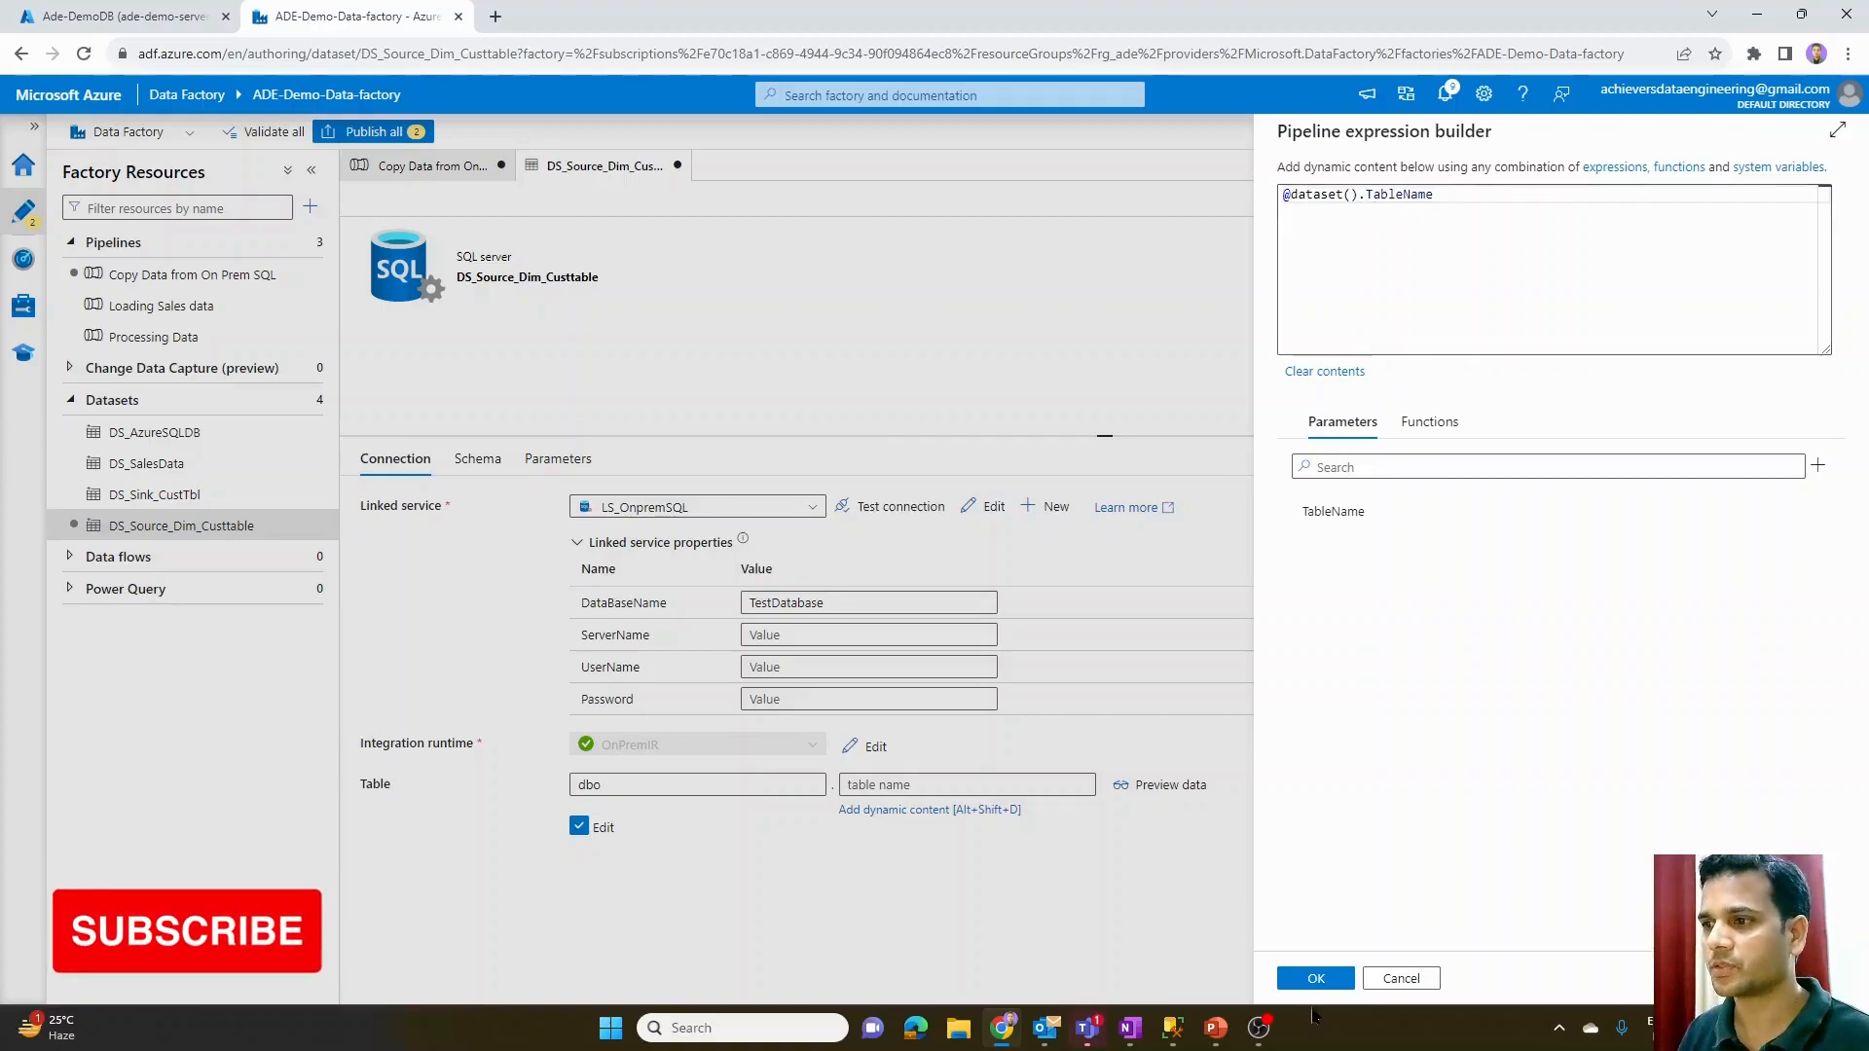
click(1315, 977)
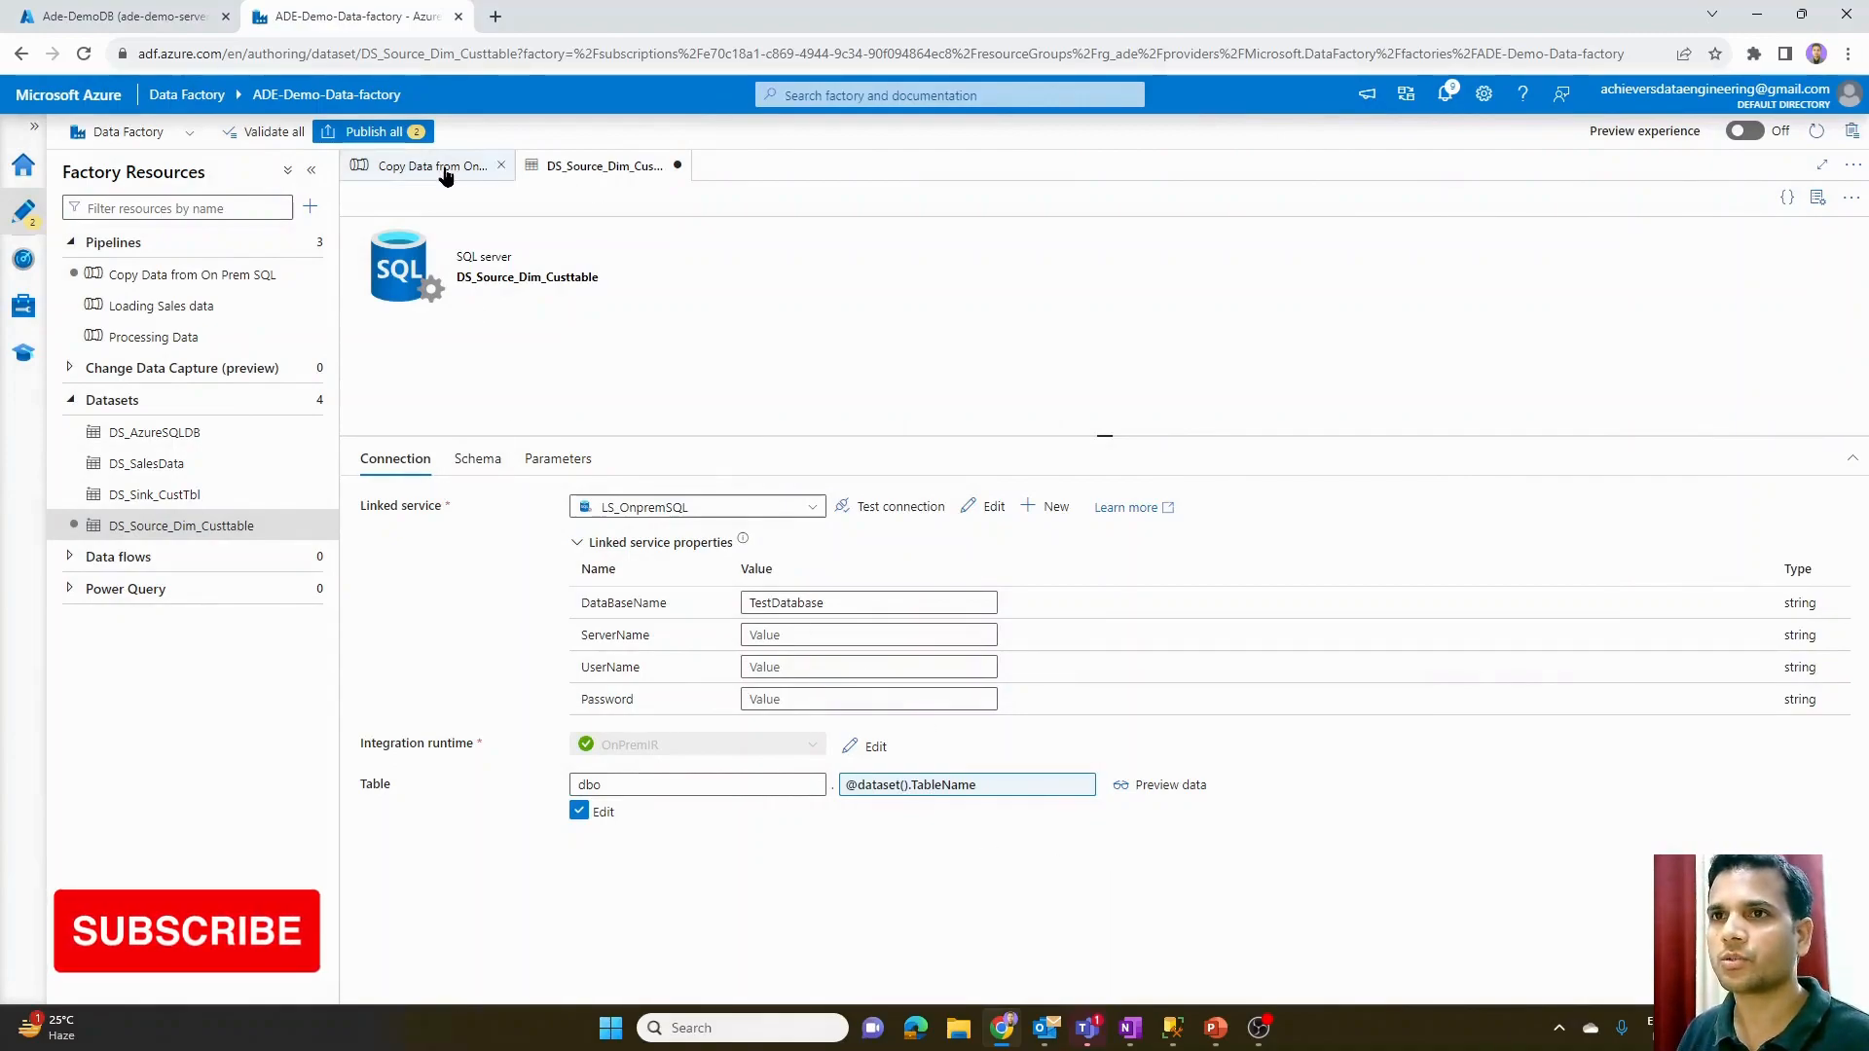
click(426, 164)
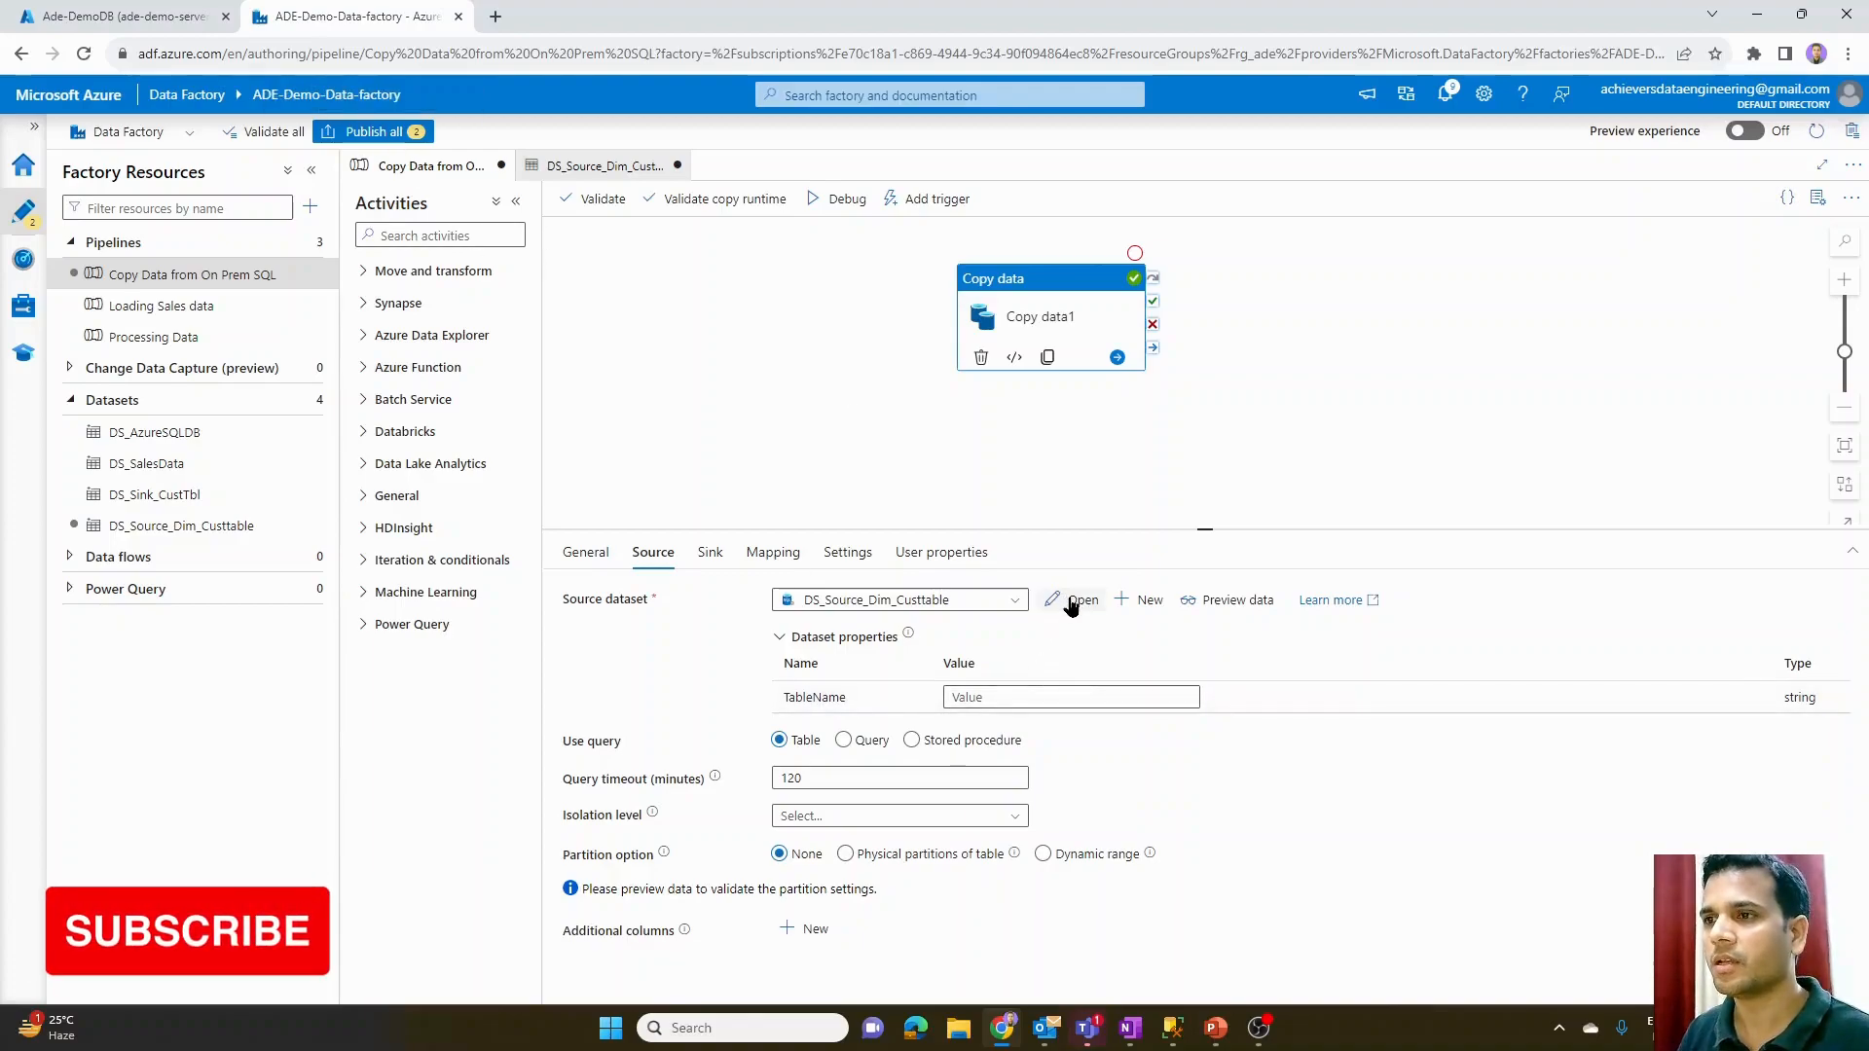
Enter DimCustomer as the copy activity source's TableName value
click(1082, 600)
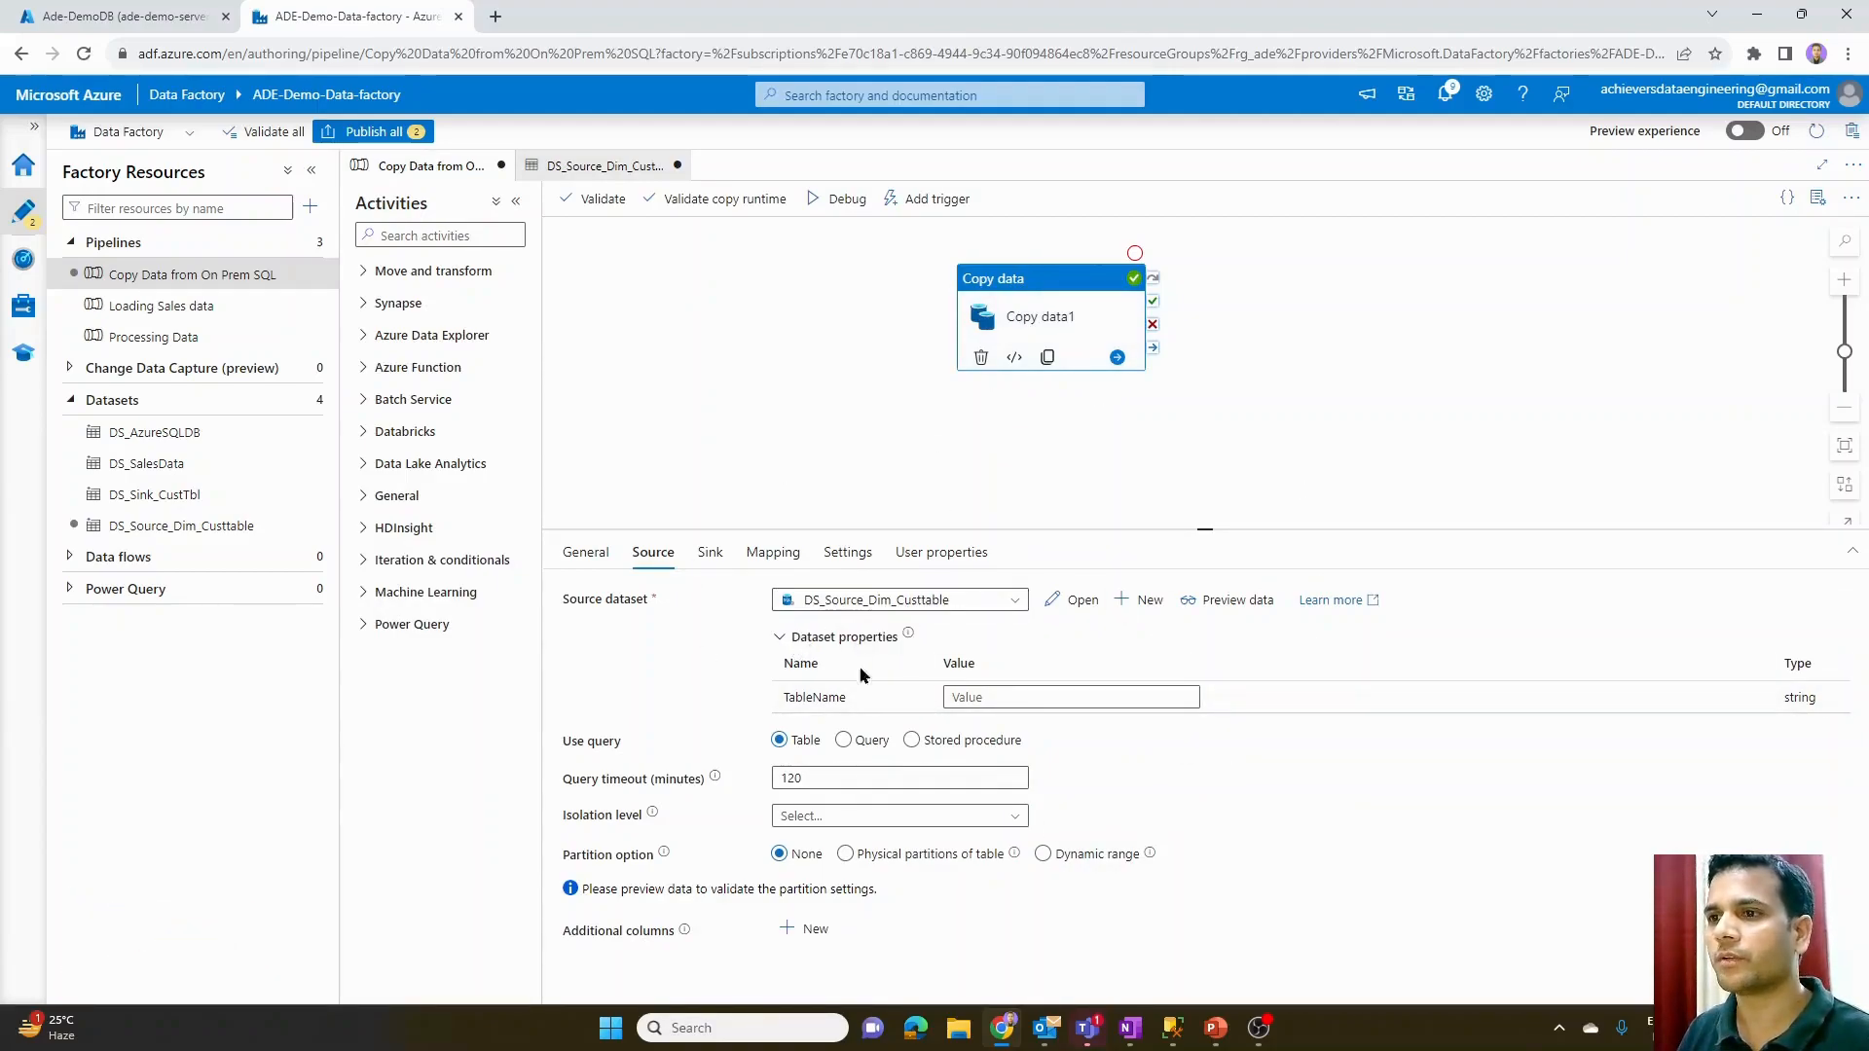
click(1069, 697)
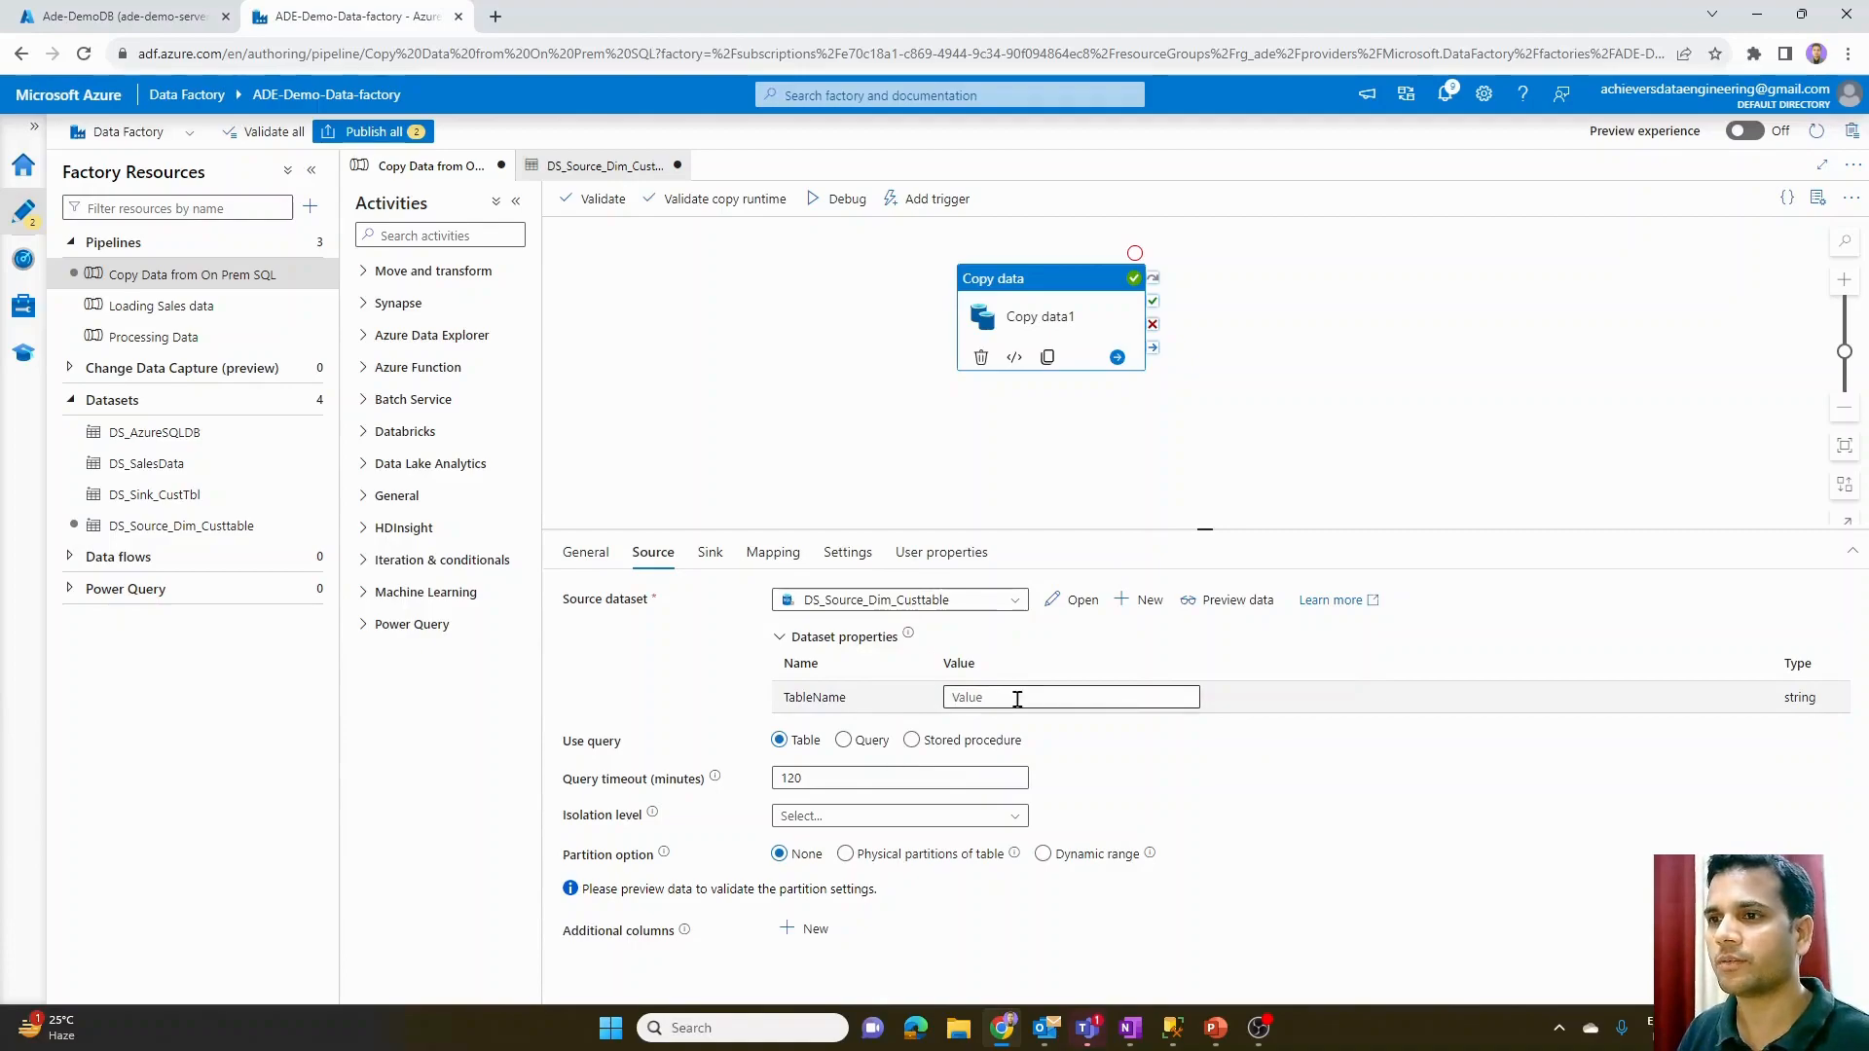
click(1068, 697)
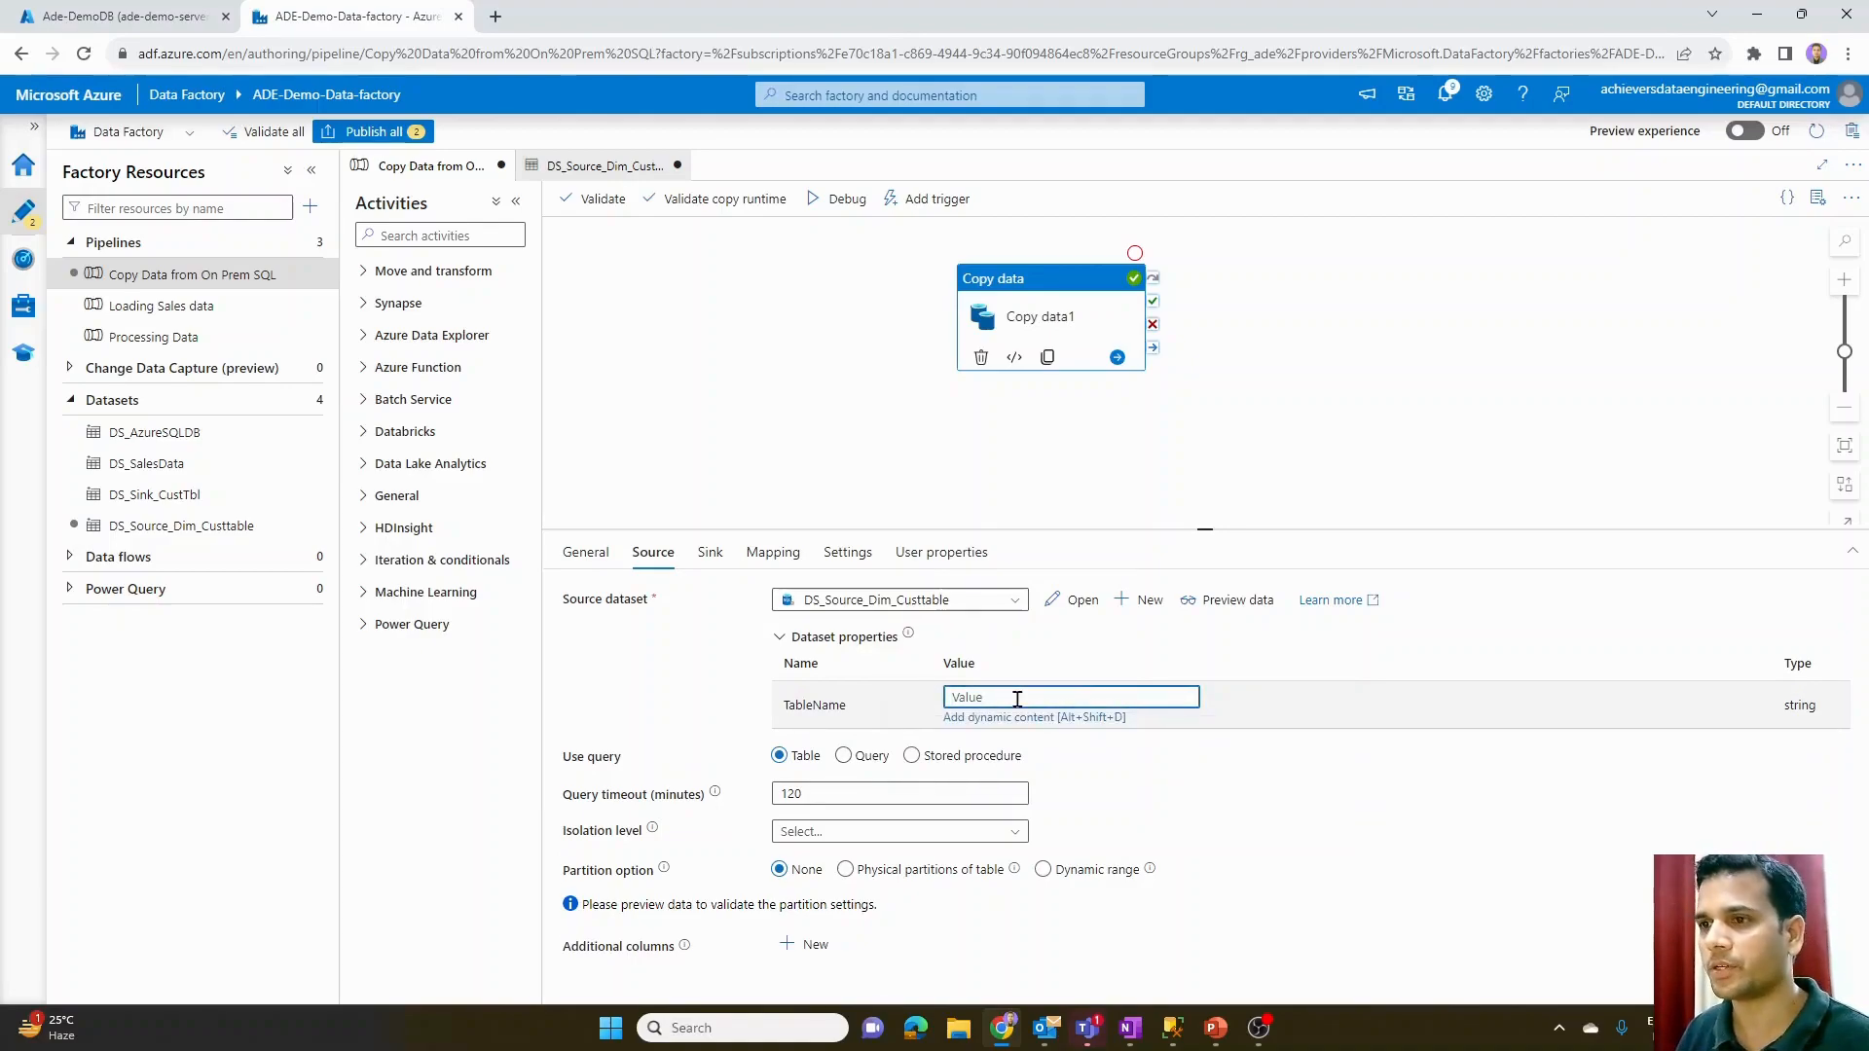
text(DimCustomer)
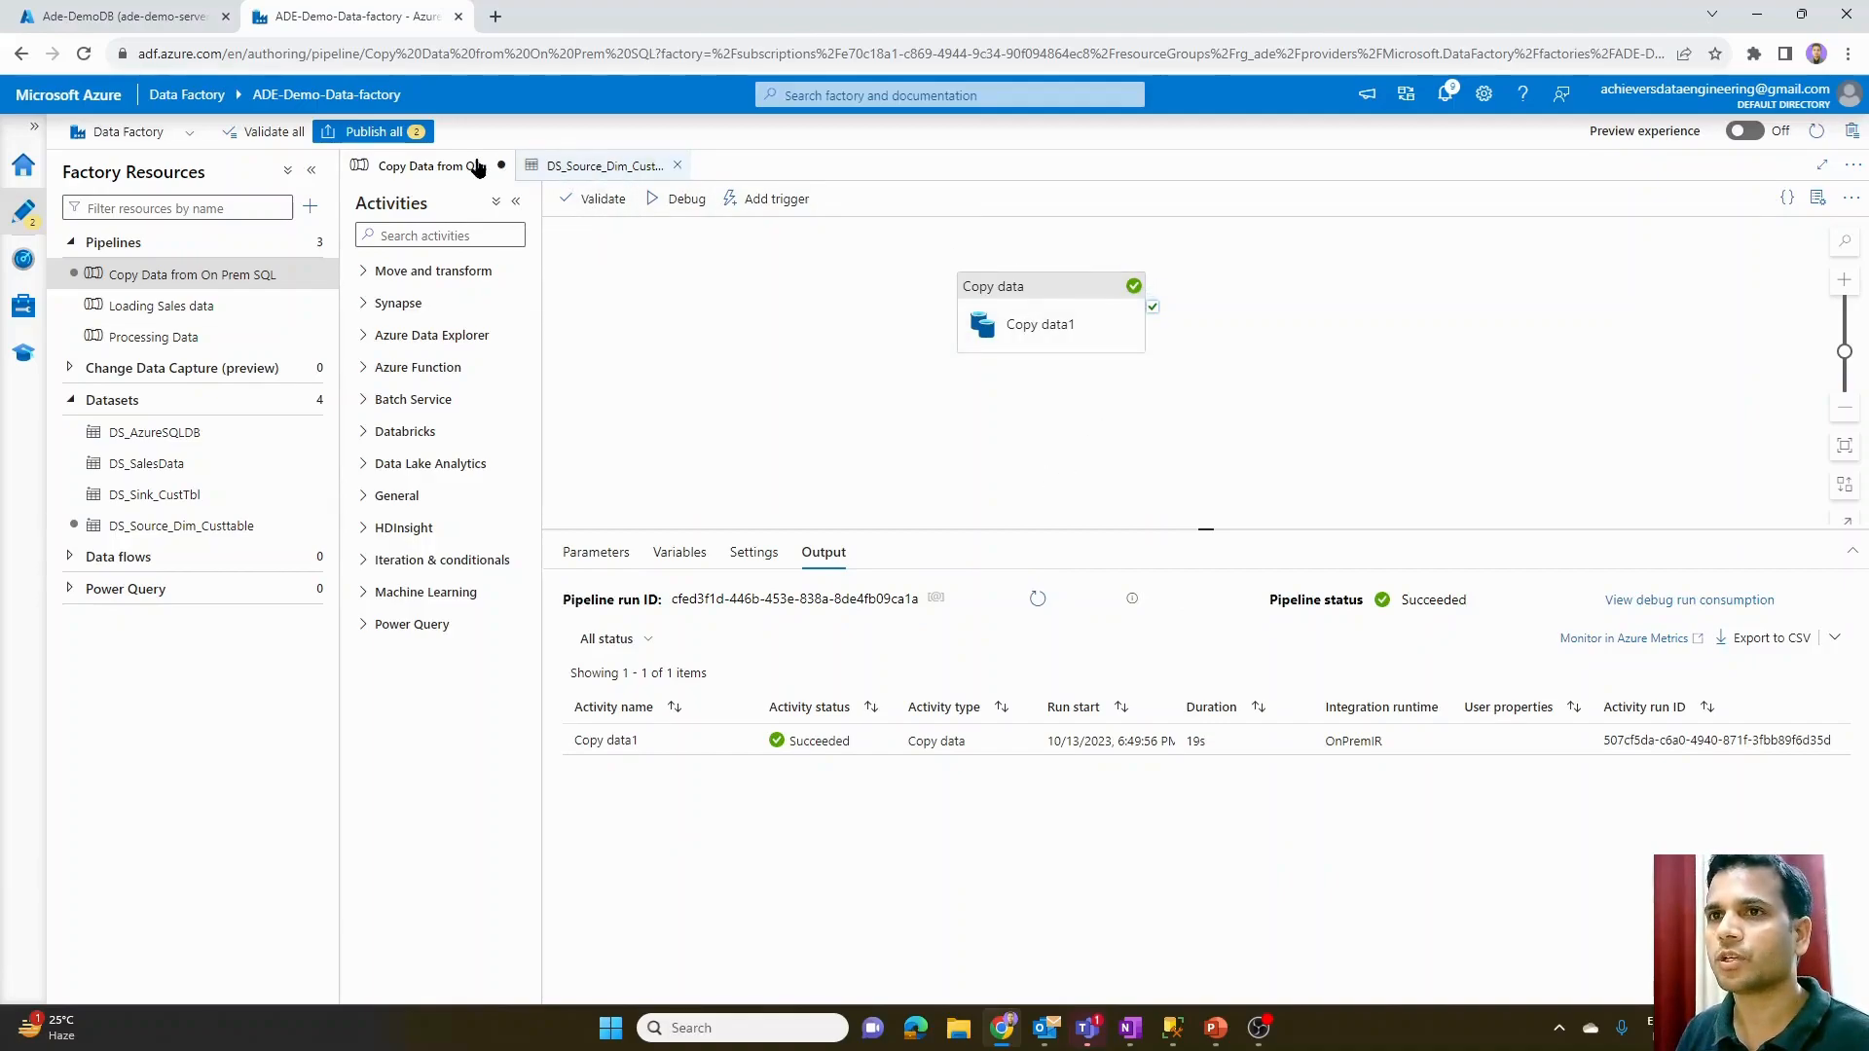
Open the sink dataset DS_Sink_CustTbl and add a DestinationTable parameter
click(1040, 323)
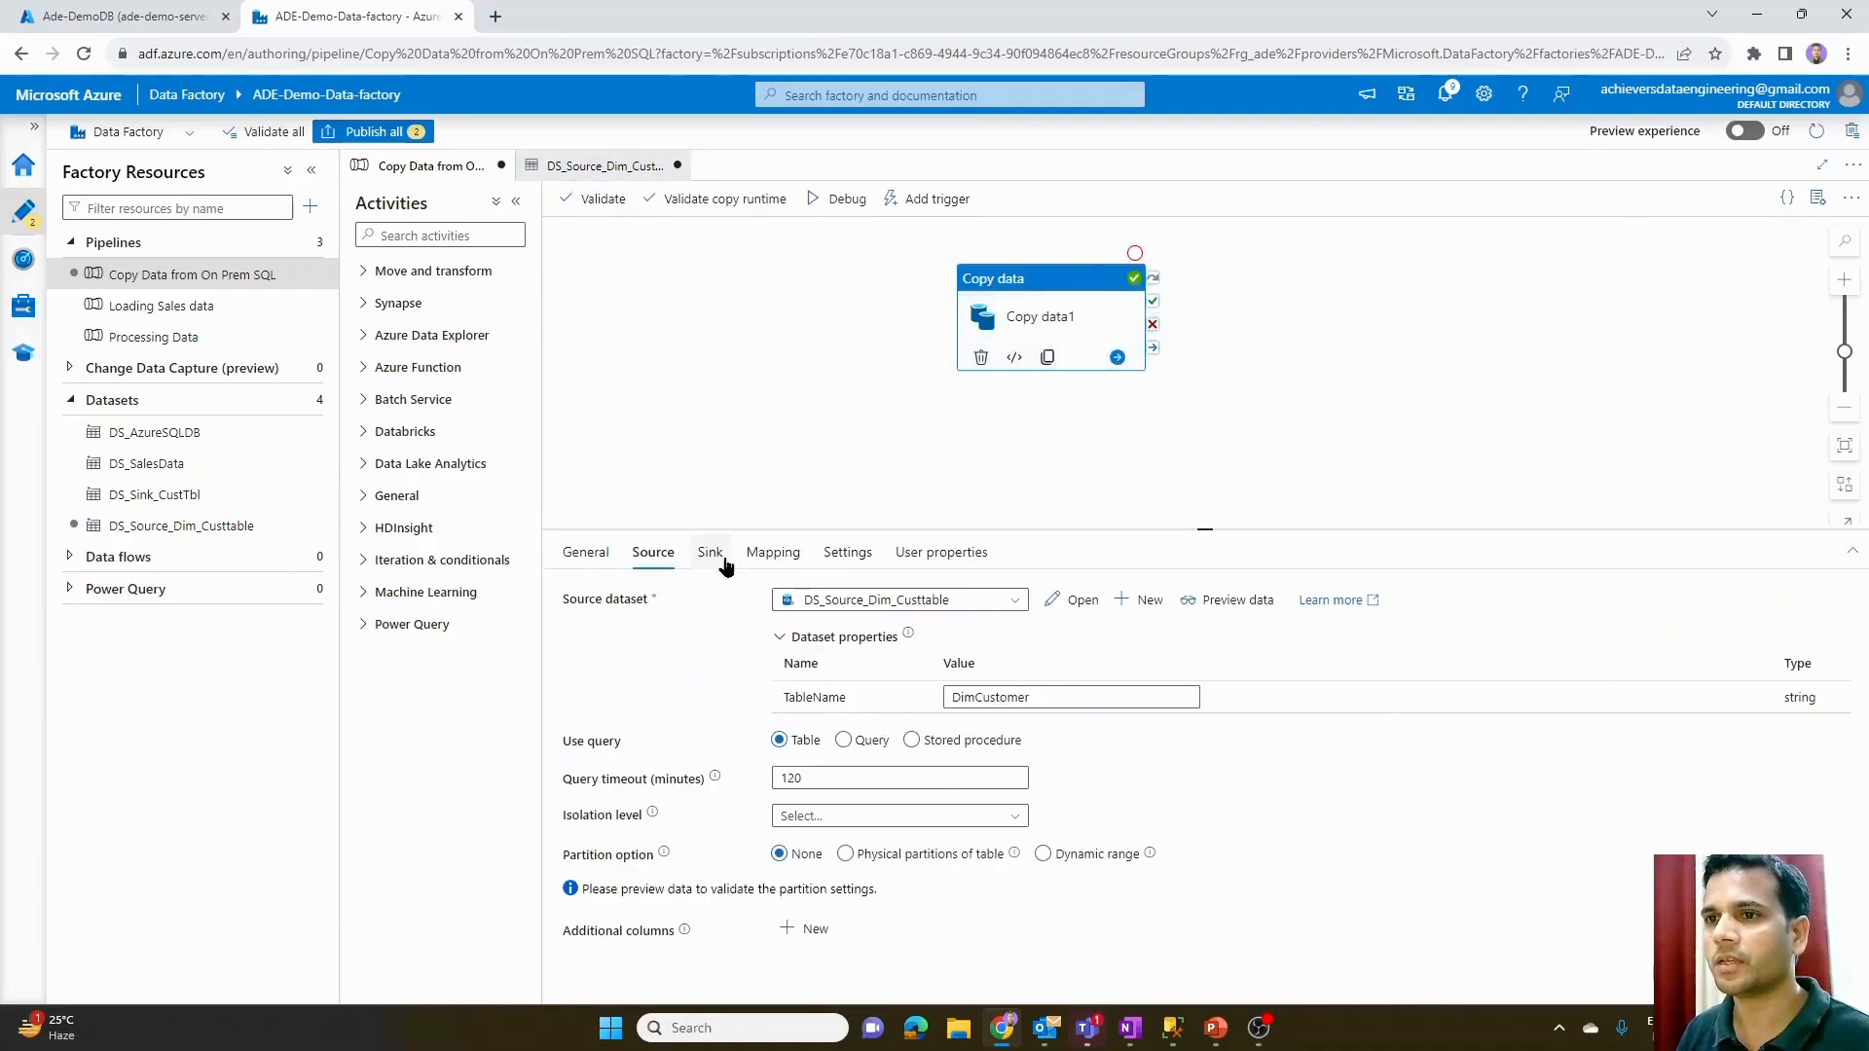
click(707, 552)
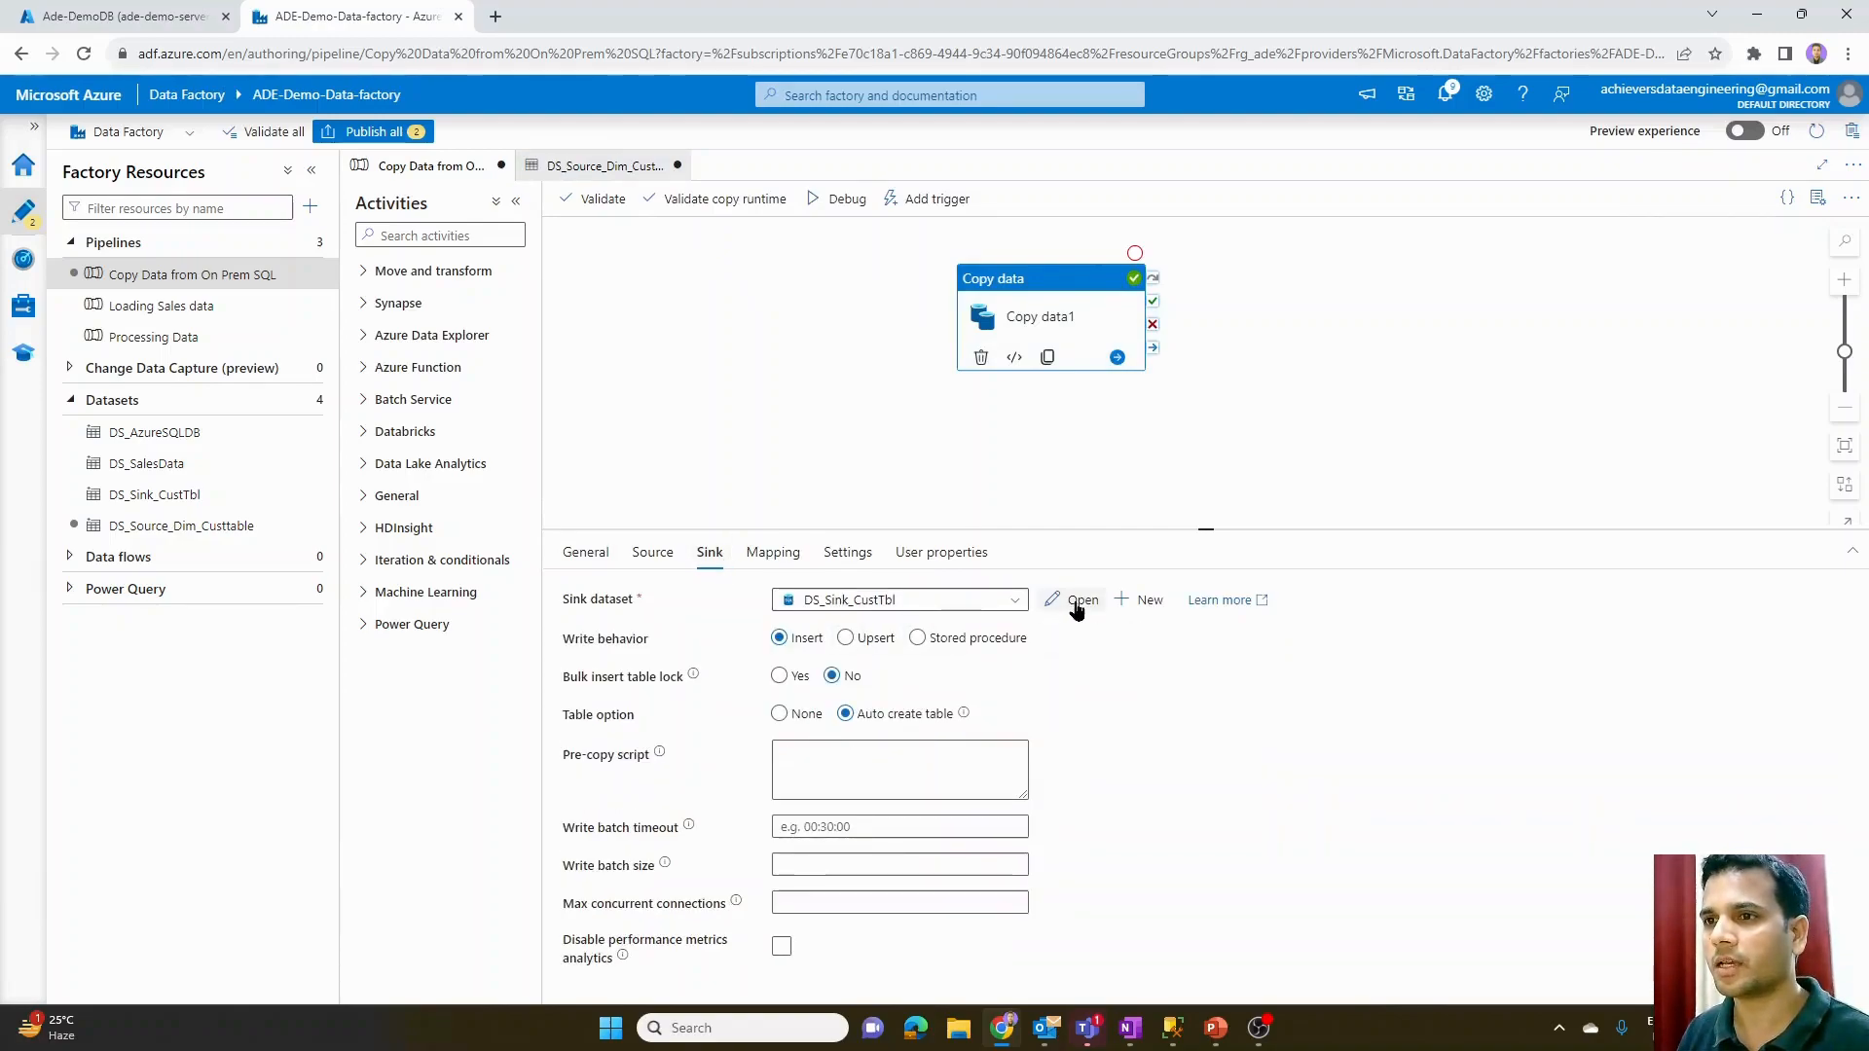
click(1081, 600)
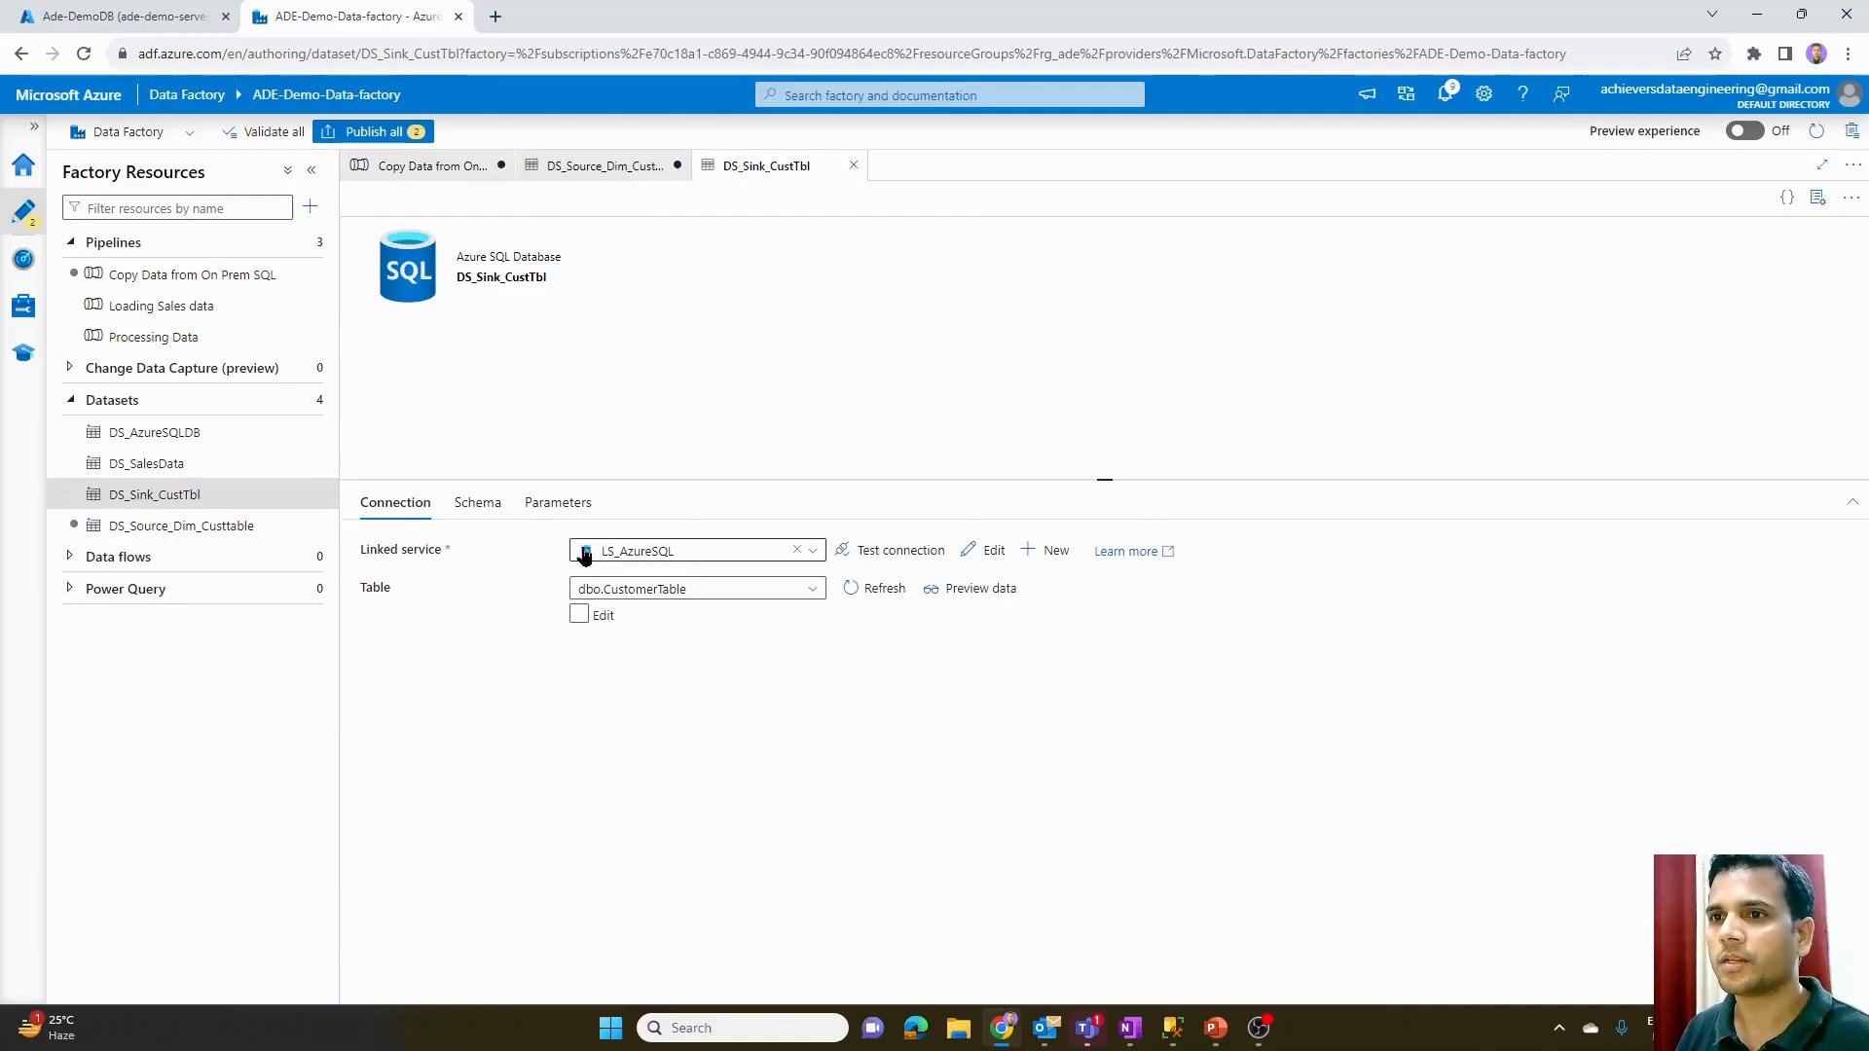
click(556, 502)
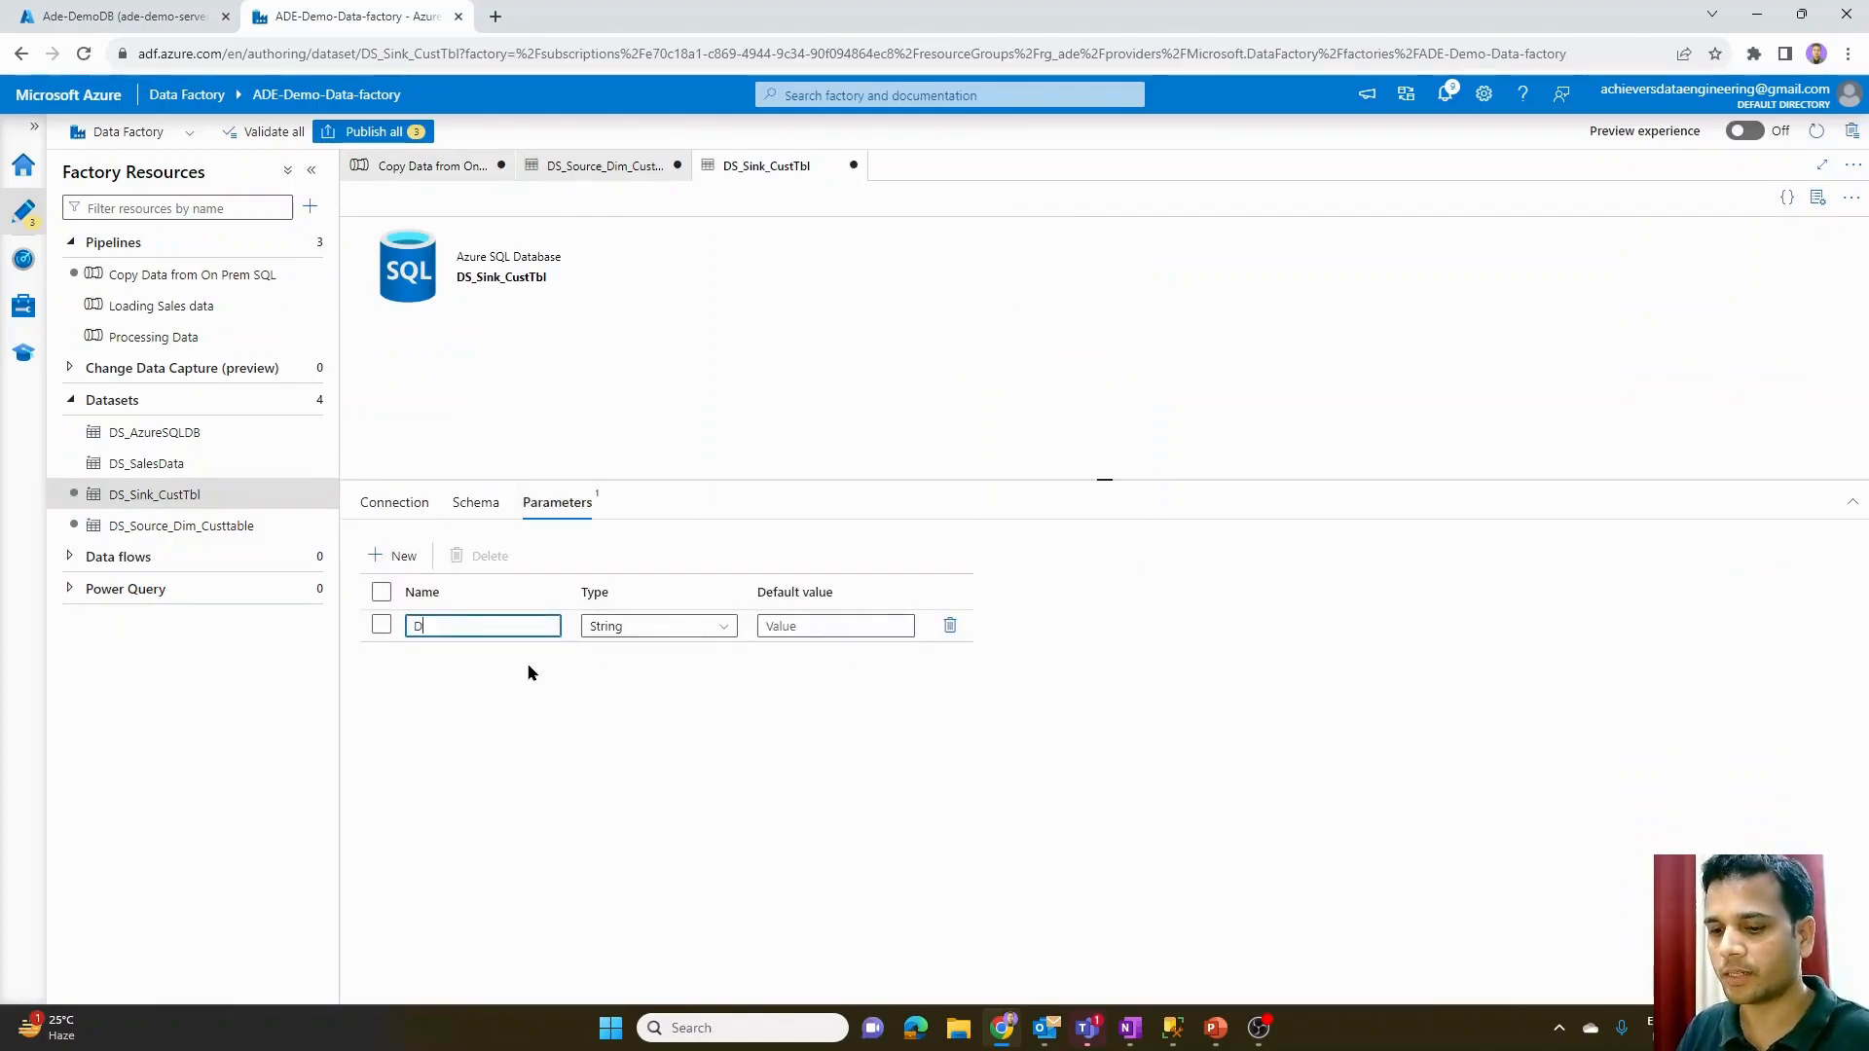
text(estinationTable)
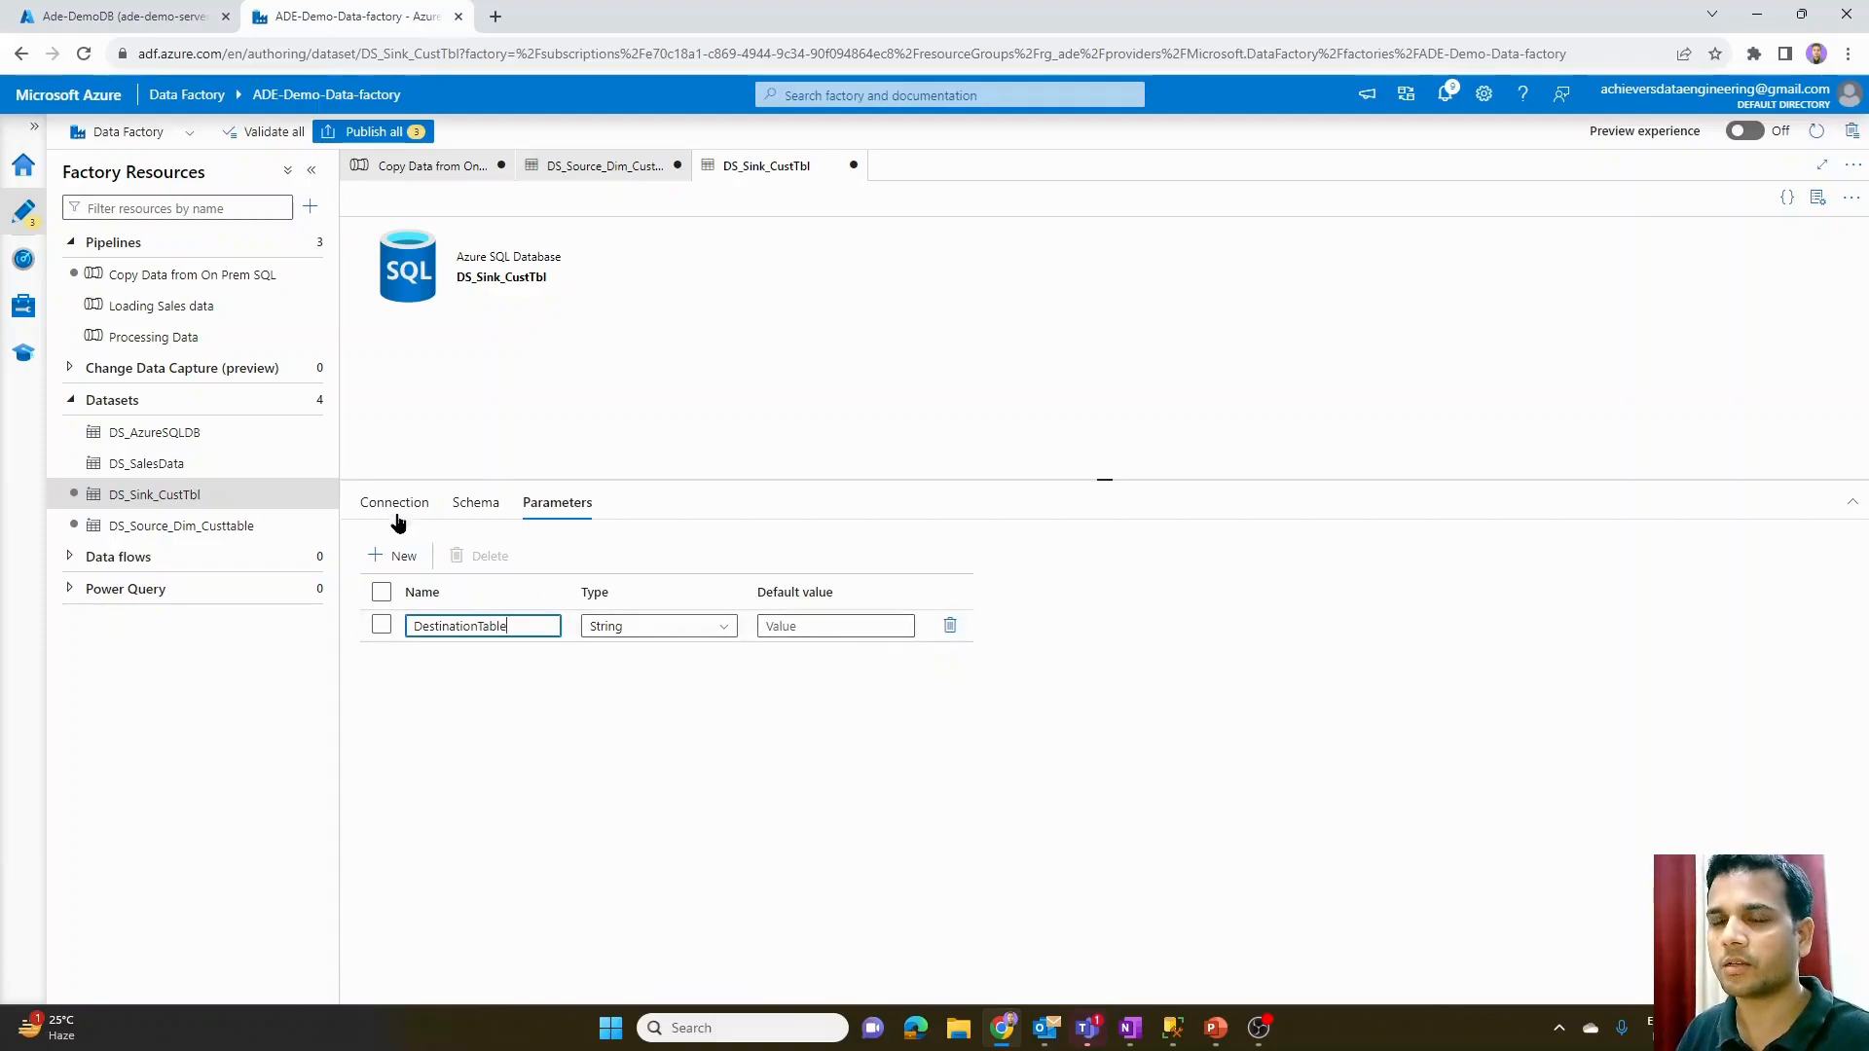
click(393, 503)
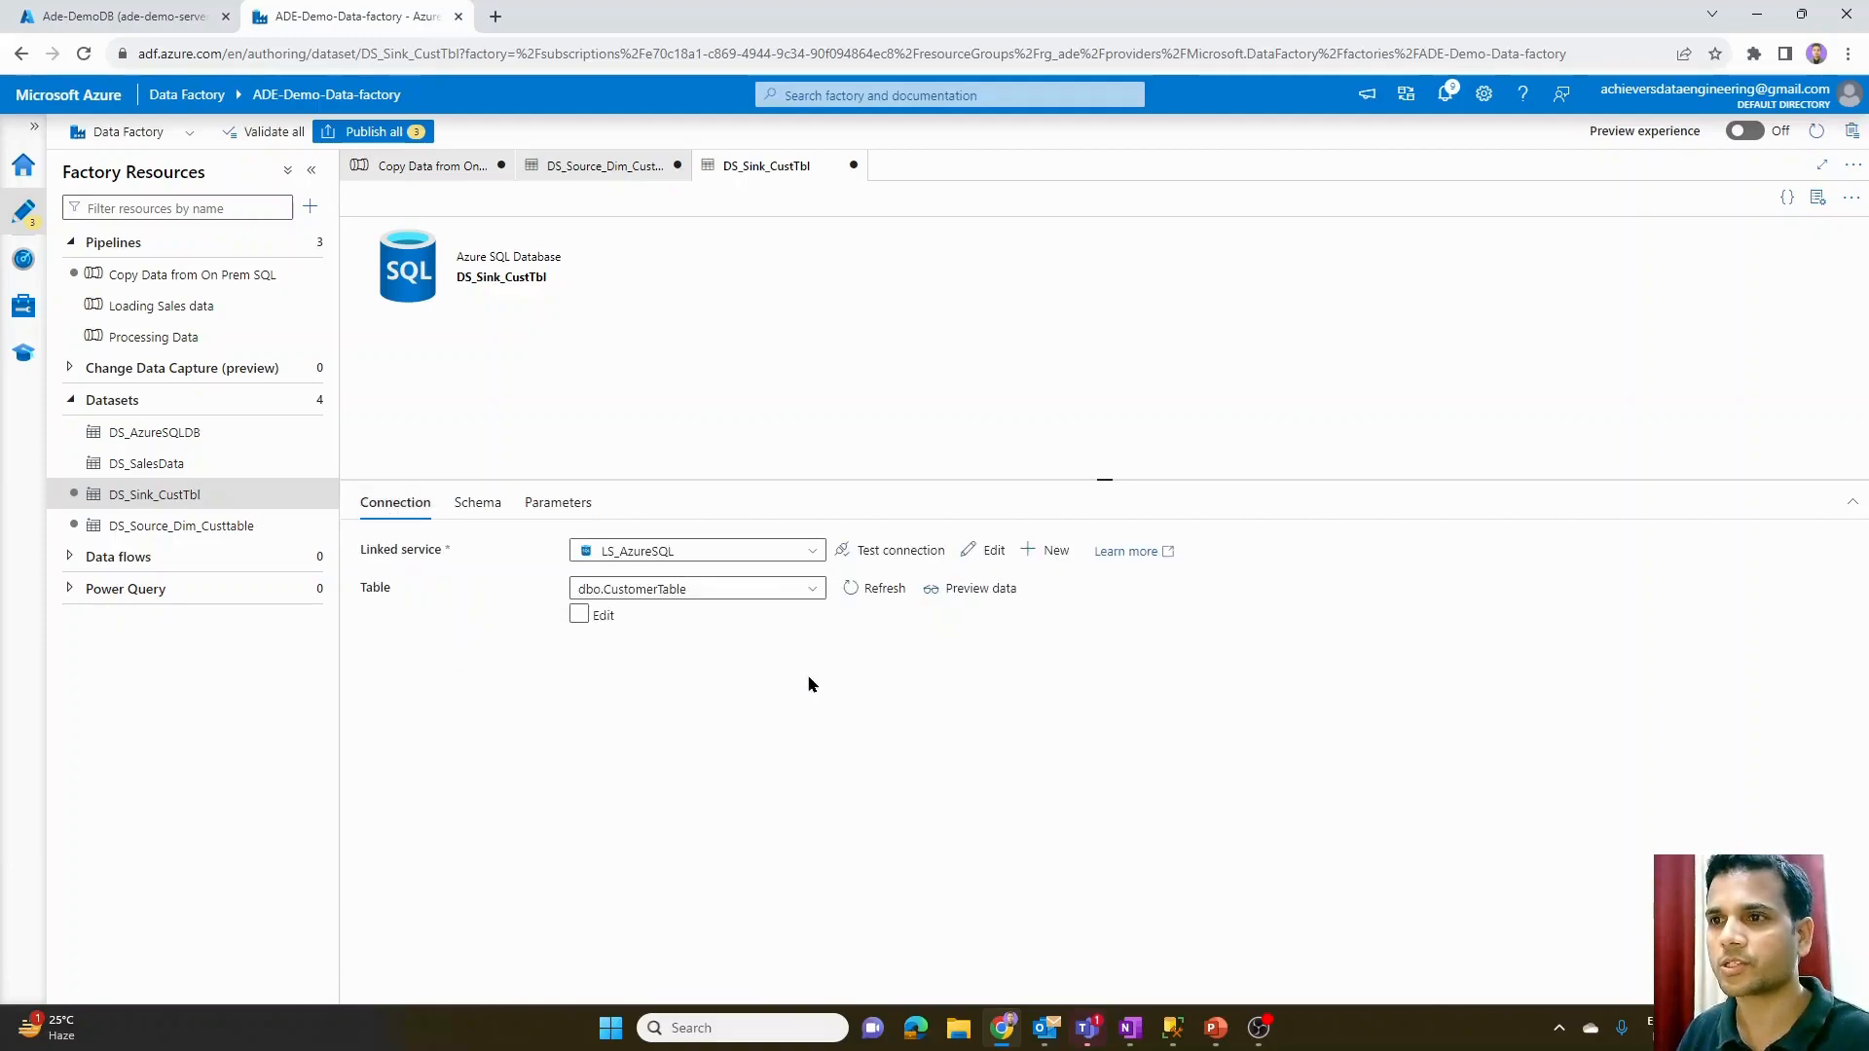
click(579, 614)
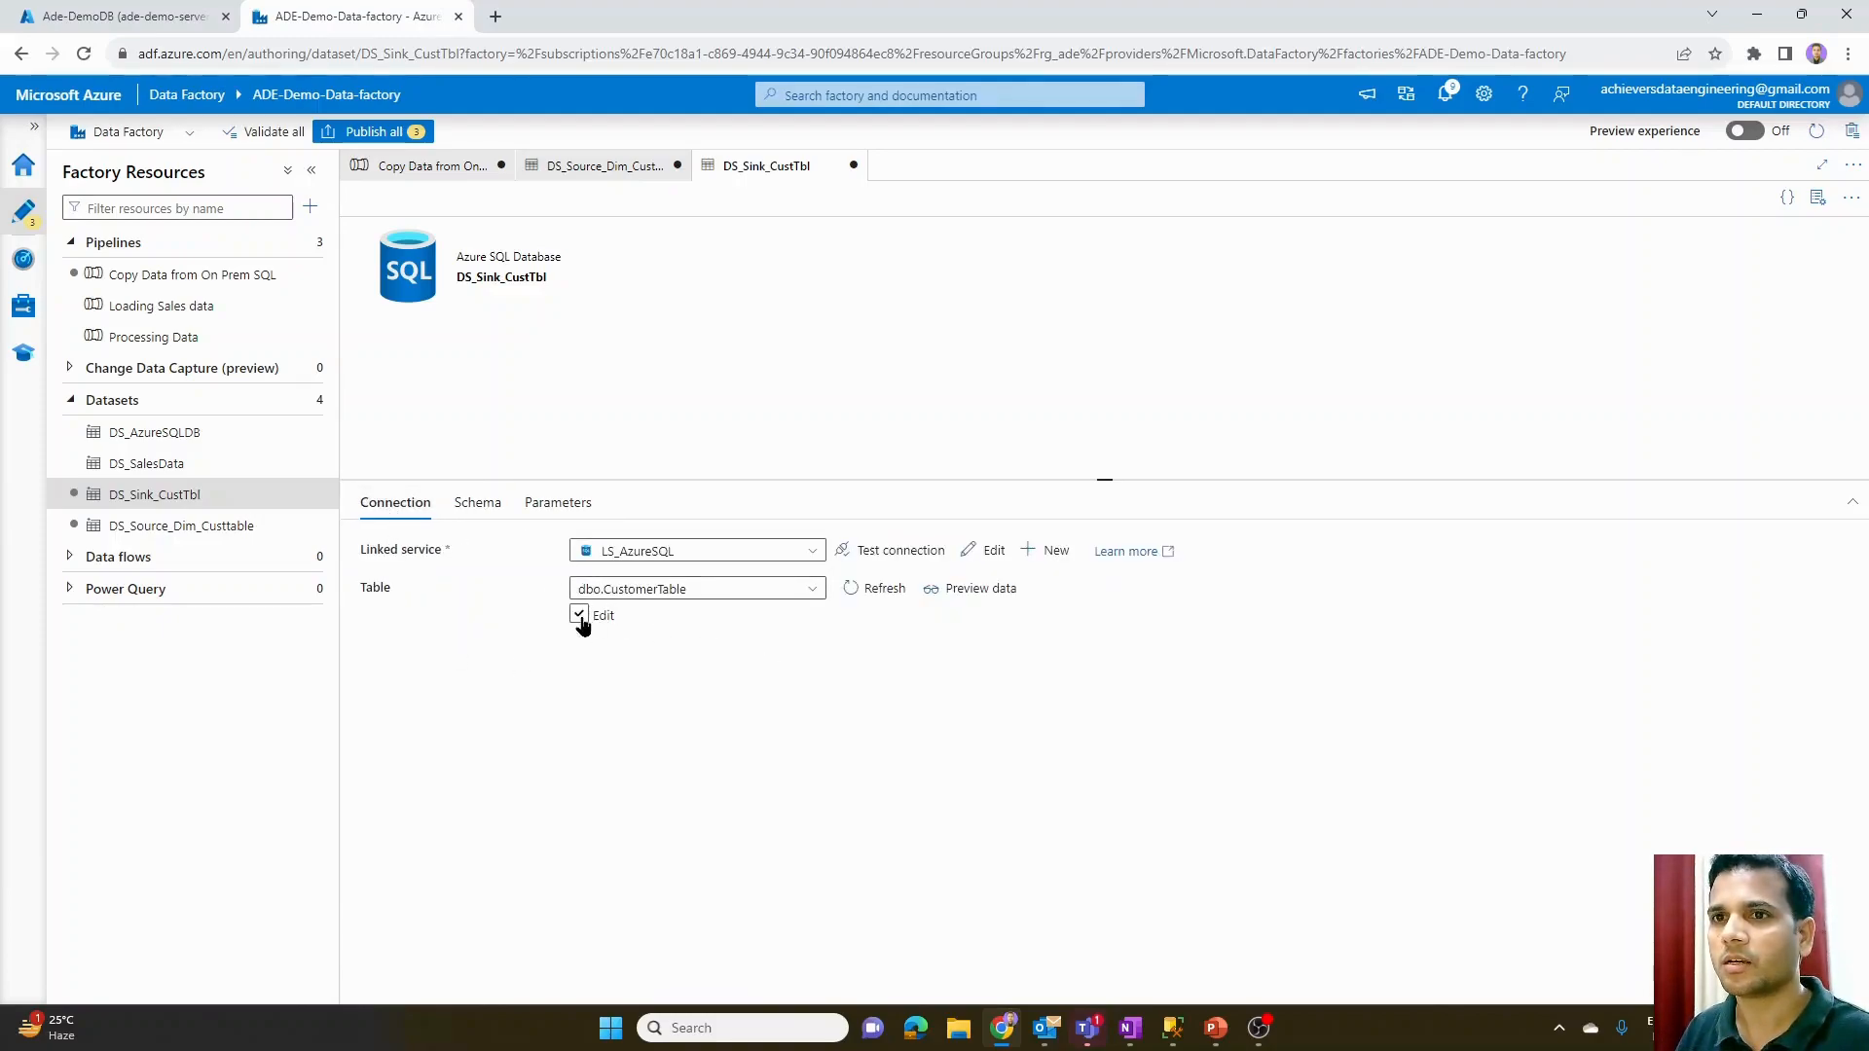
click(578, 614)
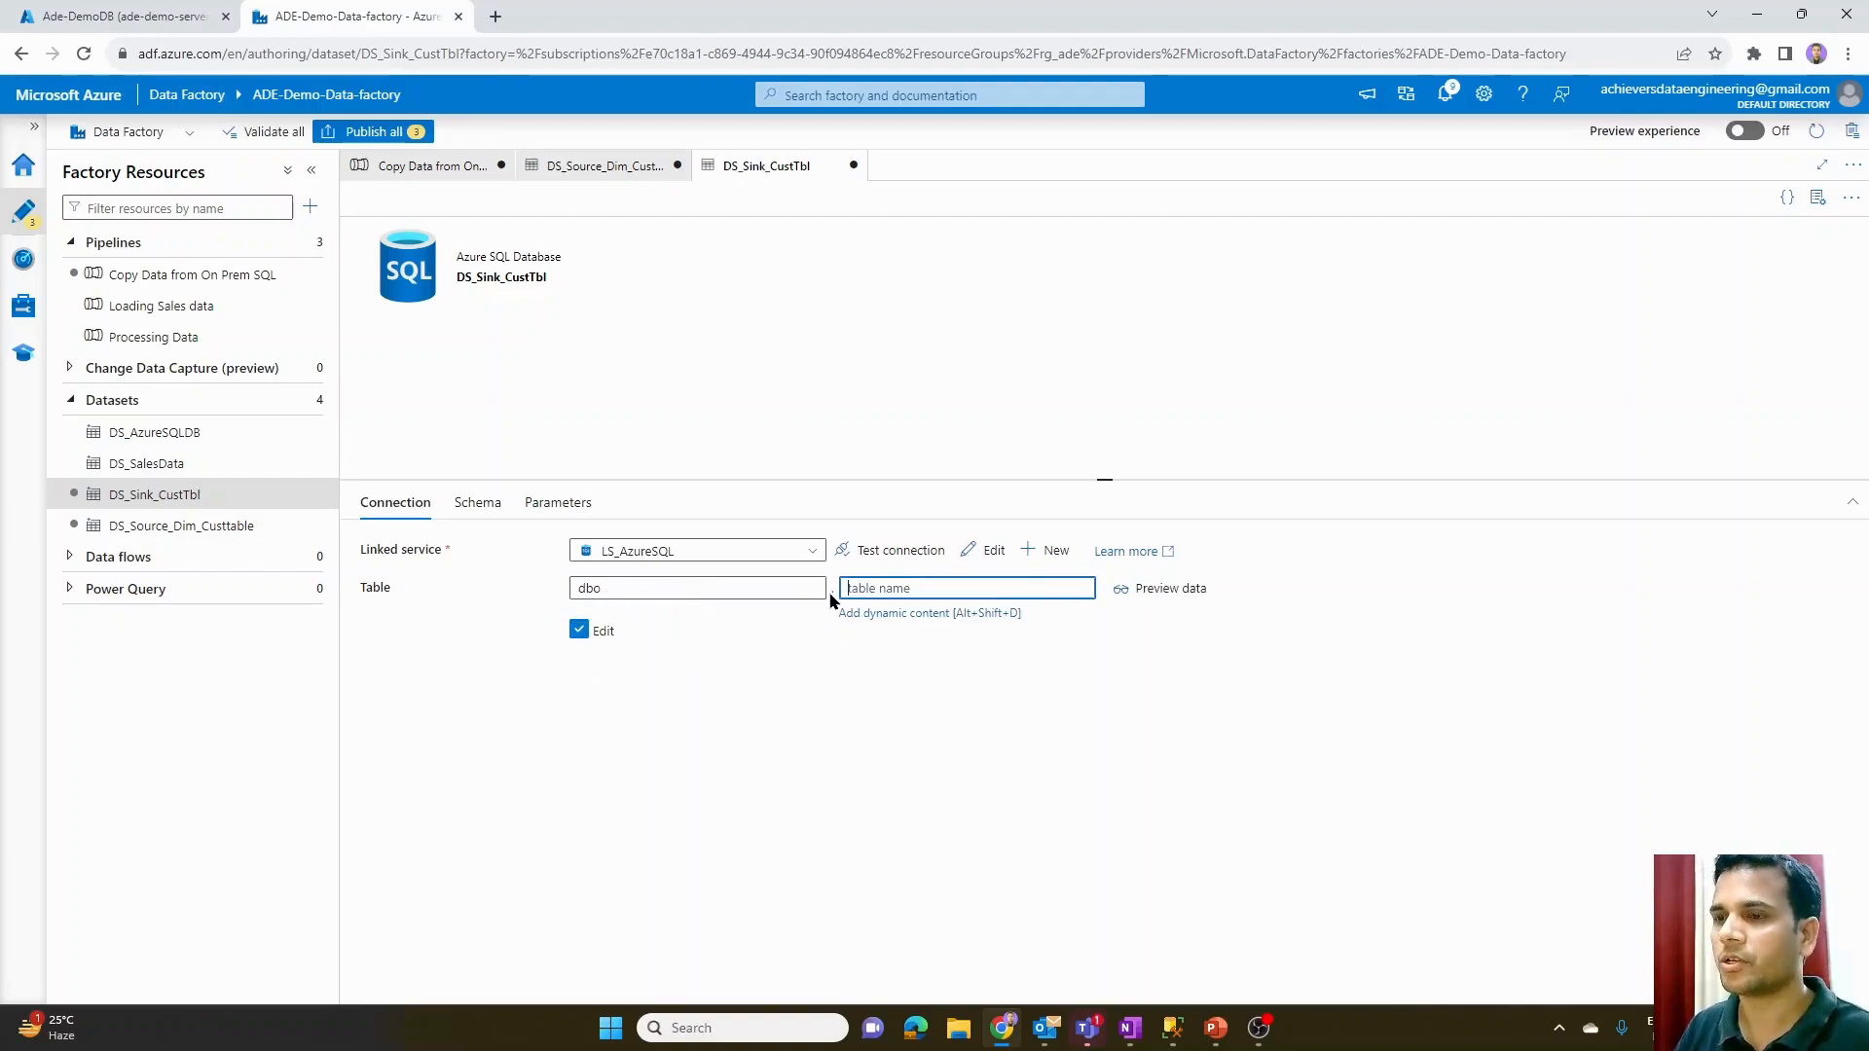
text(CustomerTable)
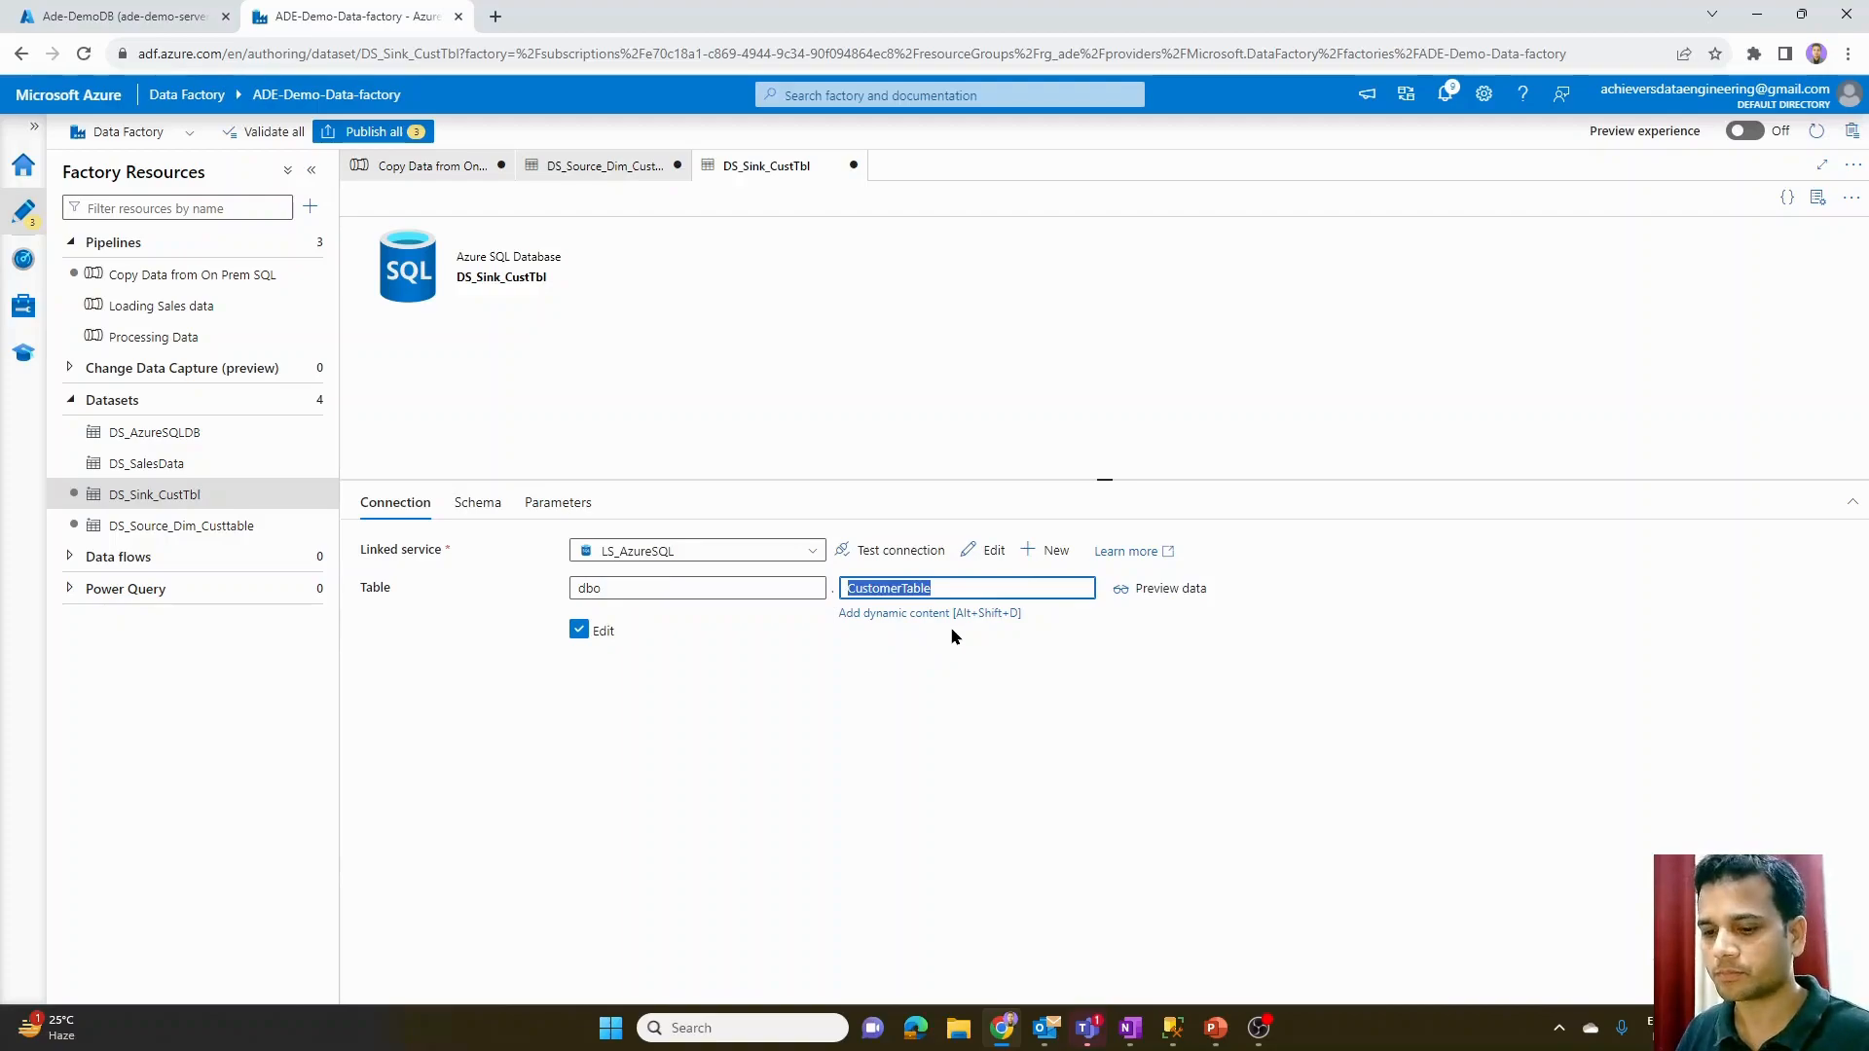
click(928, 613)
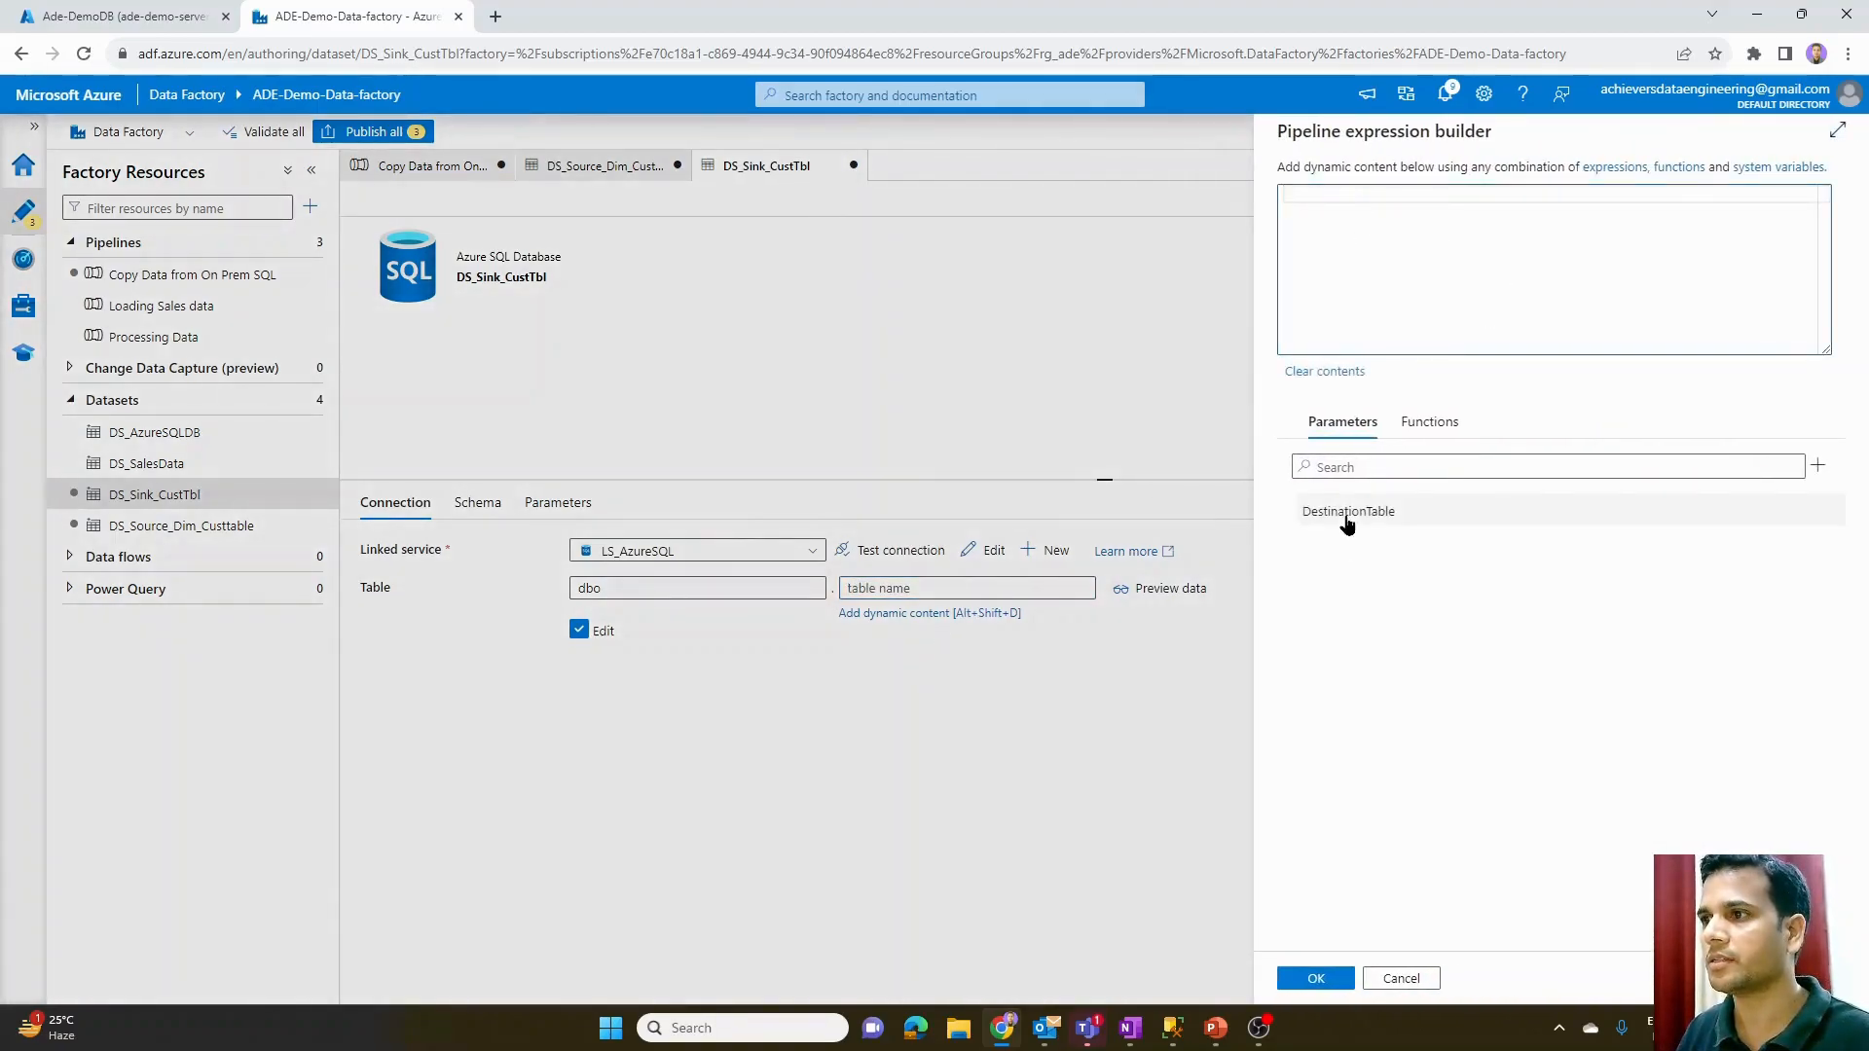
click(1348, 510)
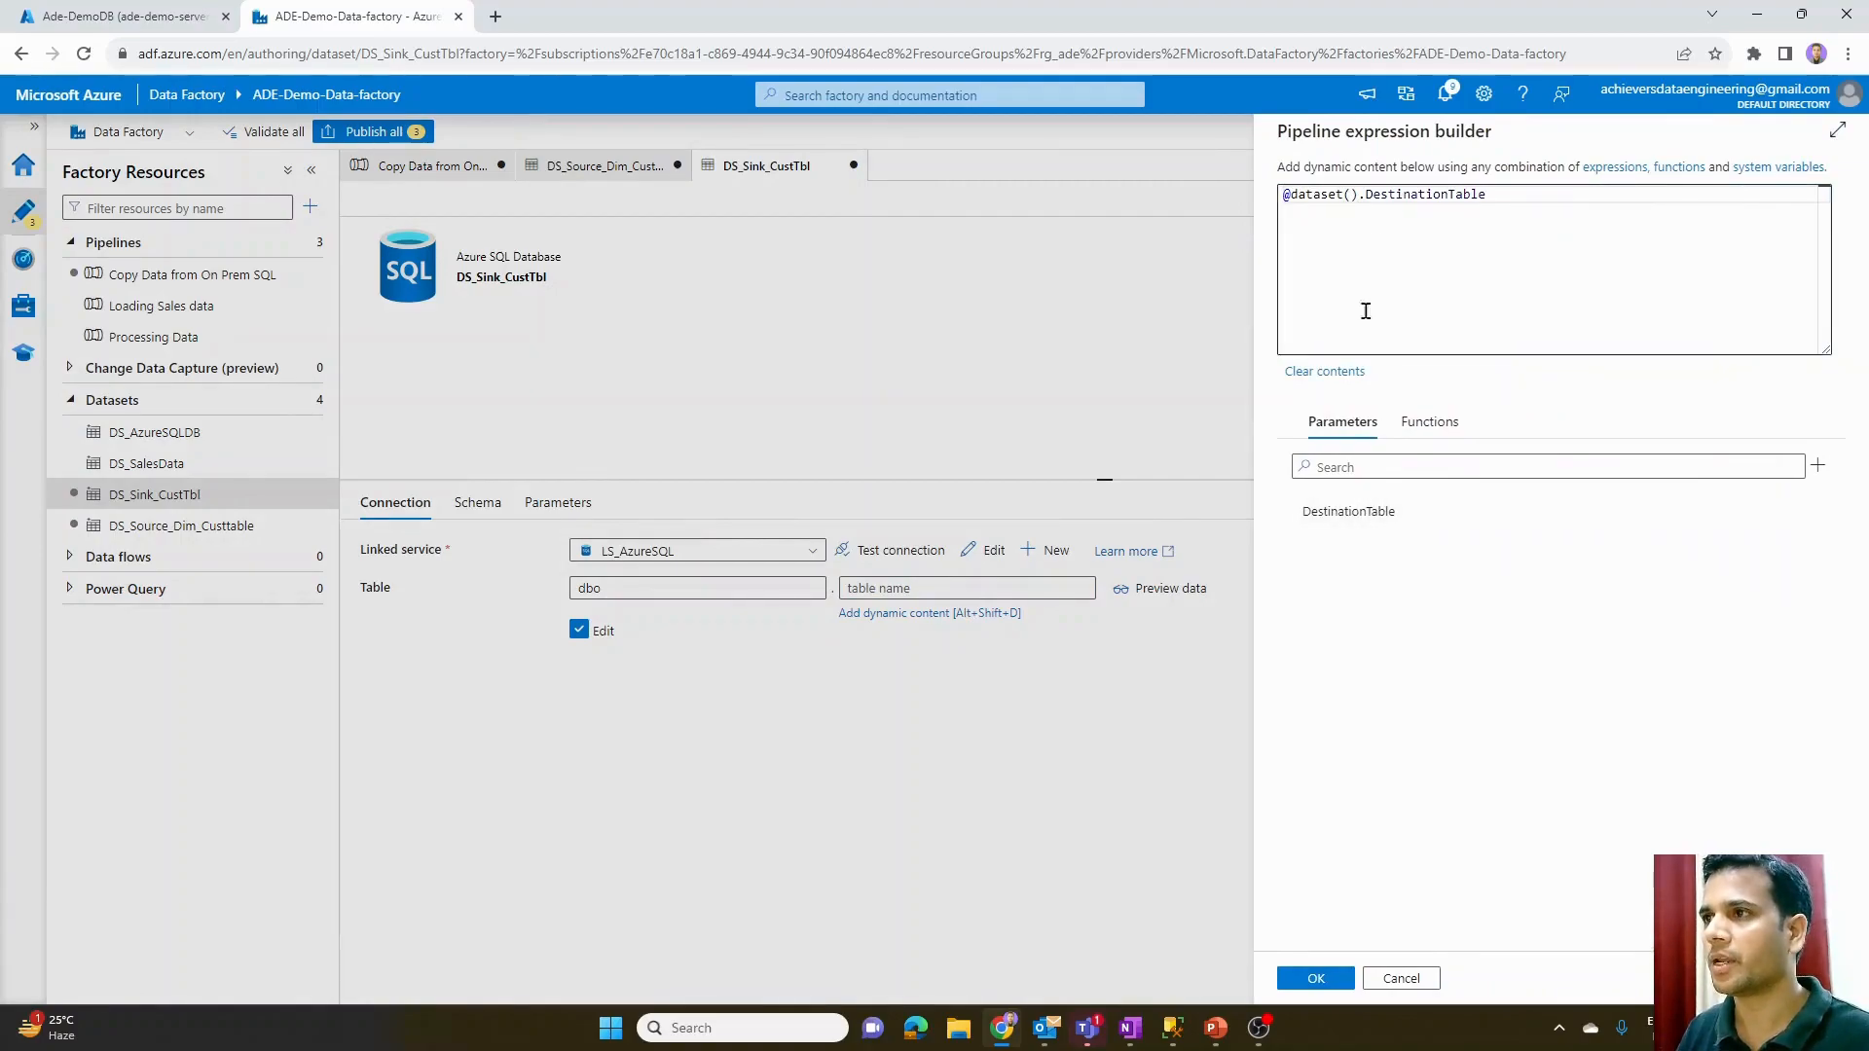
click(1315, 977)
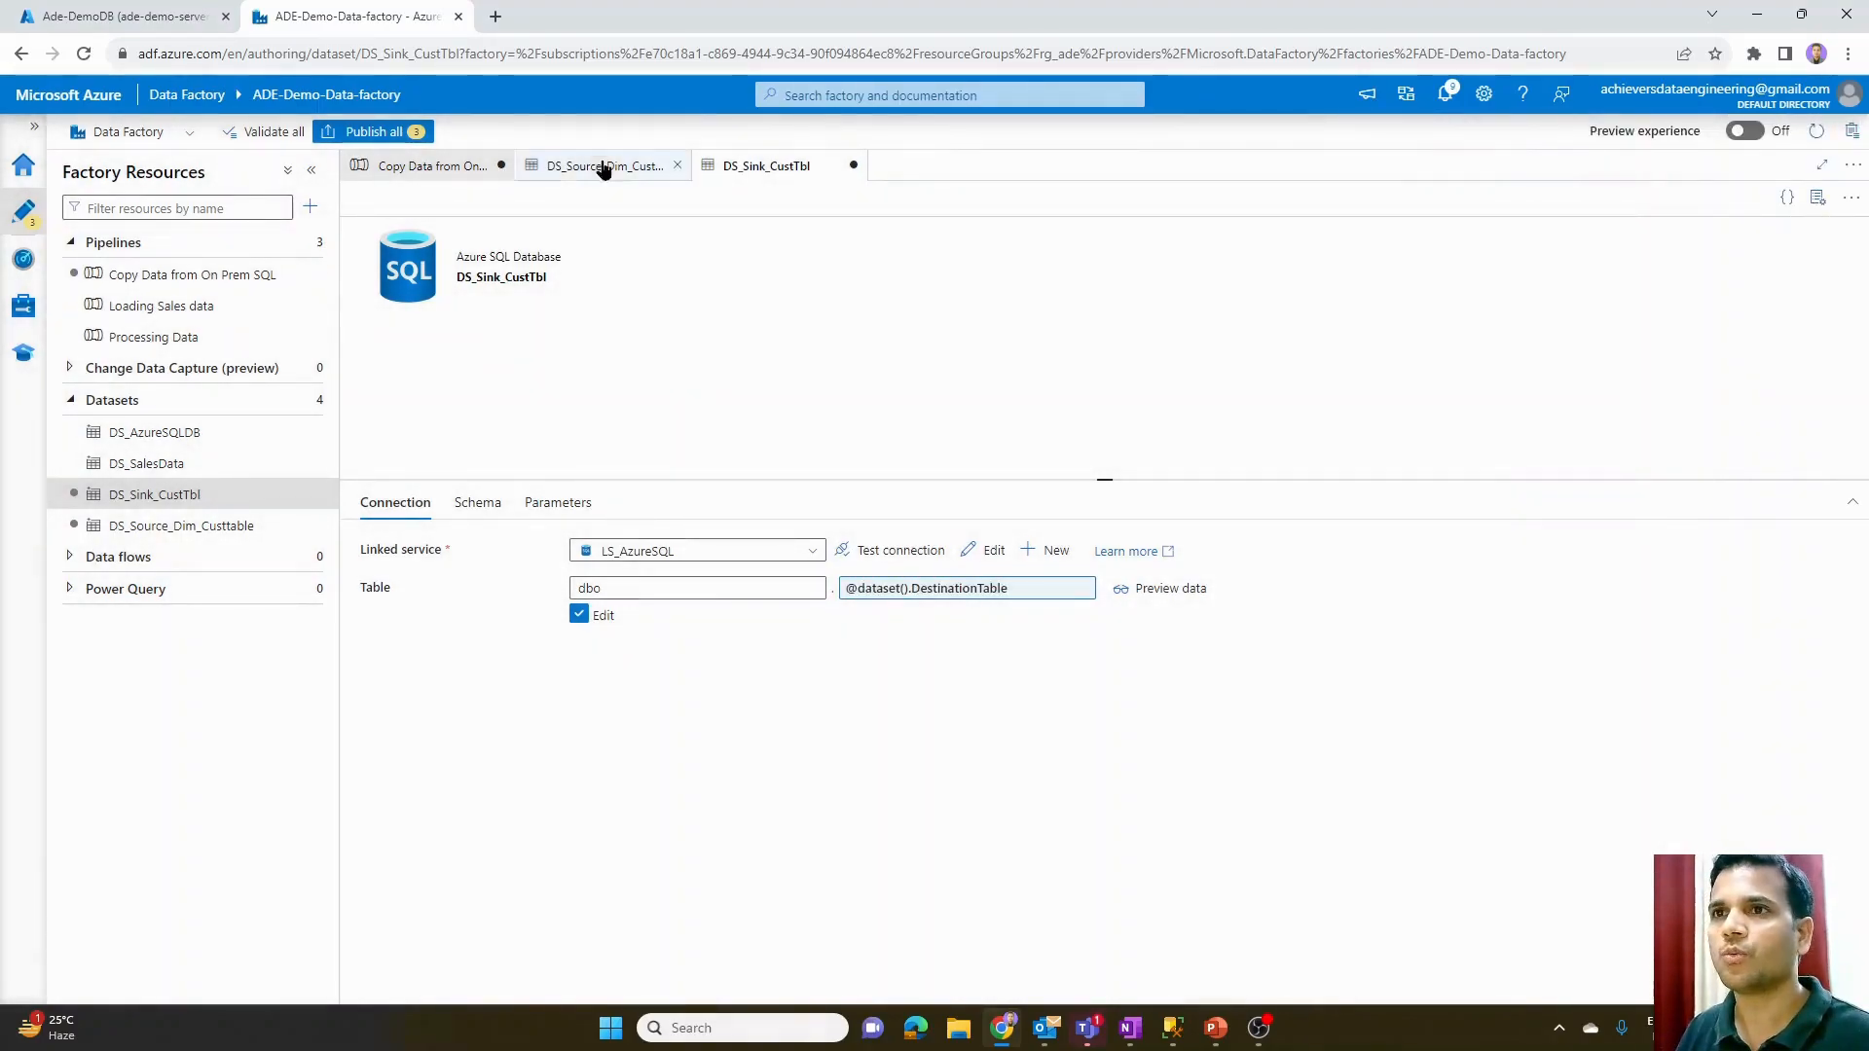
click(425, 165)
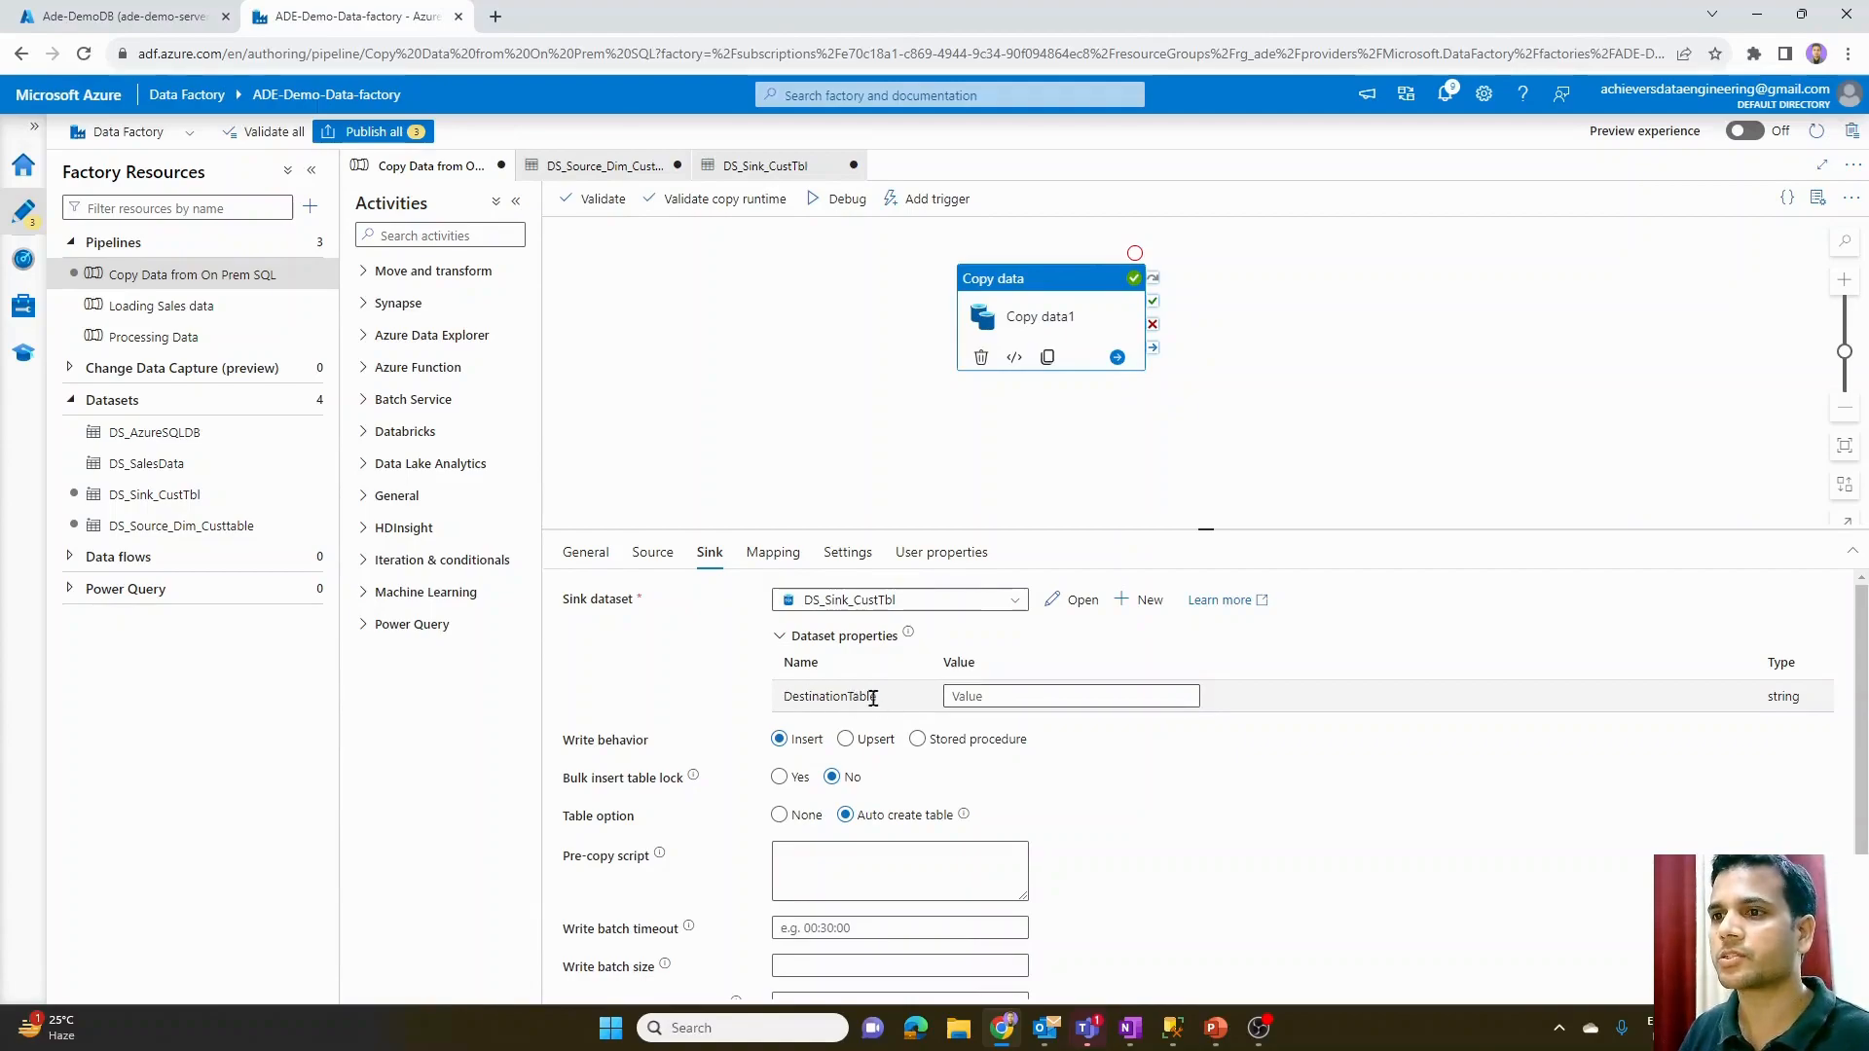
Enter CustomerTable as the sink's DestinationTable value
click(1069, 695)
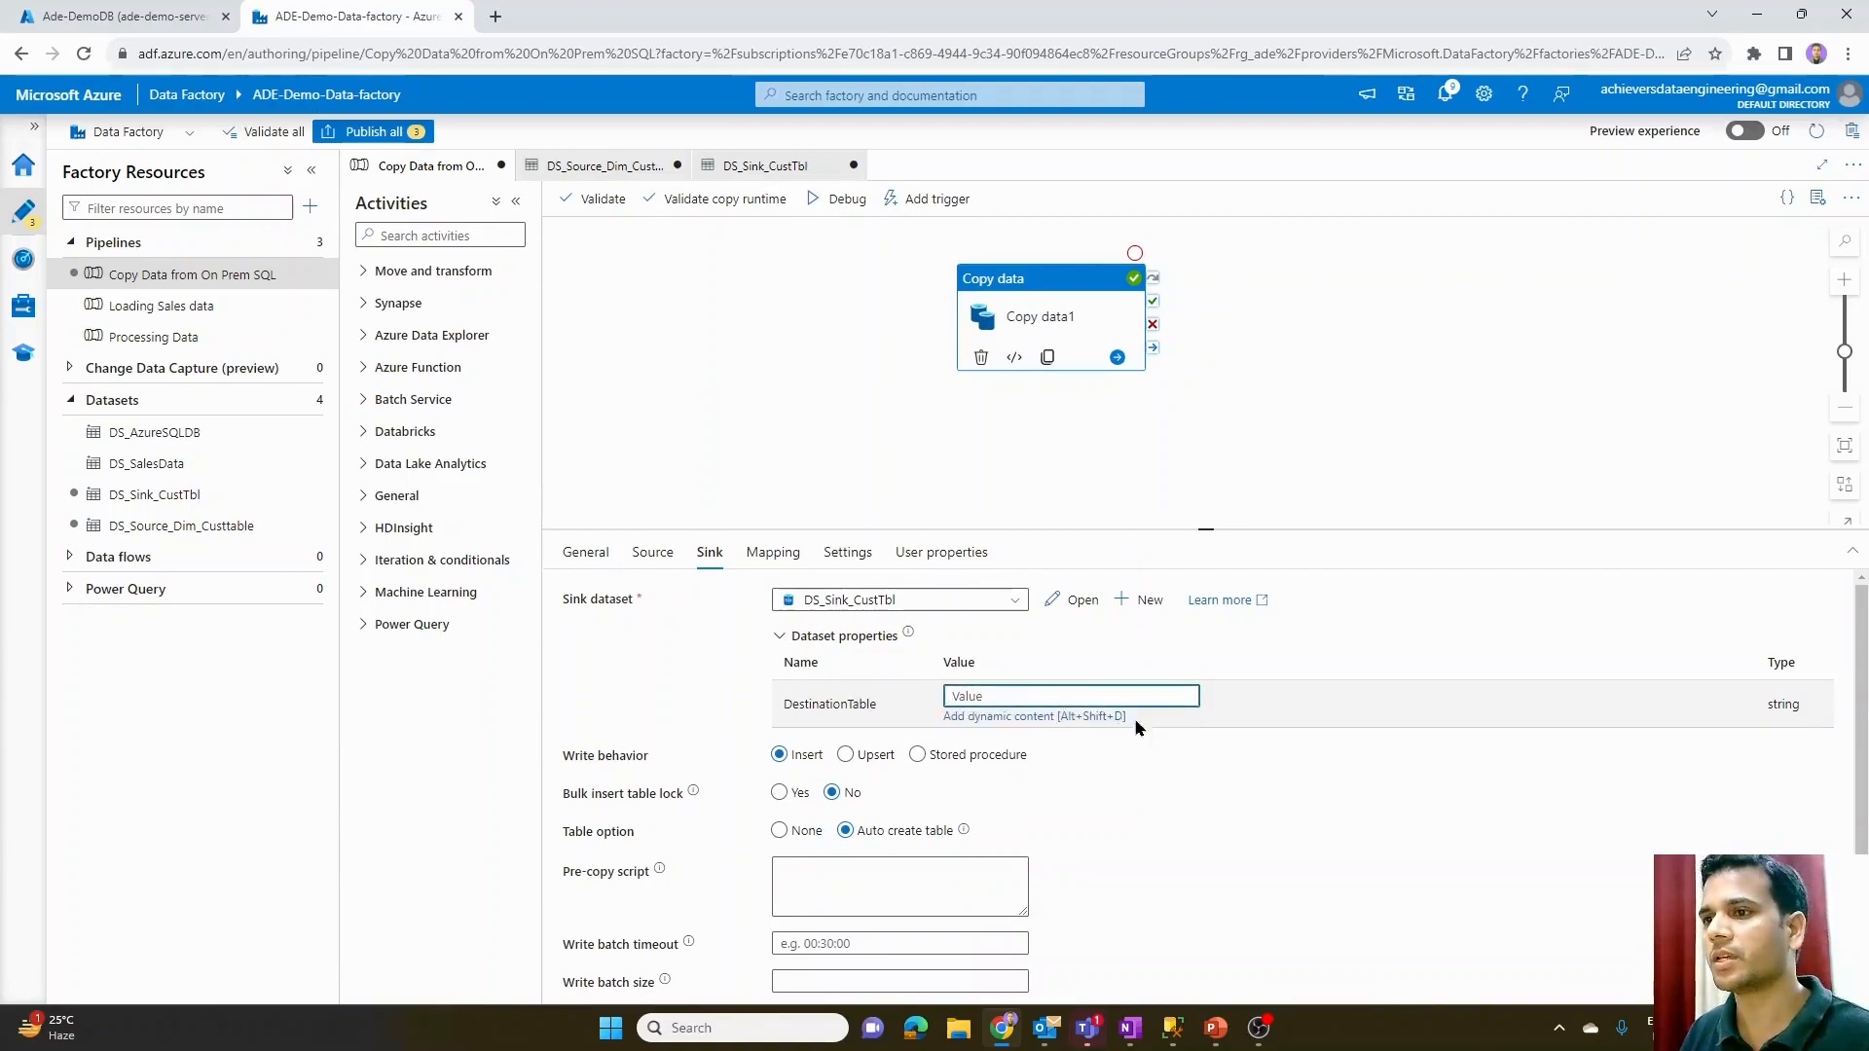
text(CustomerTable)
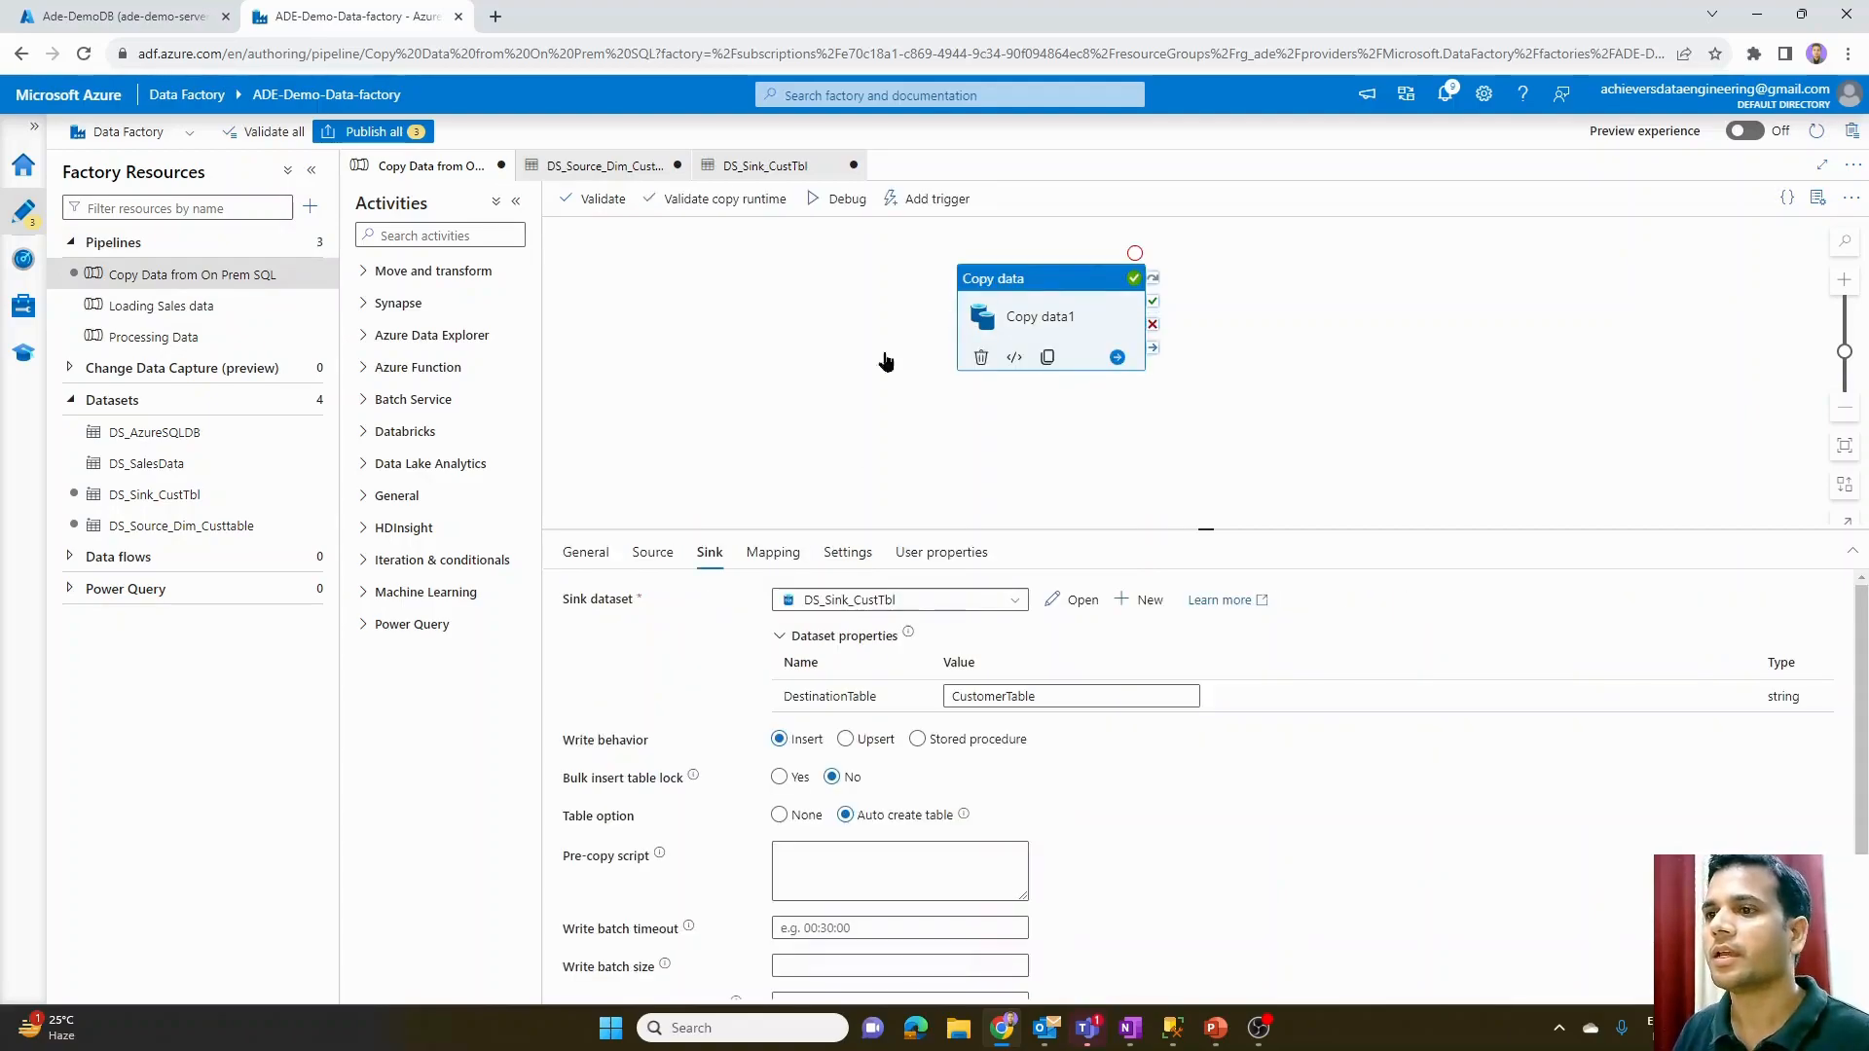
click(1069, 695)
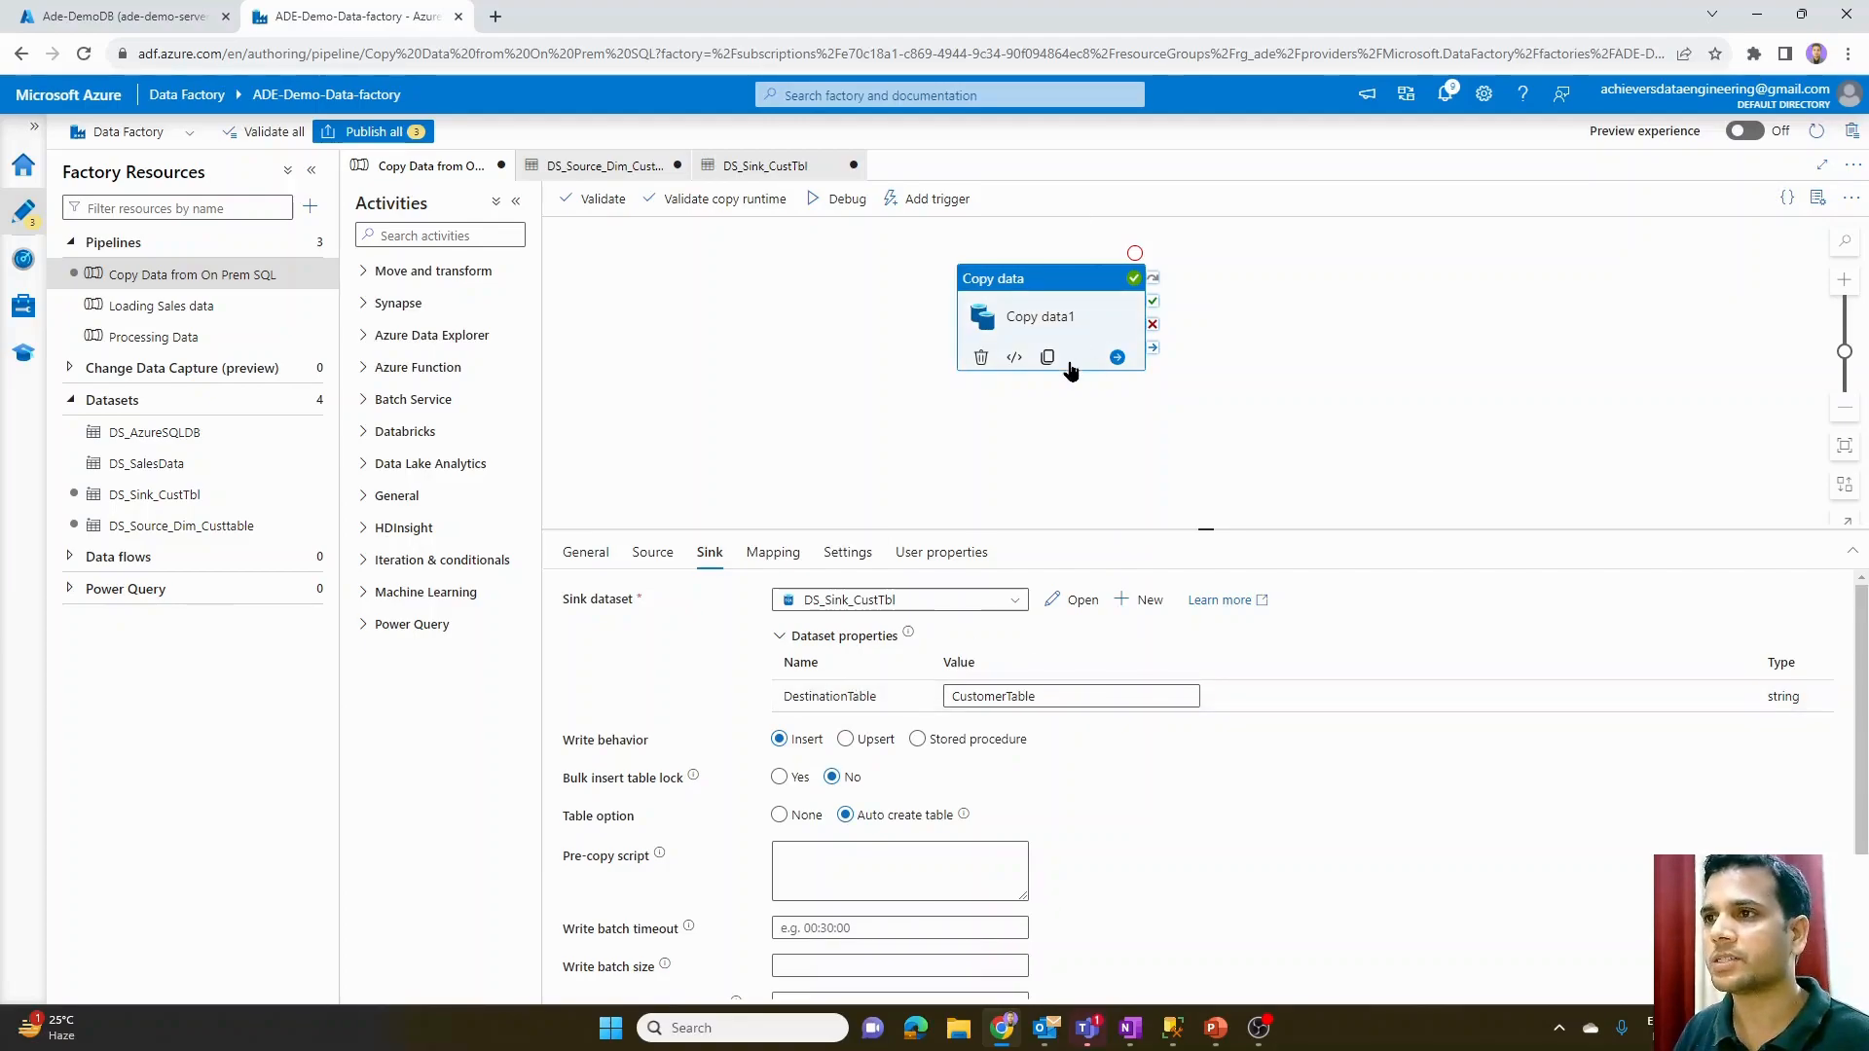
mouse_move(941, 445)
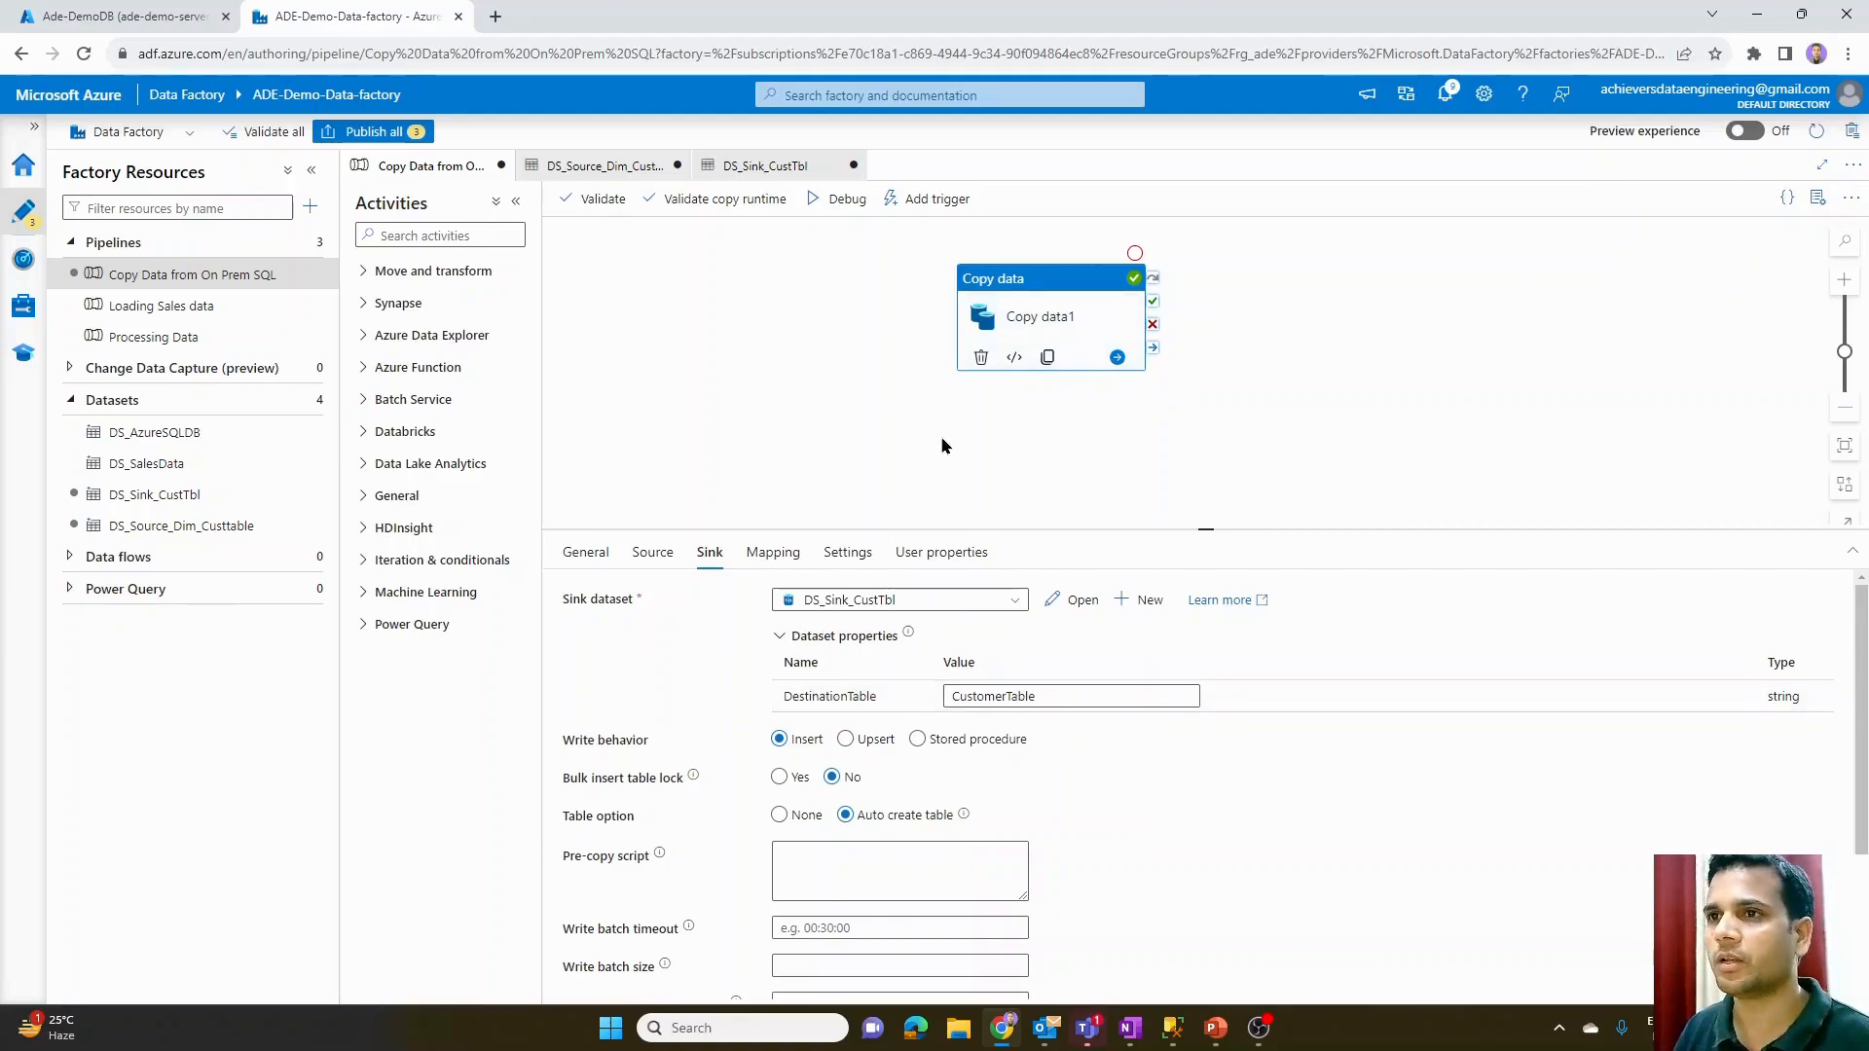